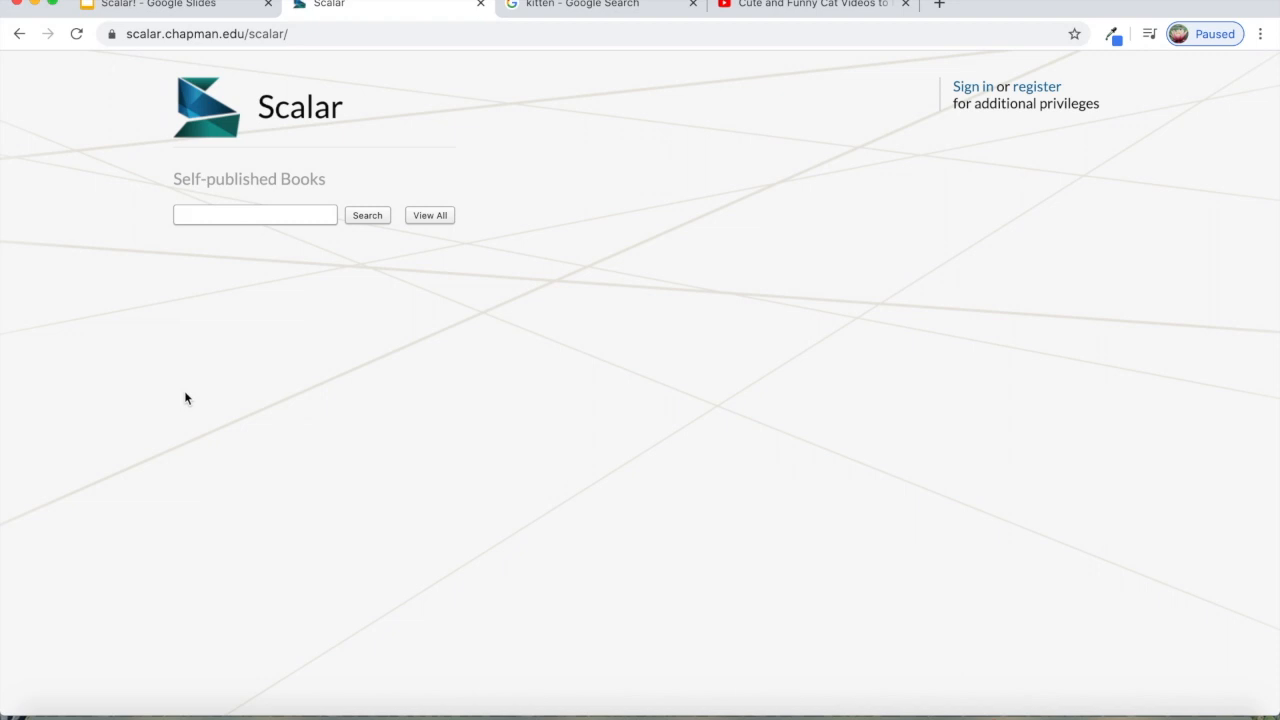
mouse_move(620, 292)
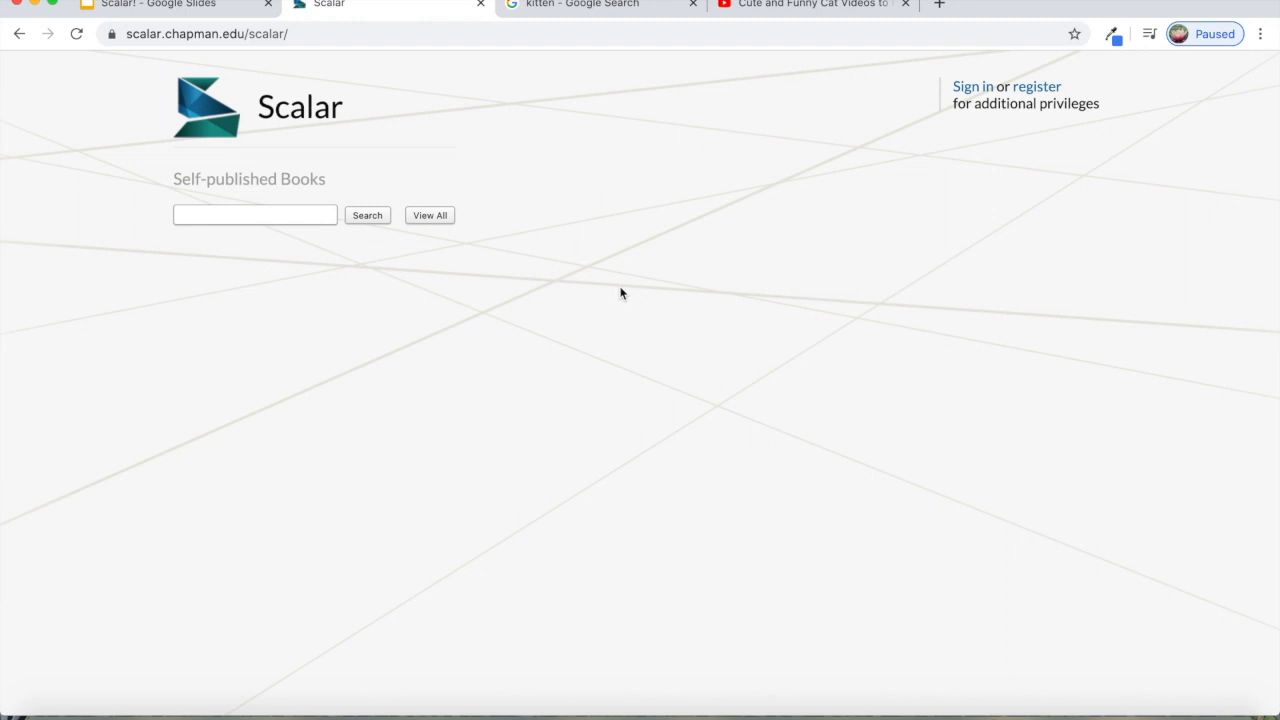
mouse_move(304, 68)
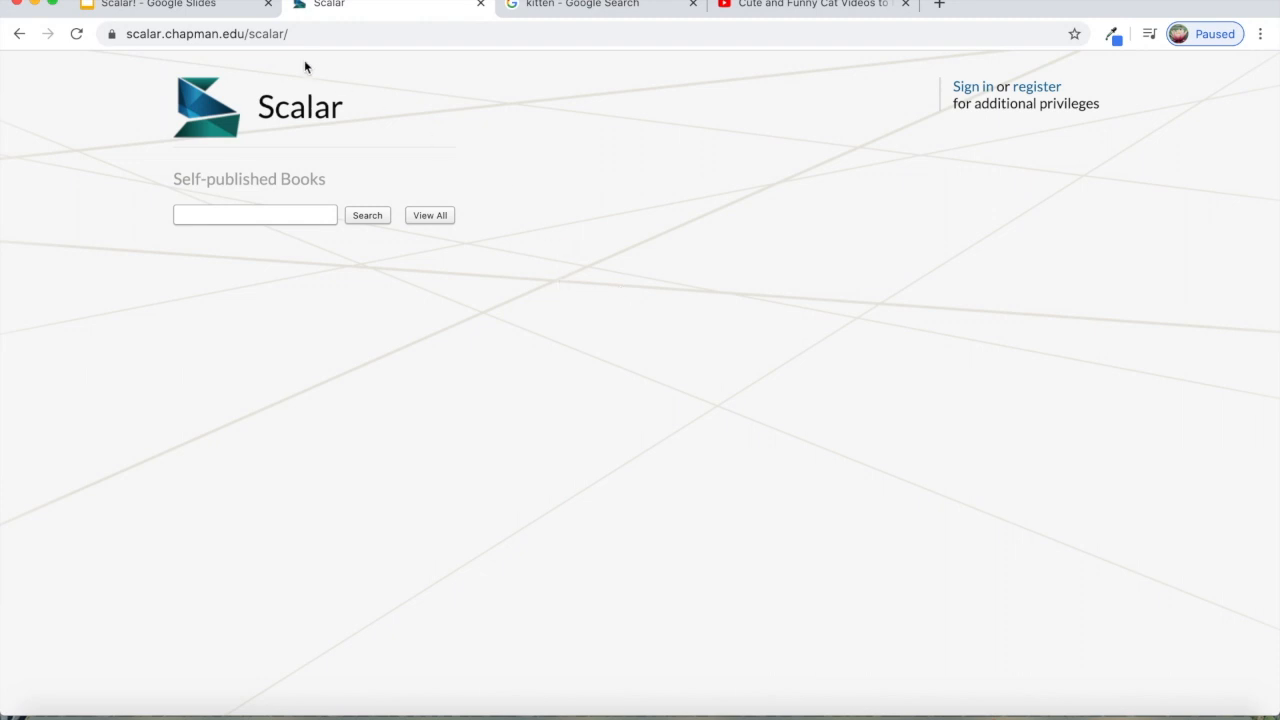
left_click(352, 36)
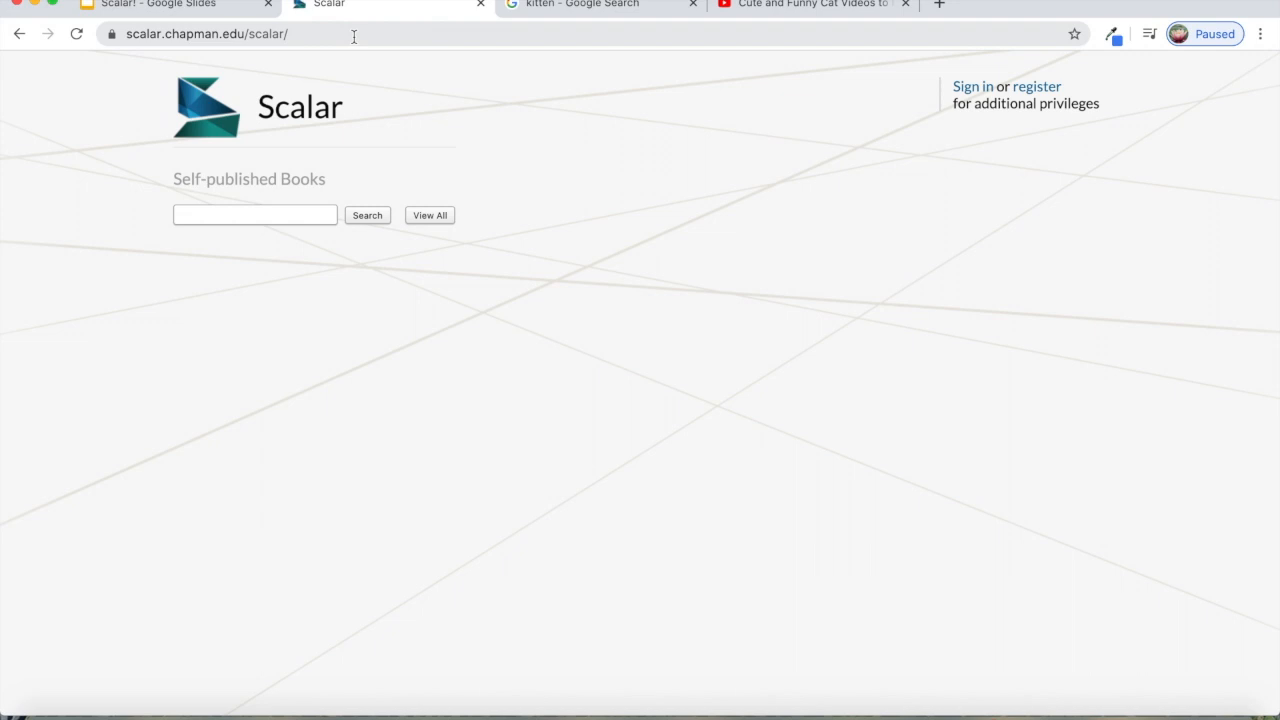
mouse_move(1020, 204)
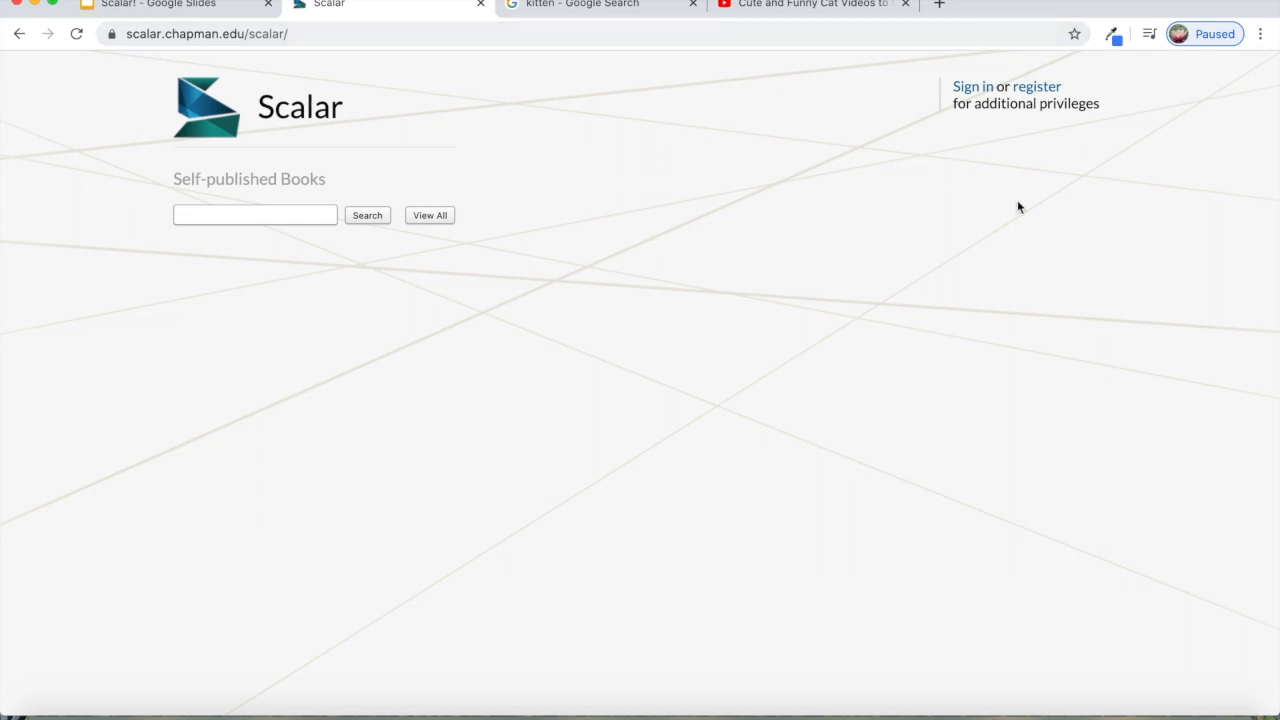
mouse_move(892, 424)
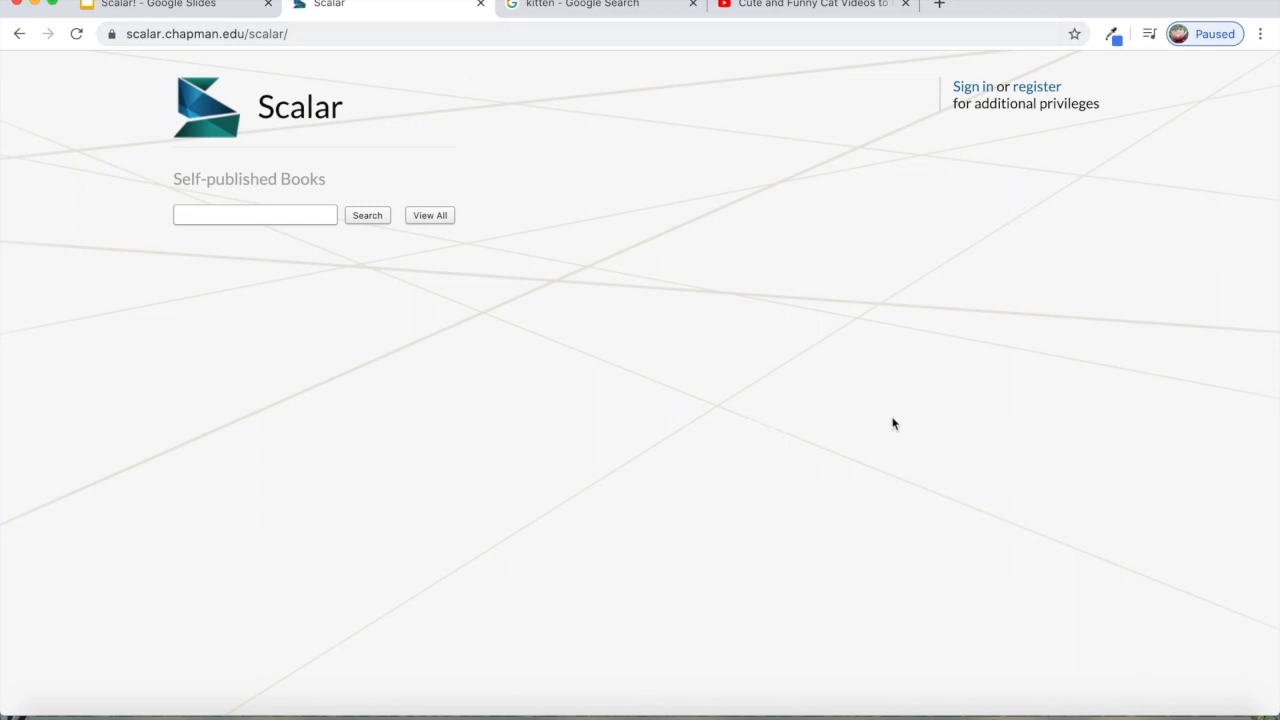
mouse_move(1036, 90)
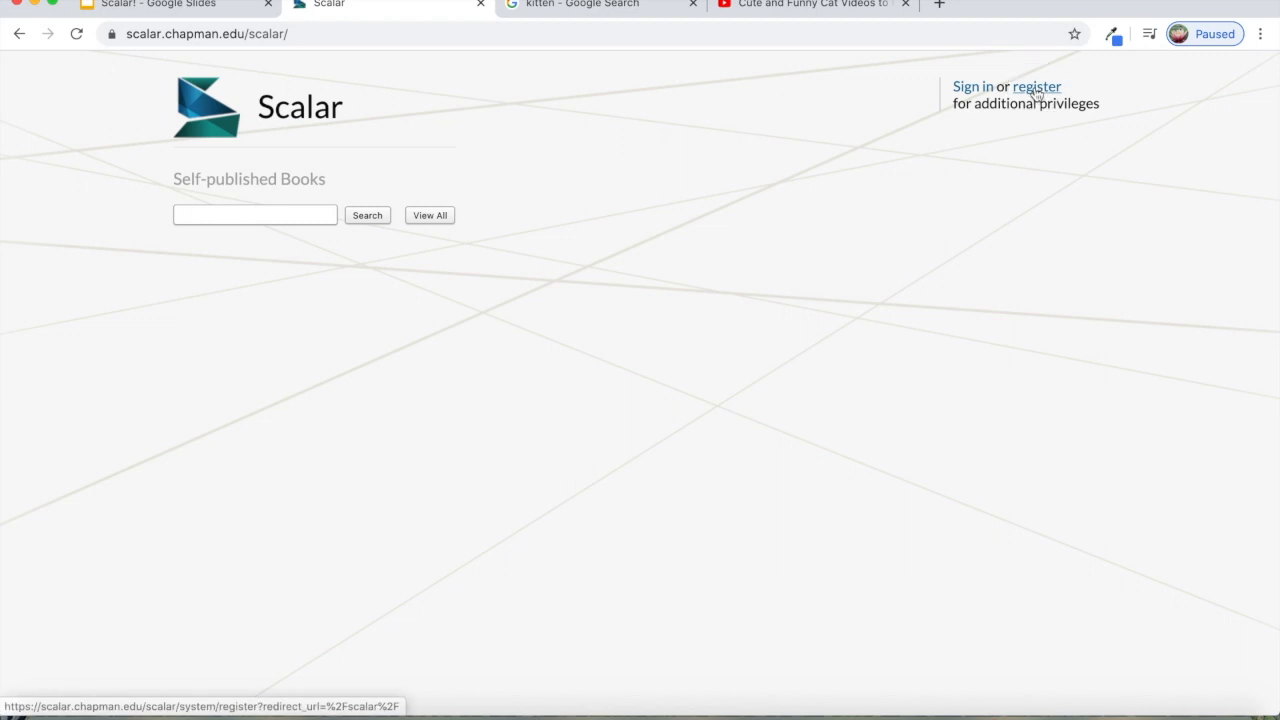
left_click(1040, 84)
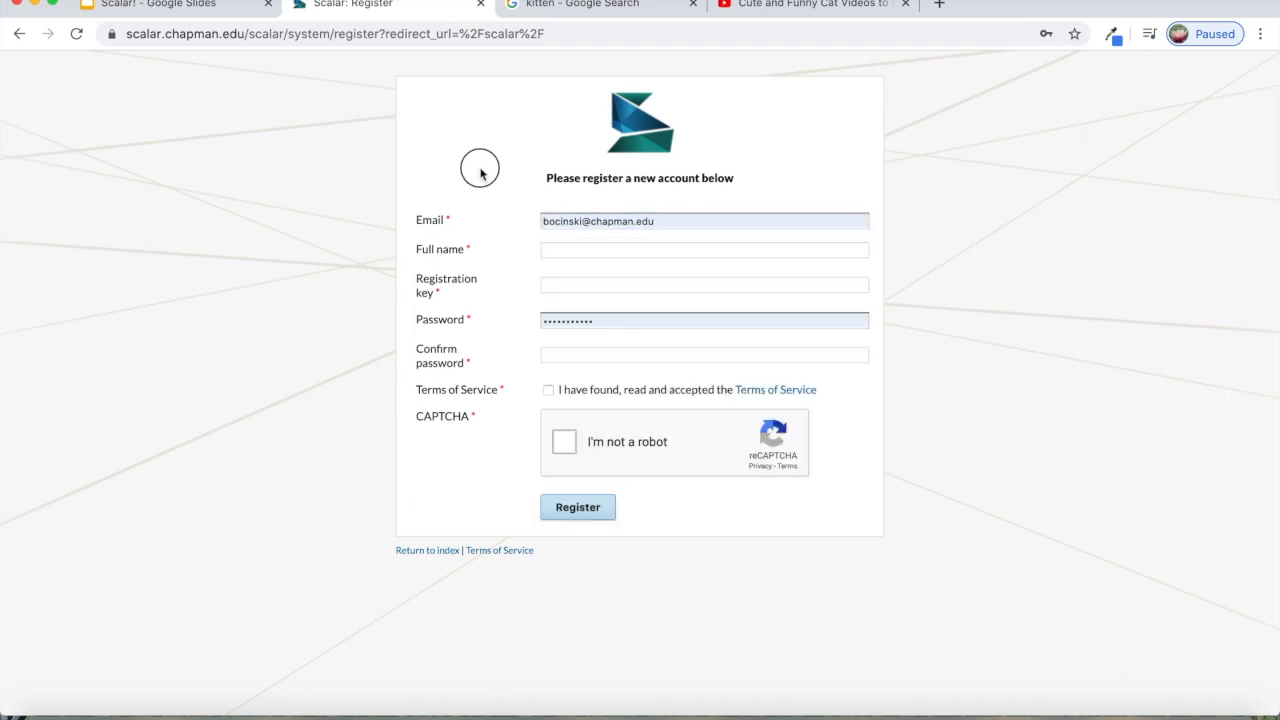
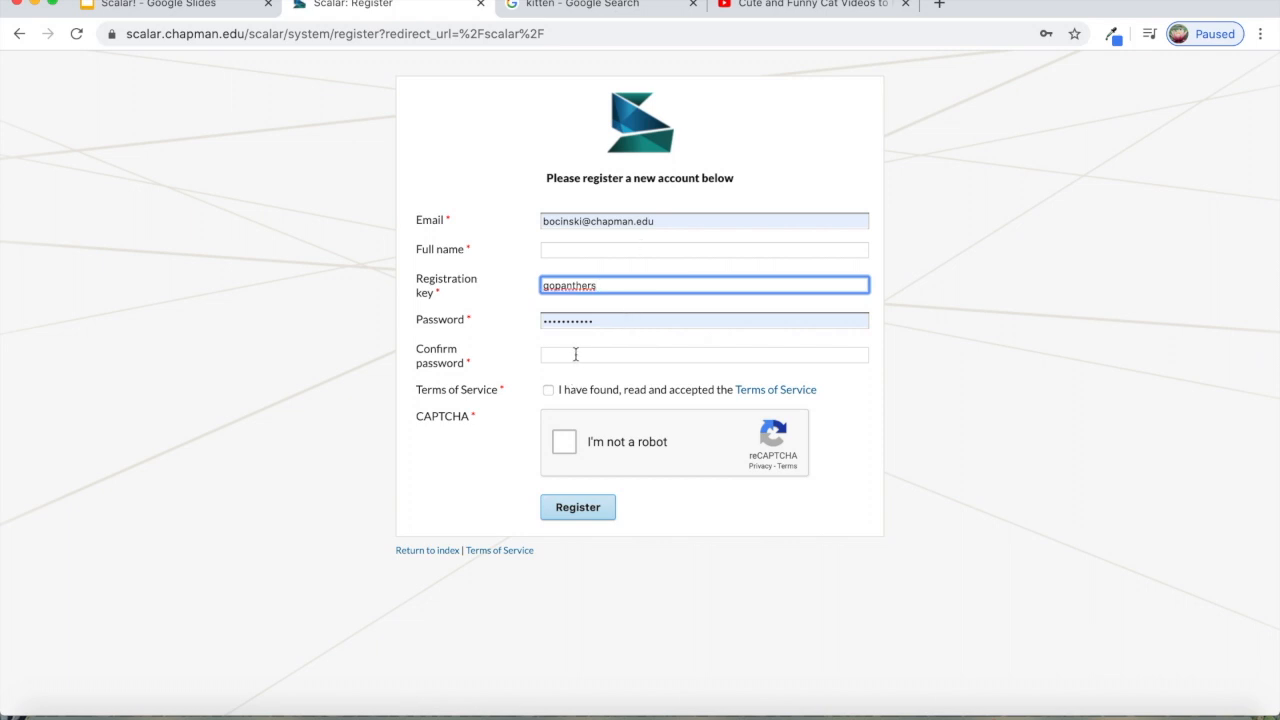
mouse_move(676, 492)
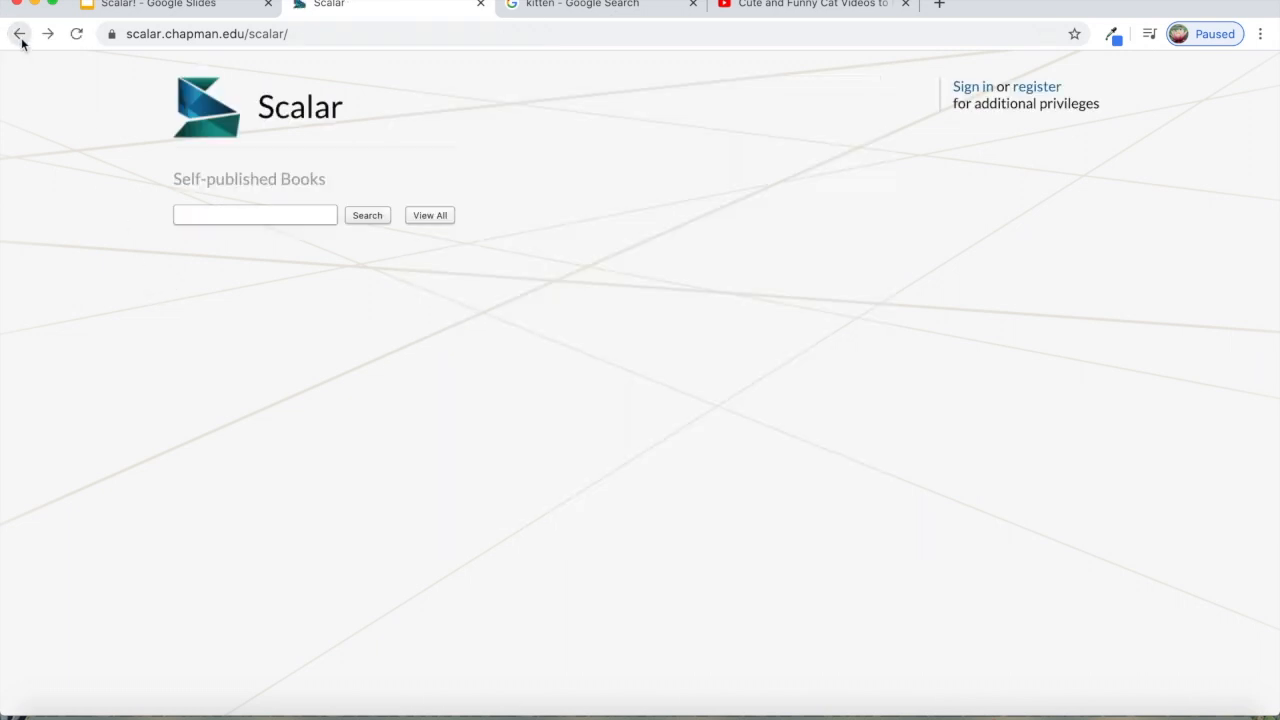
mouse_move(968, 90)
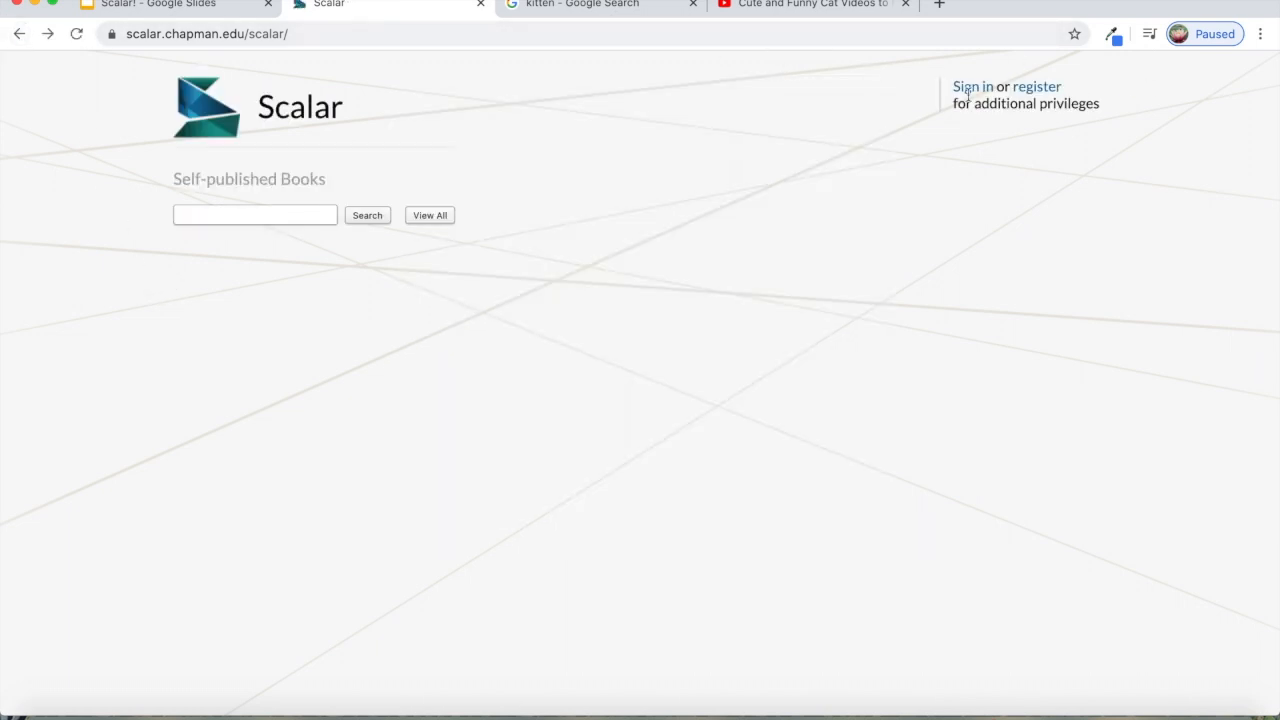
- Log in through the sign-in form with the prefilled email and password
left_click(972, 86)
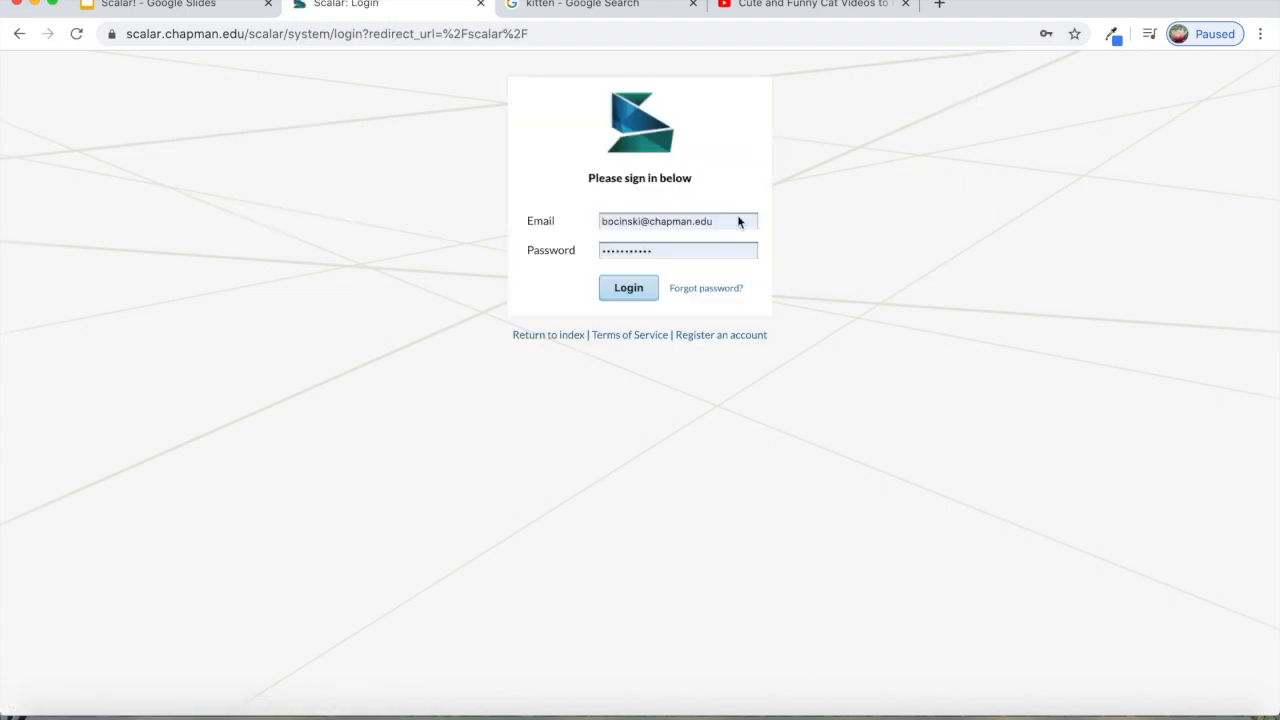
left_click(628, 288)
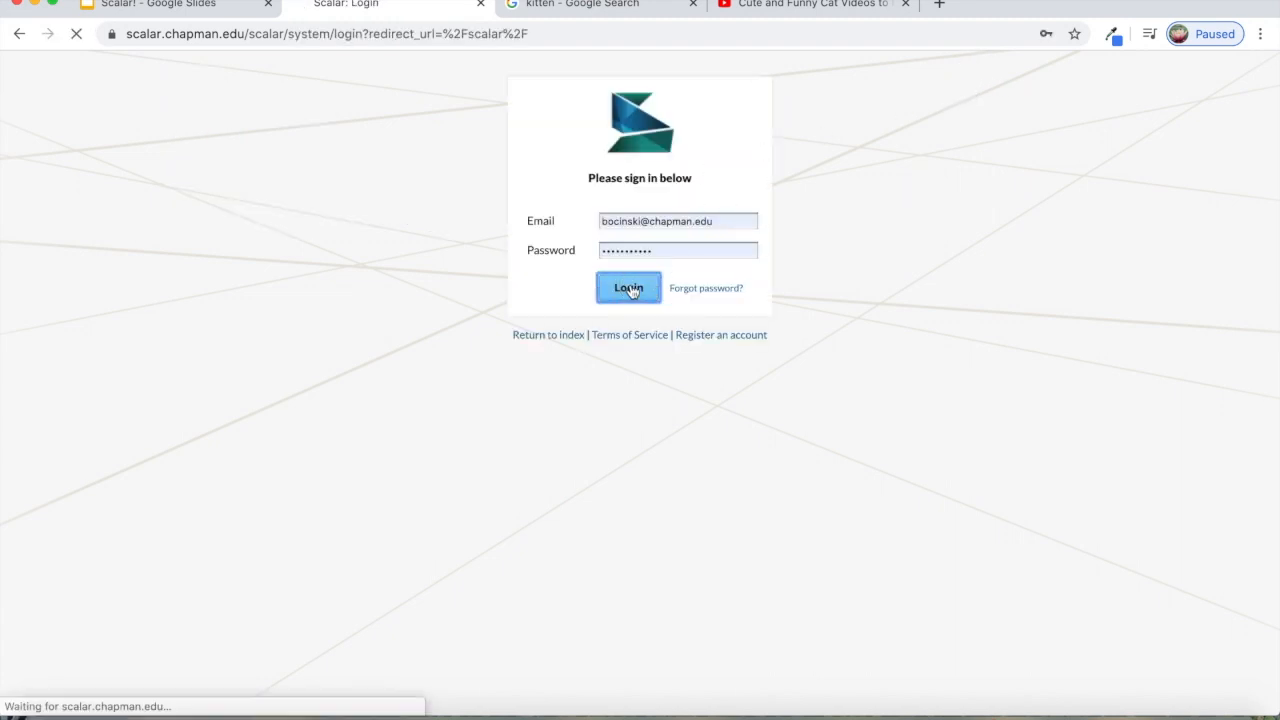
- Open the book named TEST BOOK to its empty index page
left_click(628, 288)
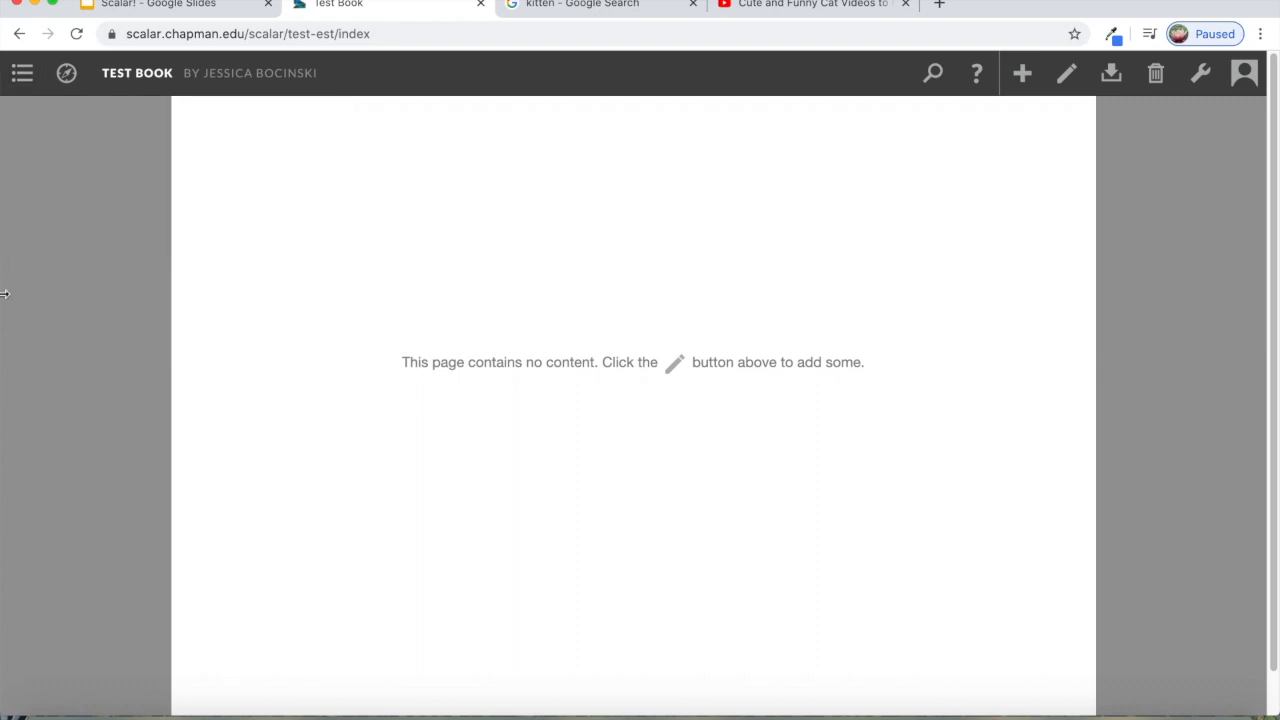
mouse_move(396, 224)
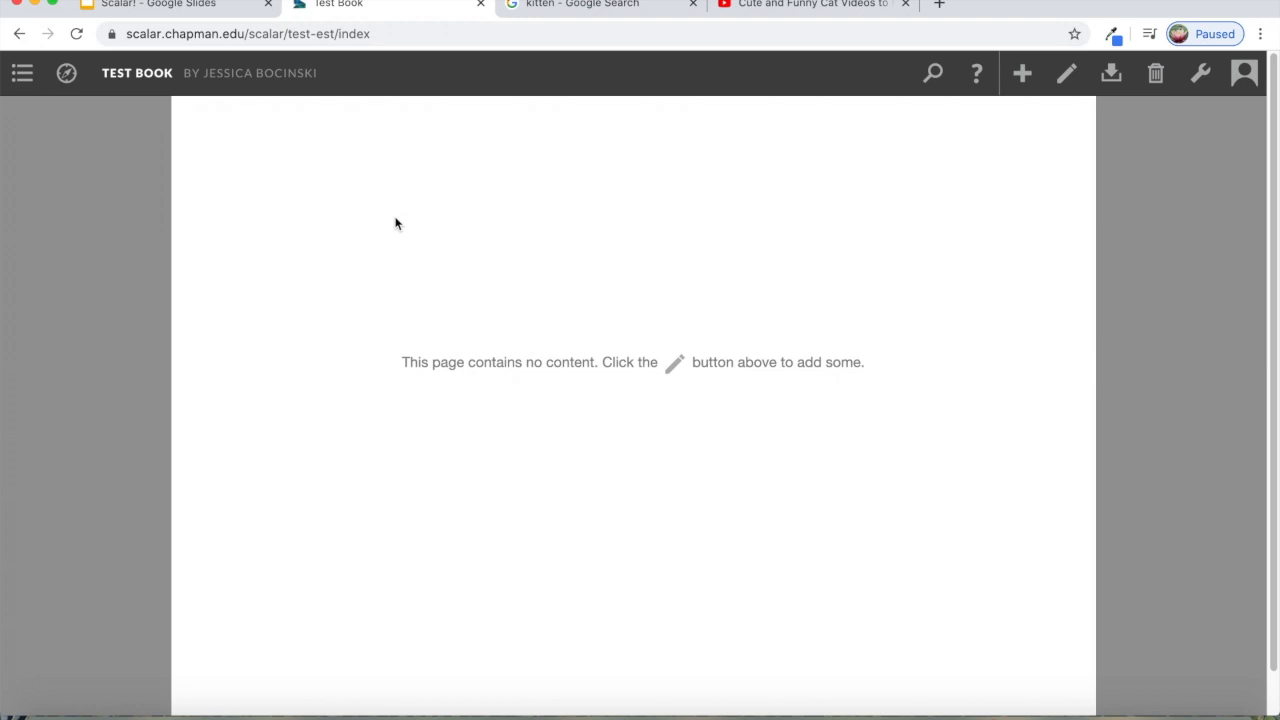
mouse_move(302, 238)
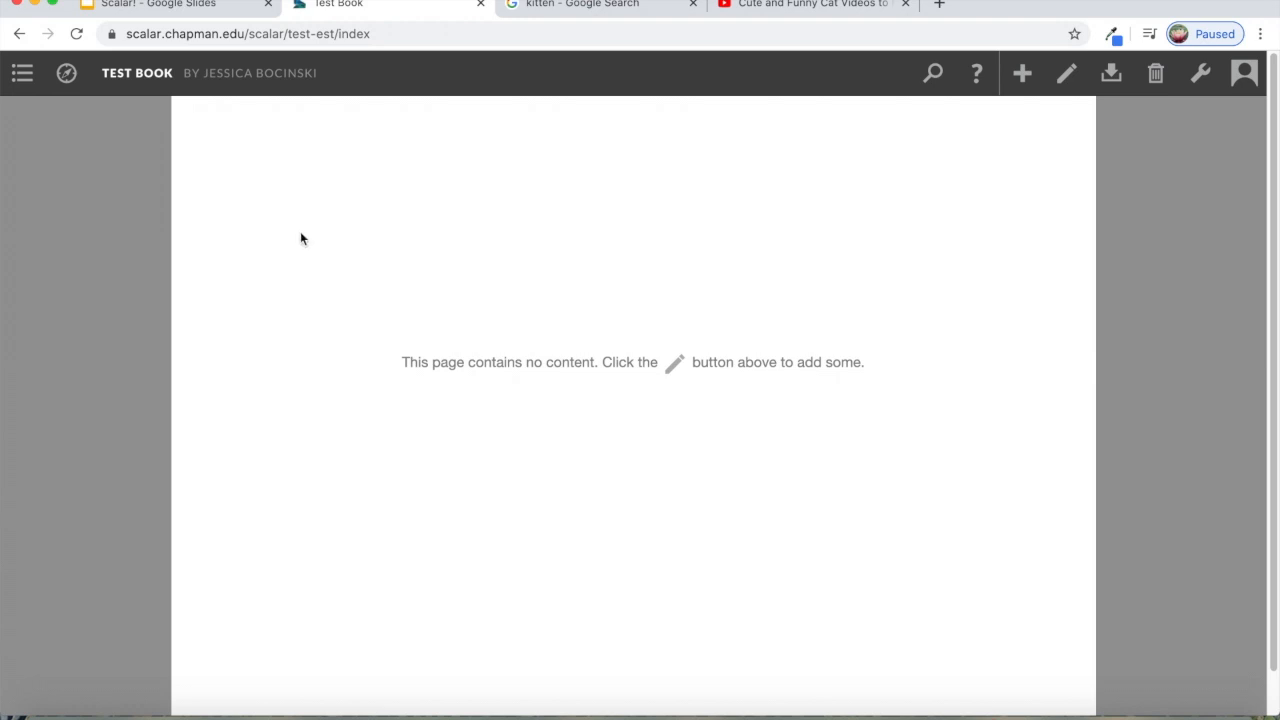
mouse_move(308, 240)
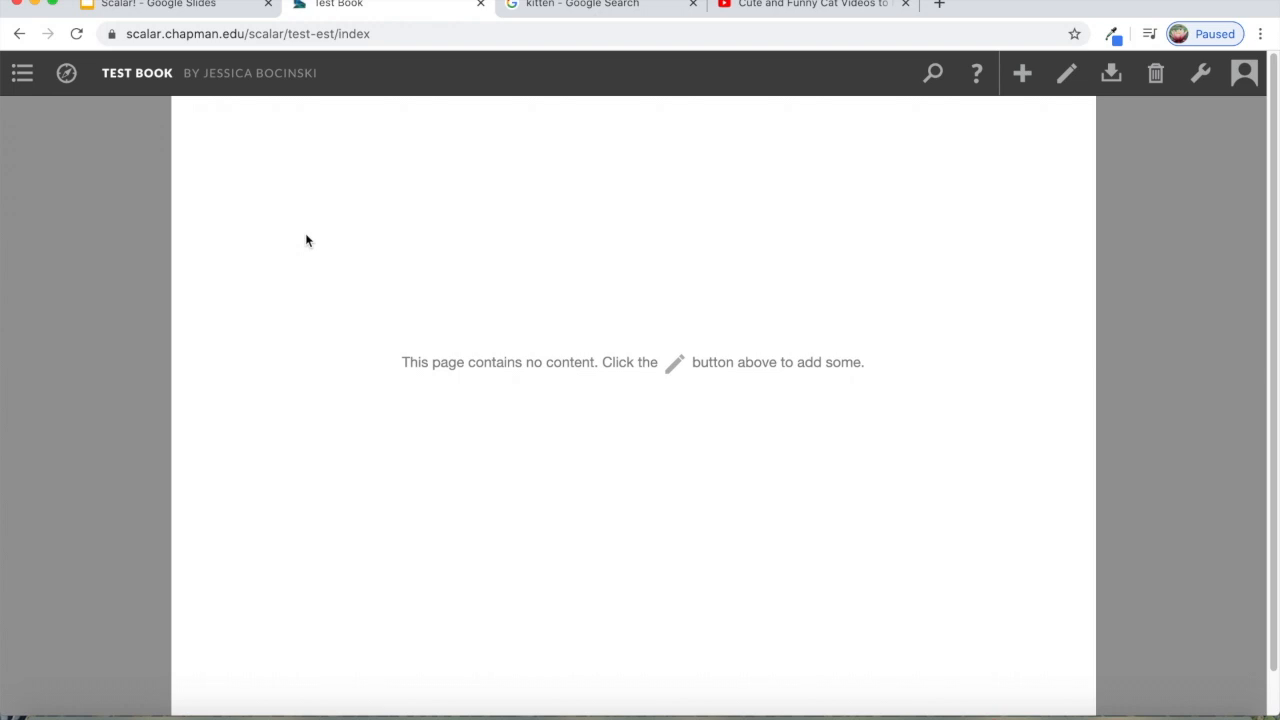
mouse_move(284, 250)
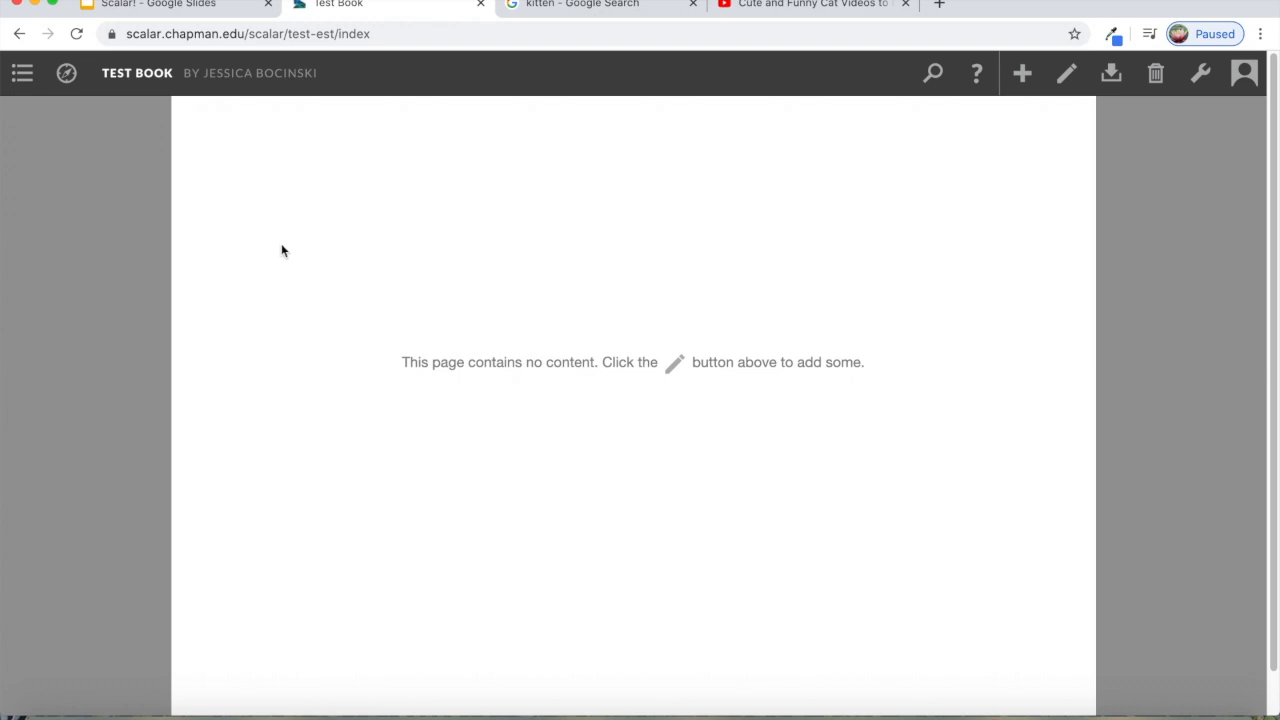
mouse_move(1274, 556)
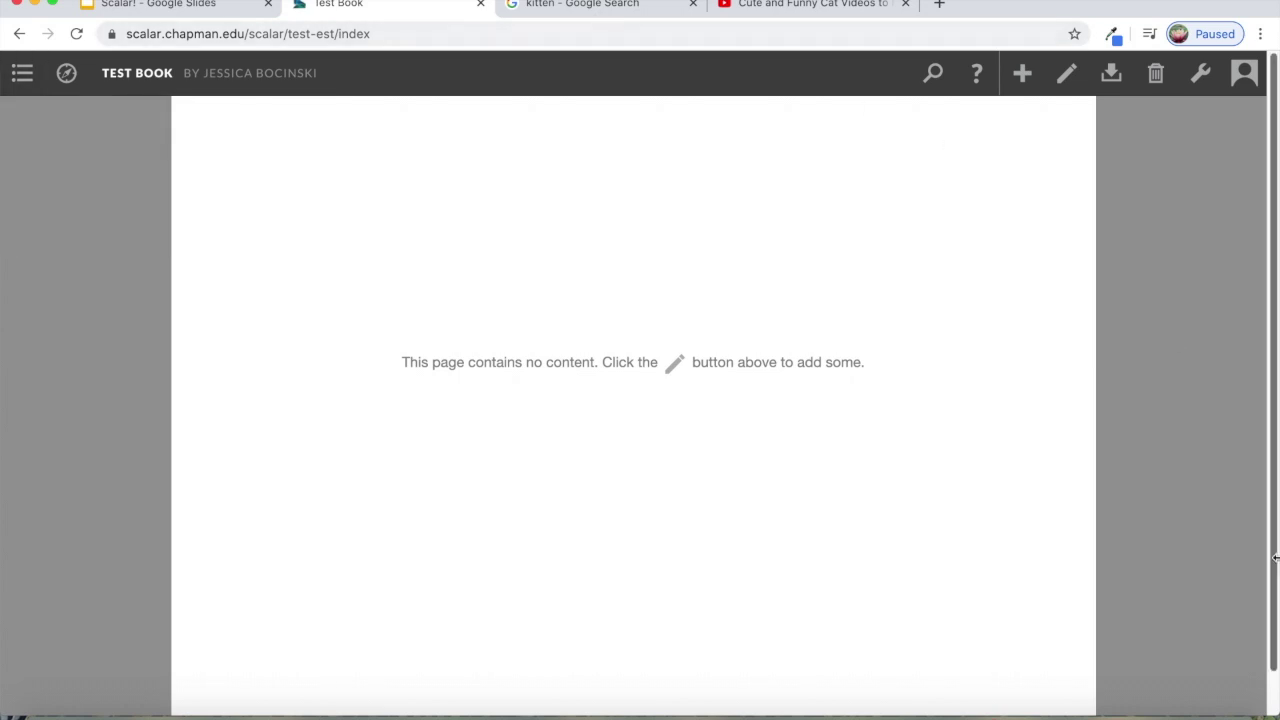
mouse_move(972, 76)
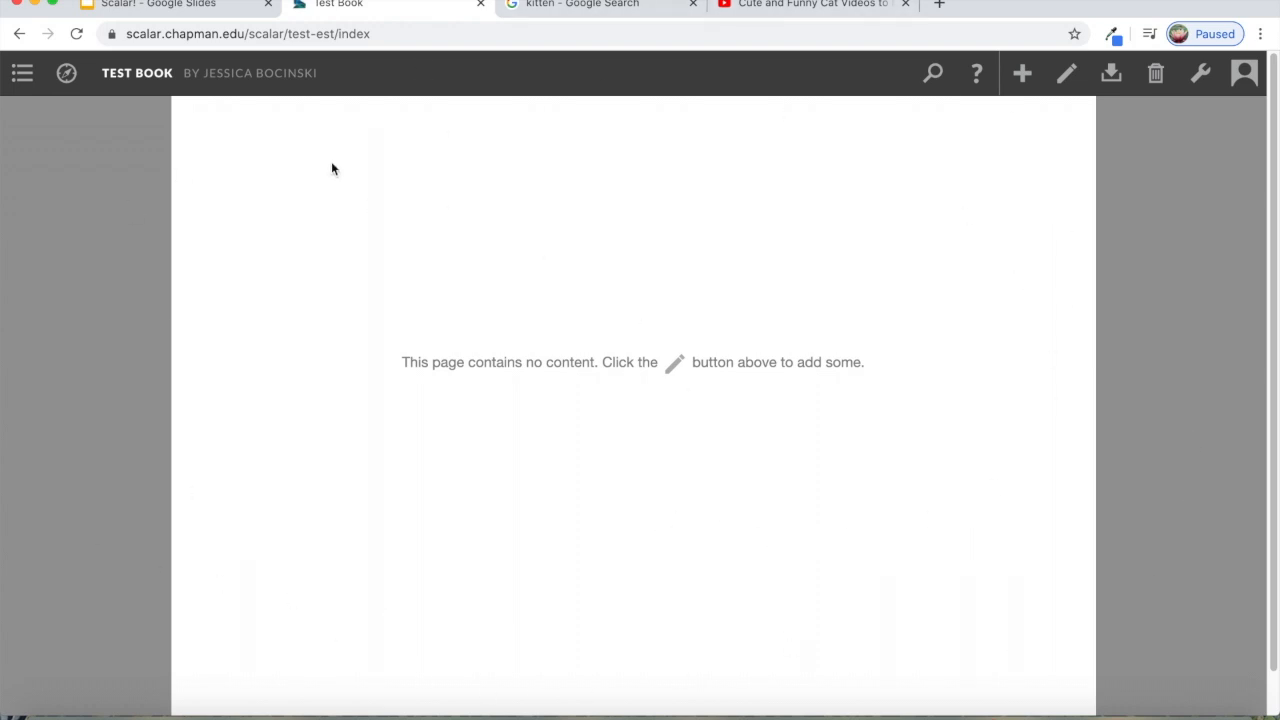
mouse_move(190, 368)
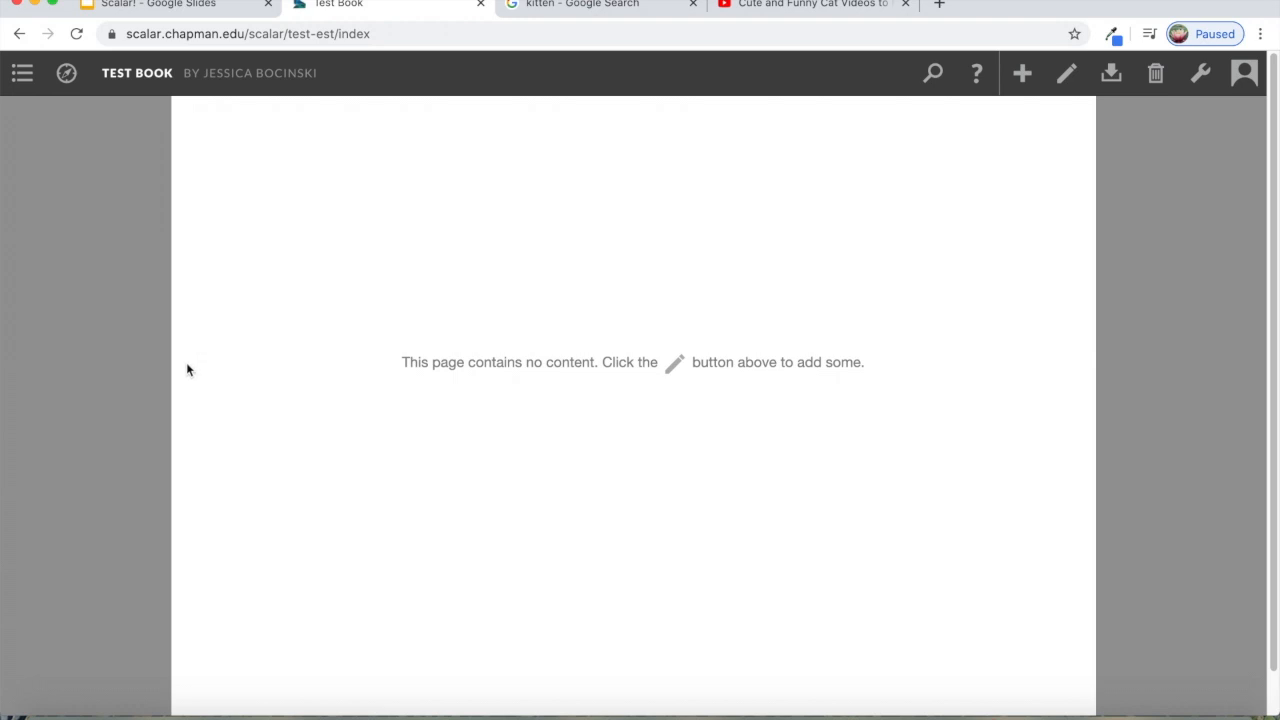
mouse_move(156, 380)
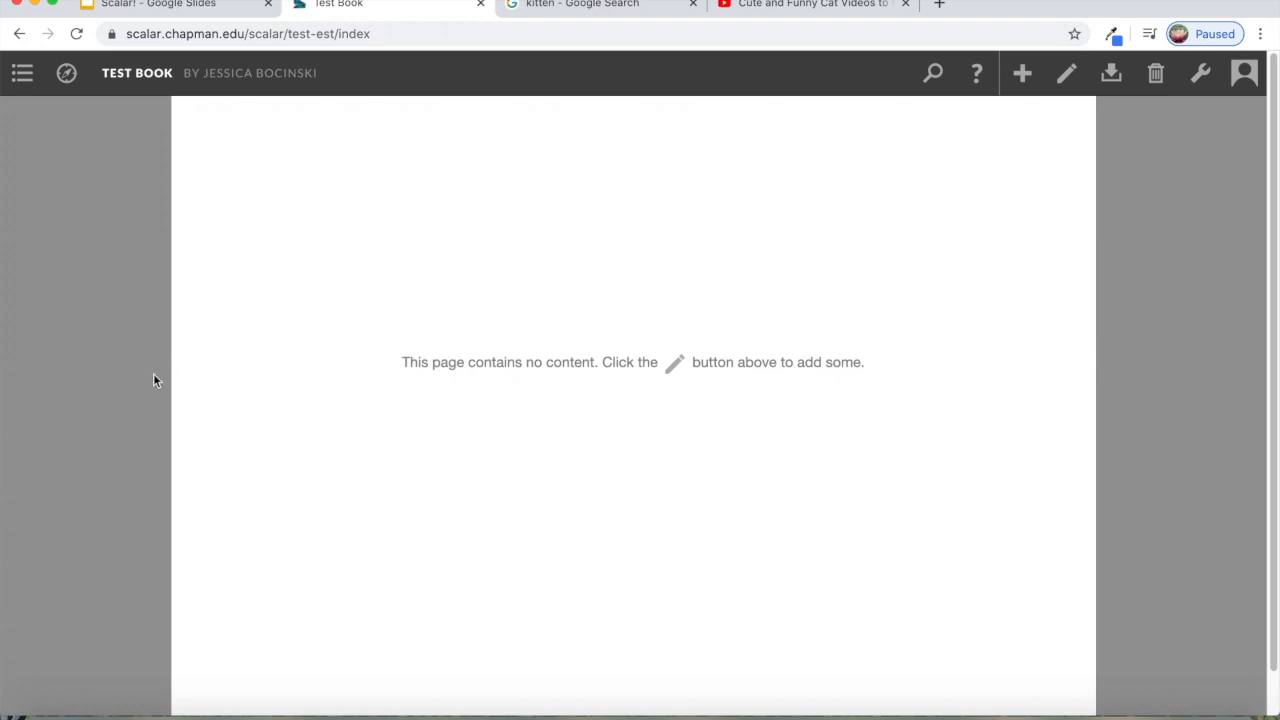
mouse_move(32, 252)
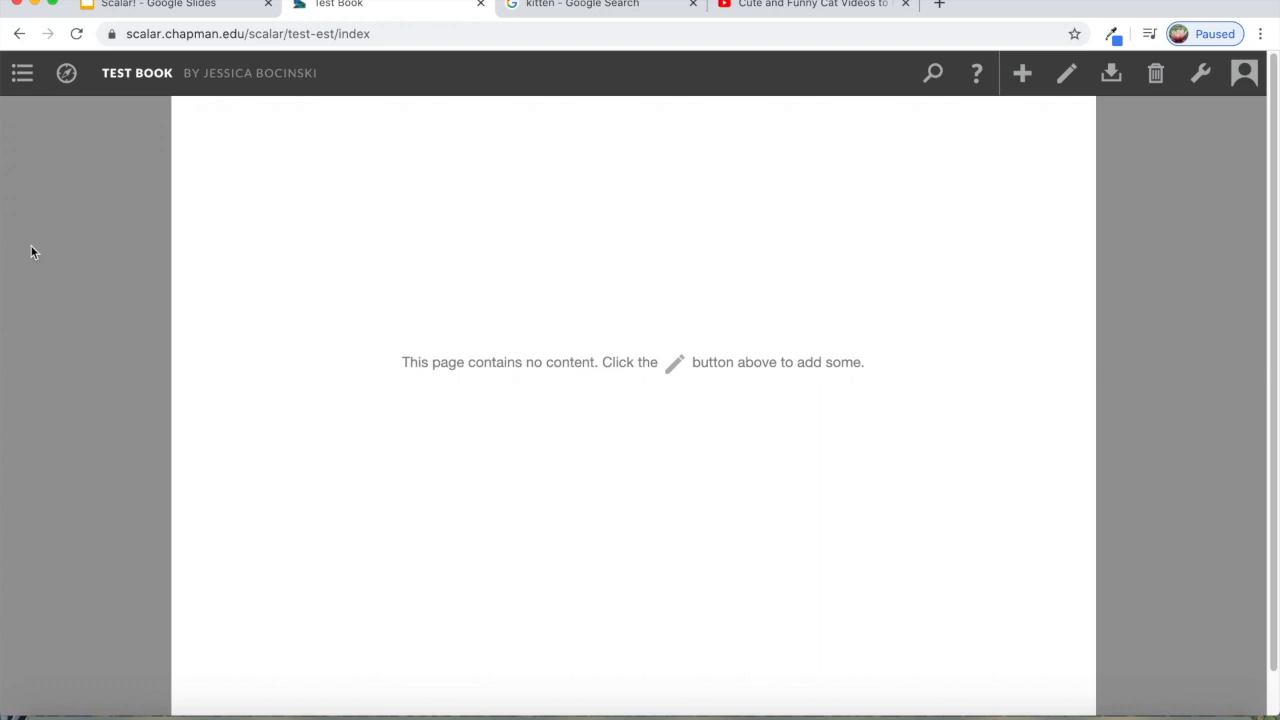
mouse_move(452, 578)
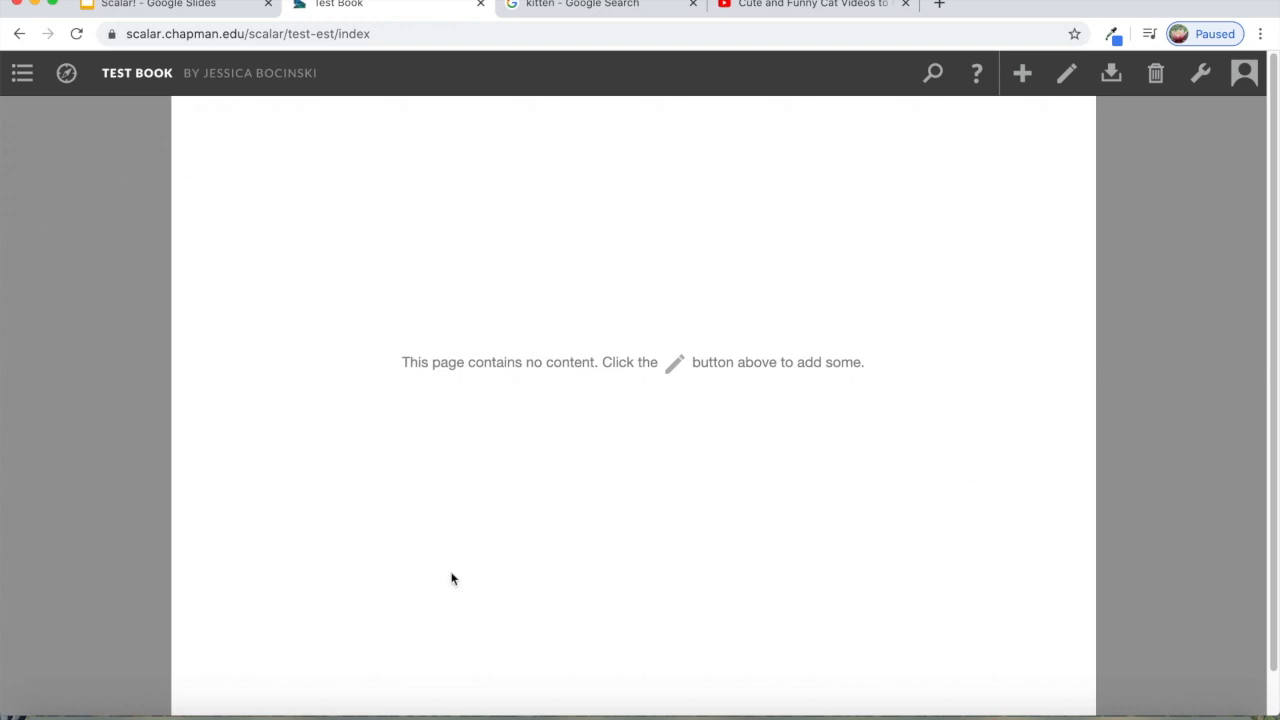
mouse_move(296, 488)
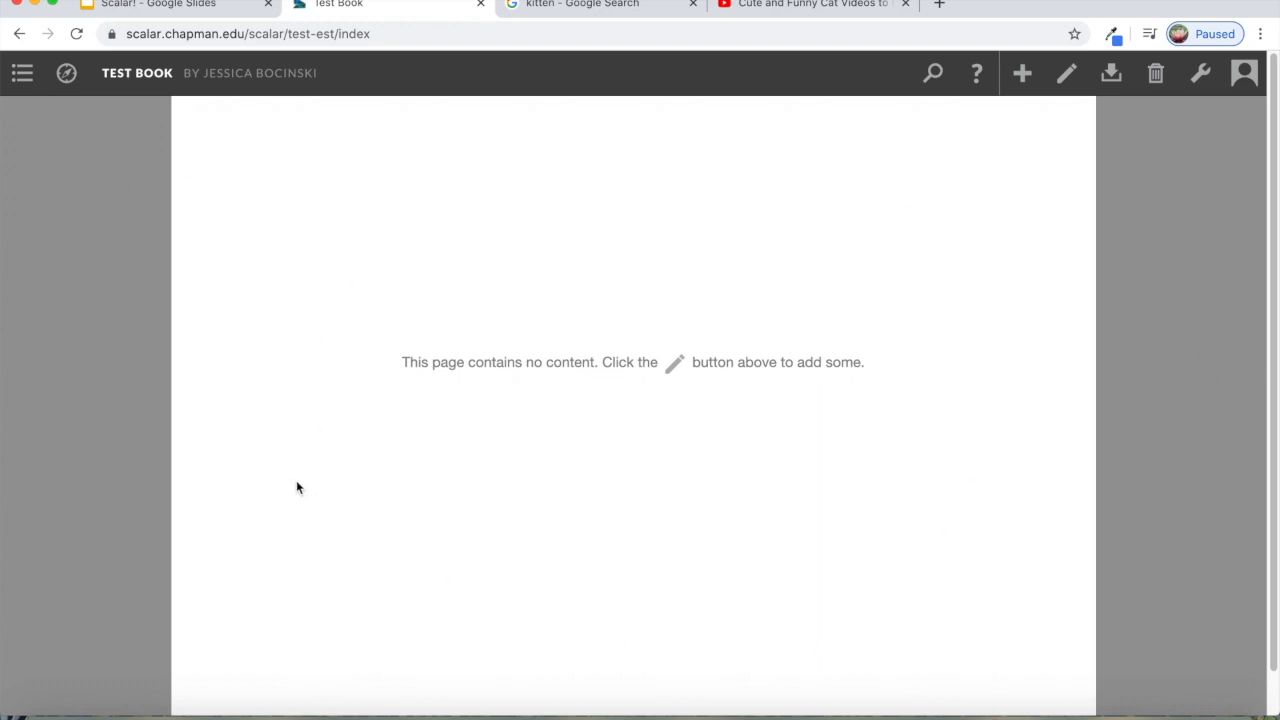
mouse_move(358, 176)
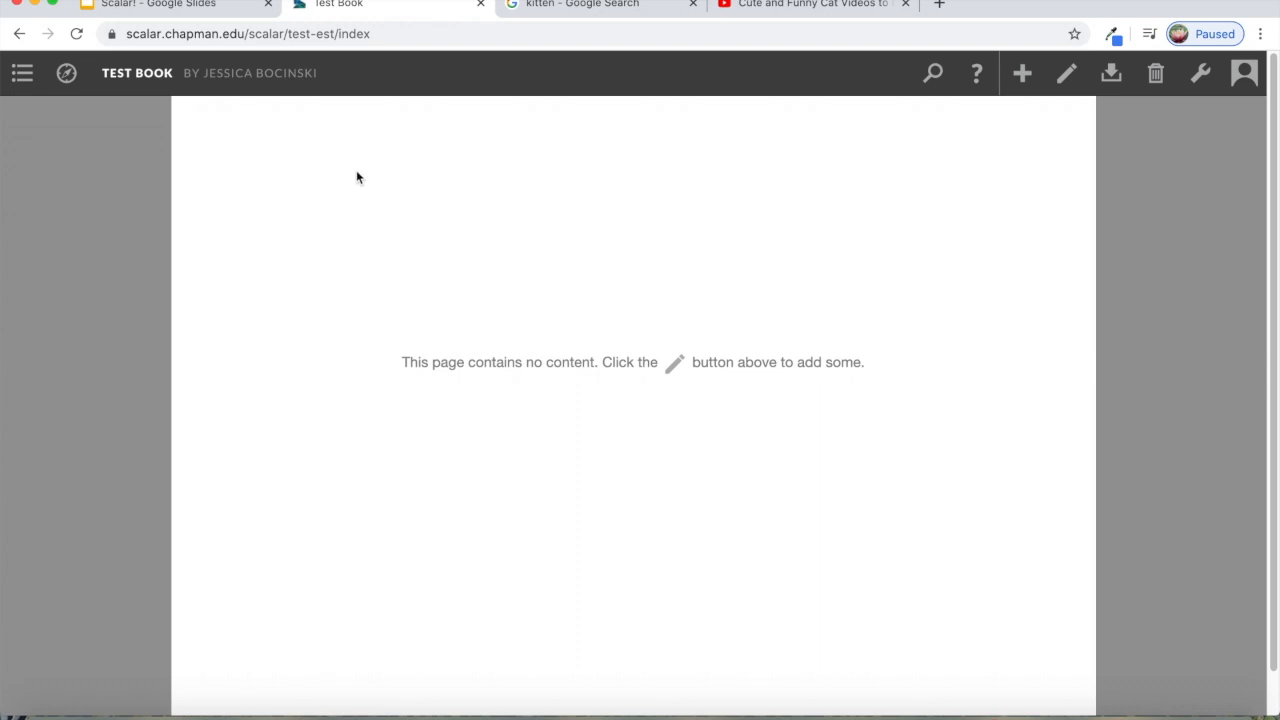
mouse_move(770, 592)
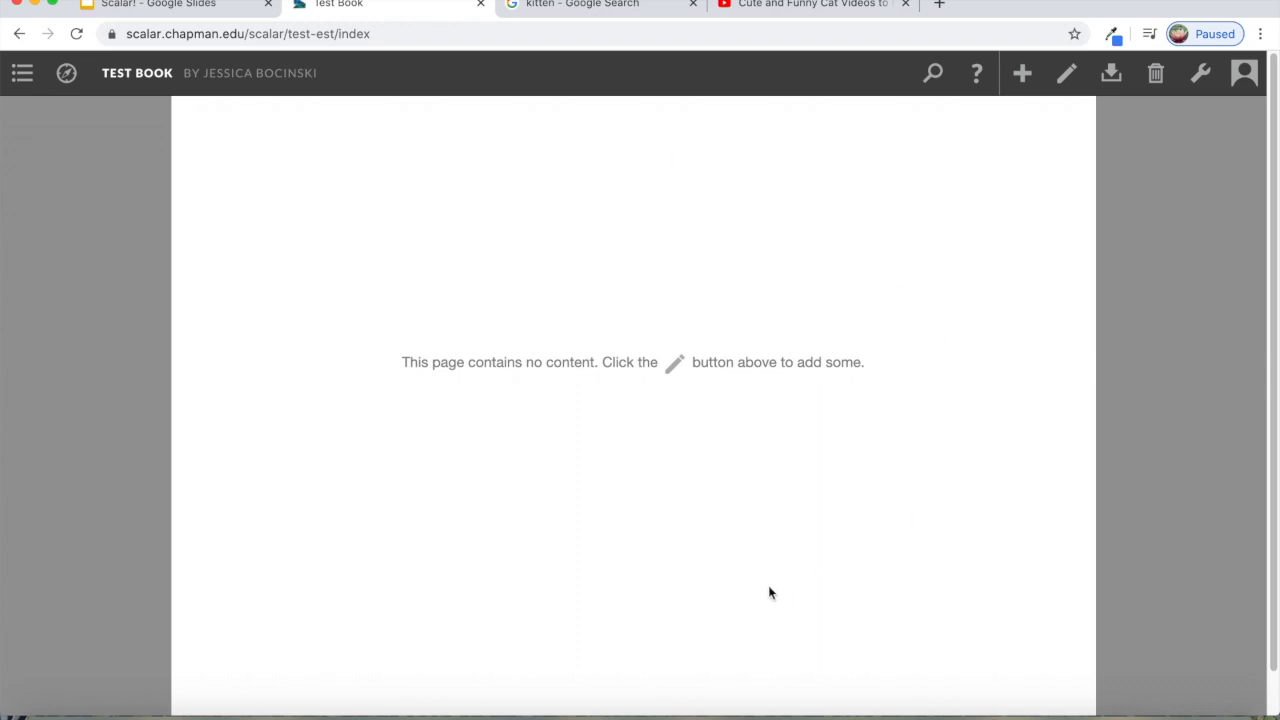
mouse_move(808, 638)
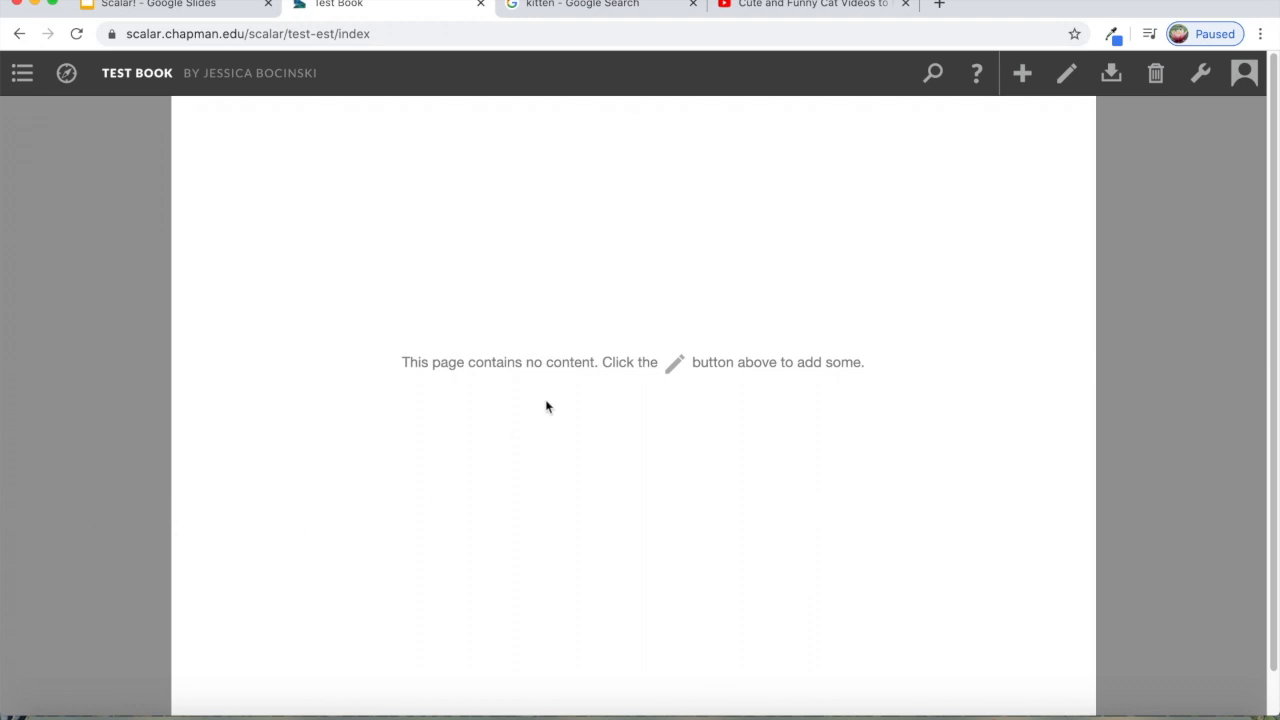
mouse_move(1144, 234)
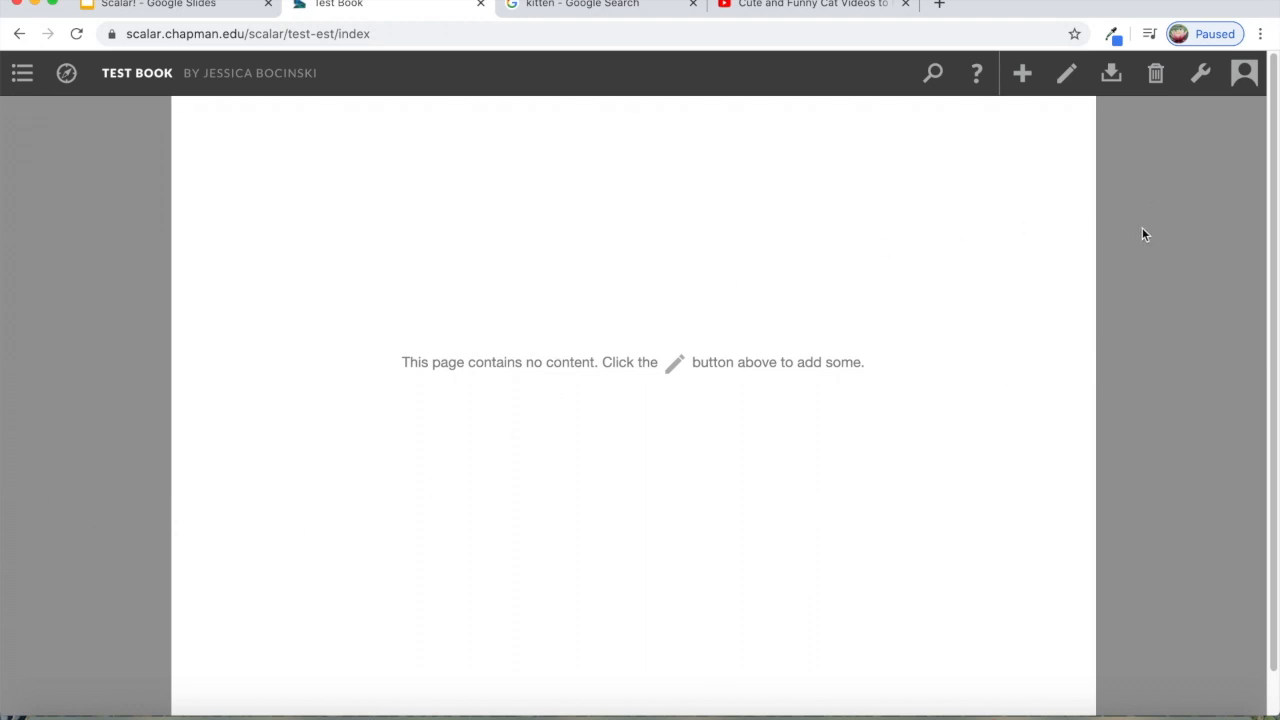
mouse_move(1200, 76)
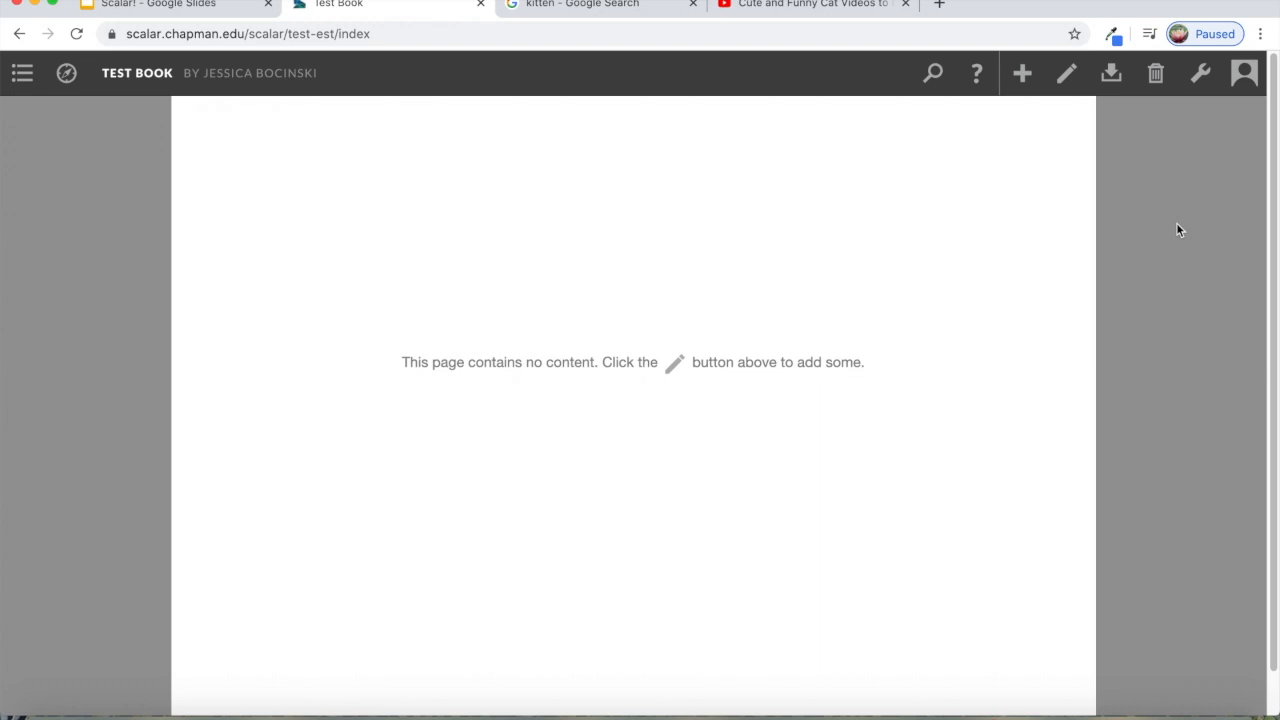
mouse_move(1202, 80)
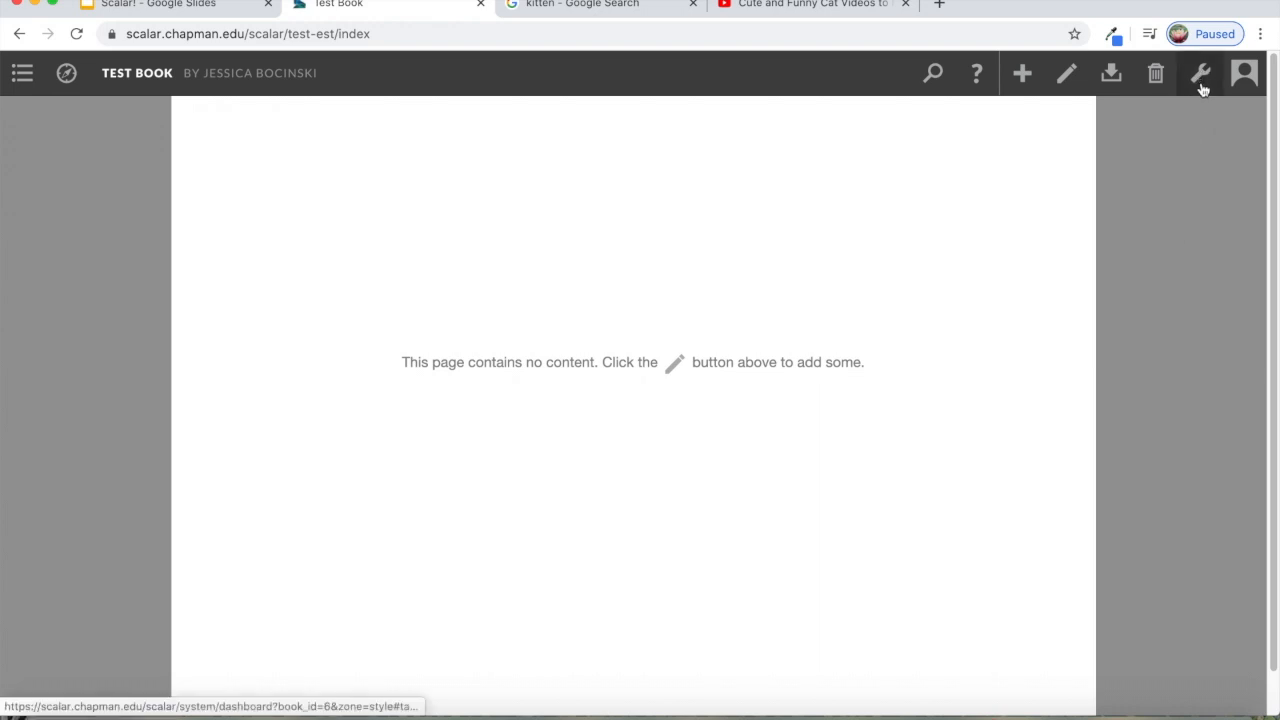
mouse_move(1204, 72)
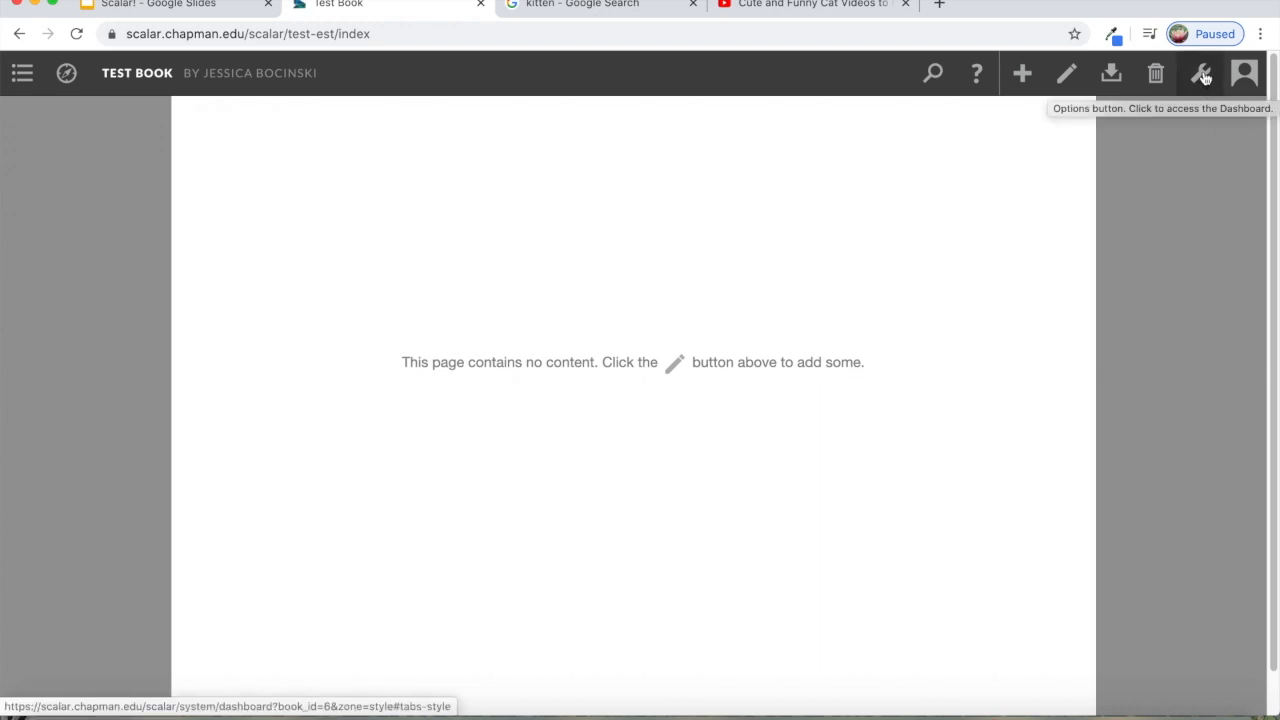
mouse_move(1180, 88)
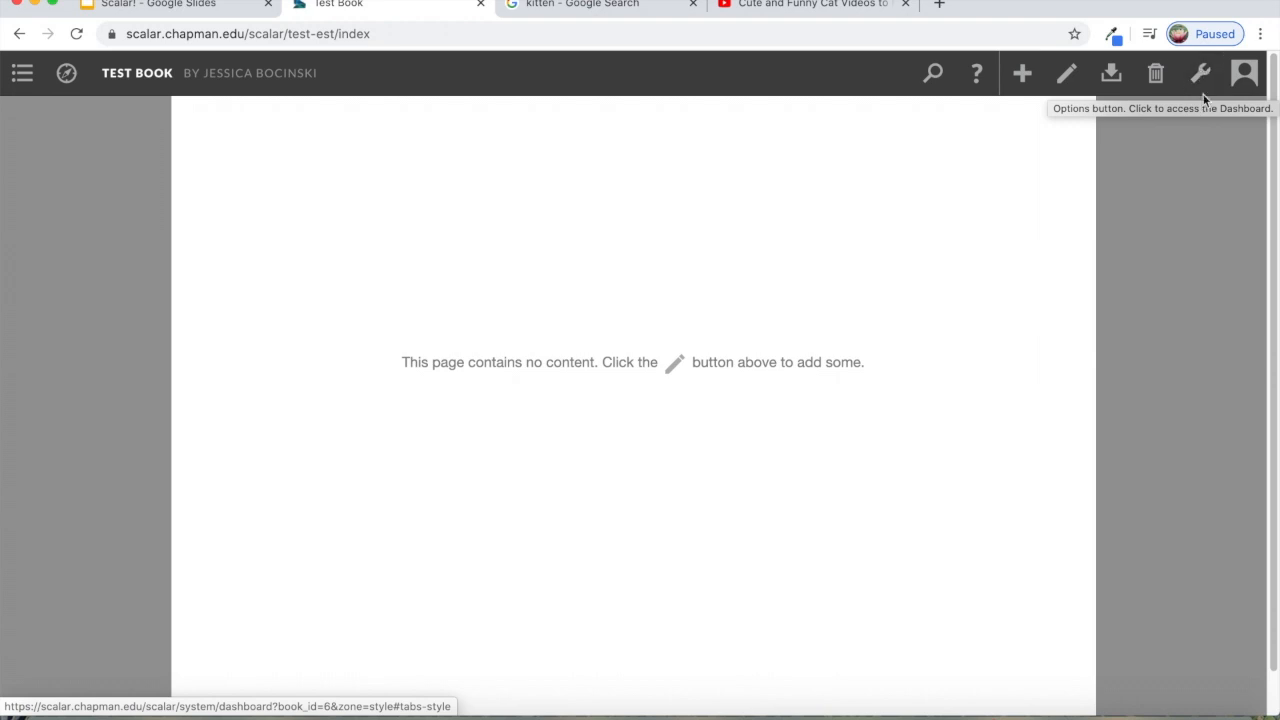
- Open Test Book's dashboard, try the old layout, then return to the upgraded dashboard
left_click(1192, 74)
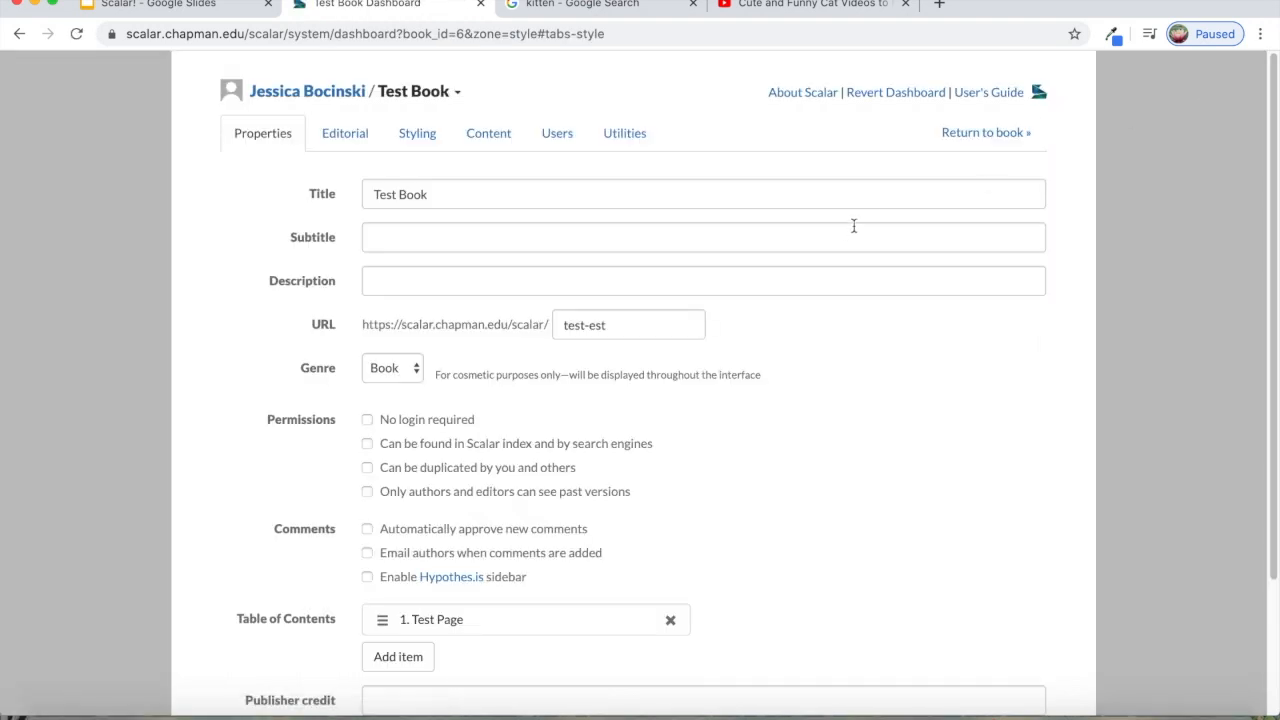
mouse_move(888, 96)
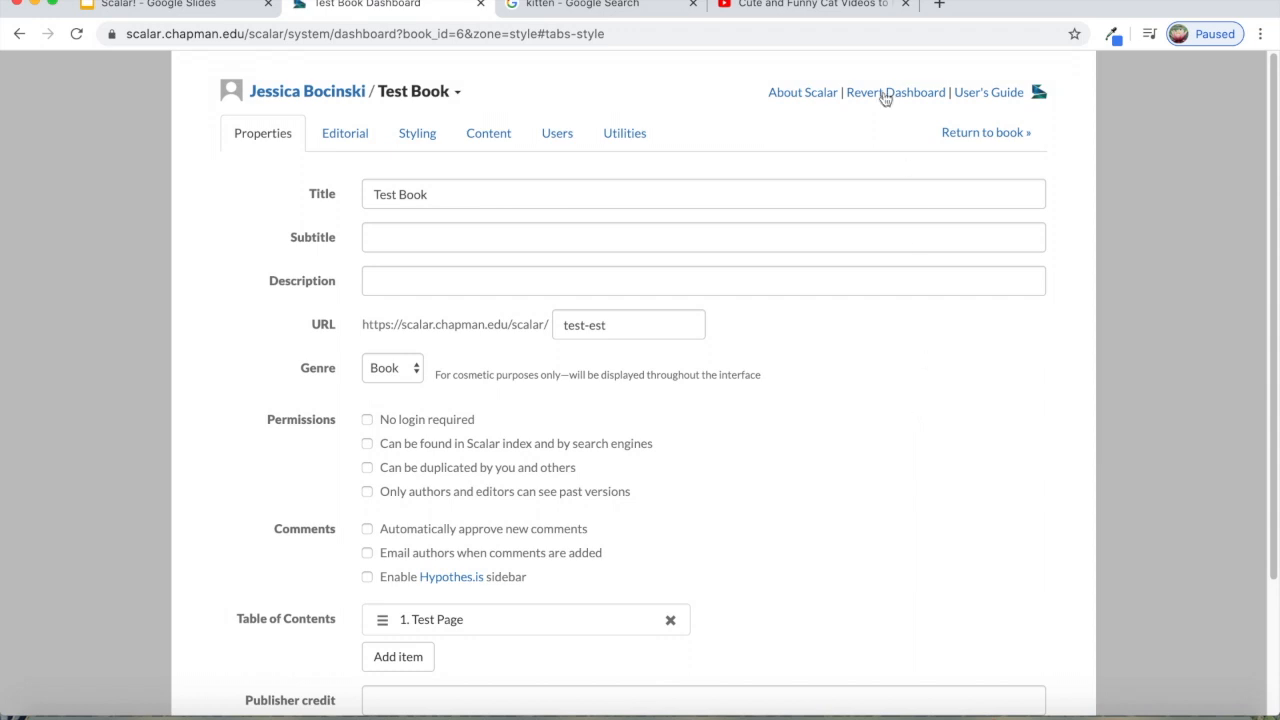
left_click(892, 92)
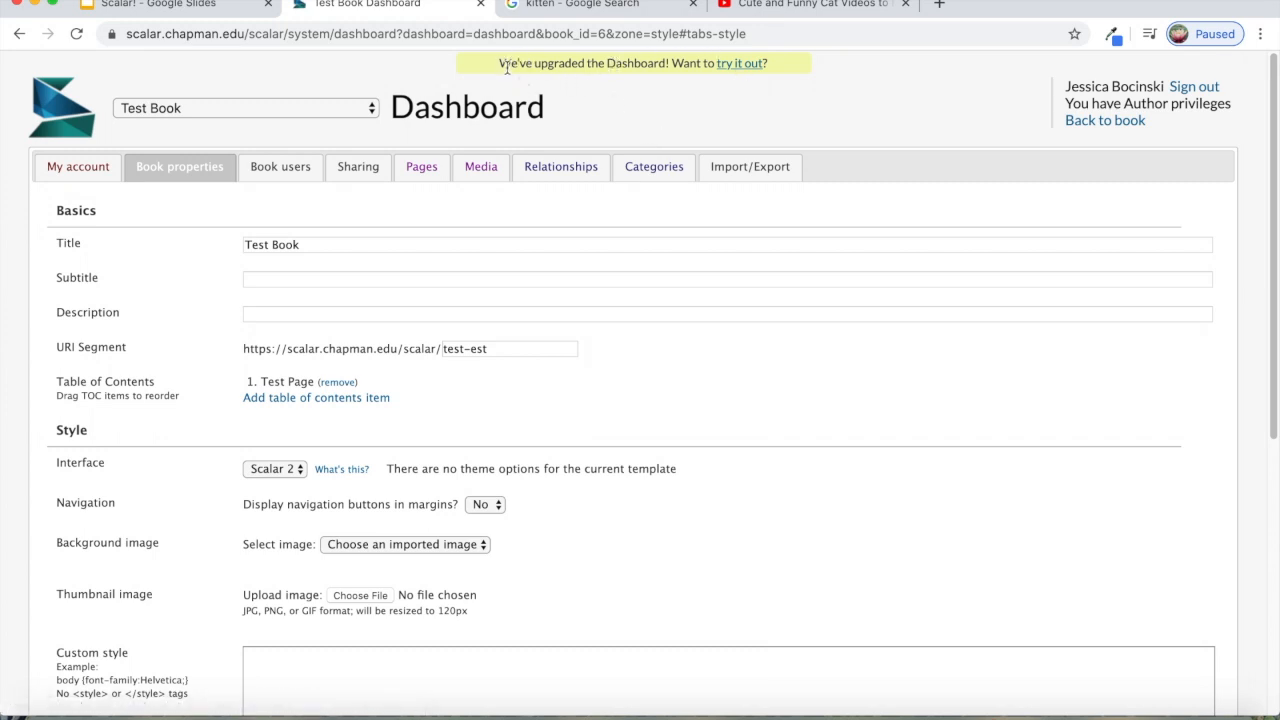
left_click(740, 62)
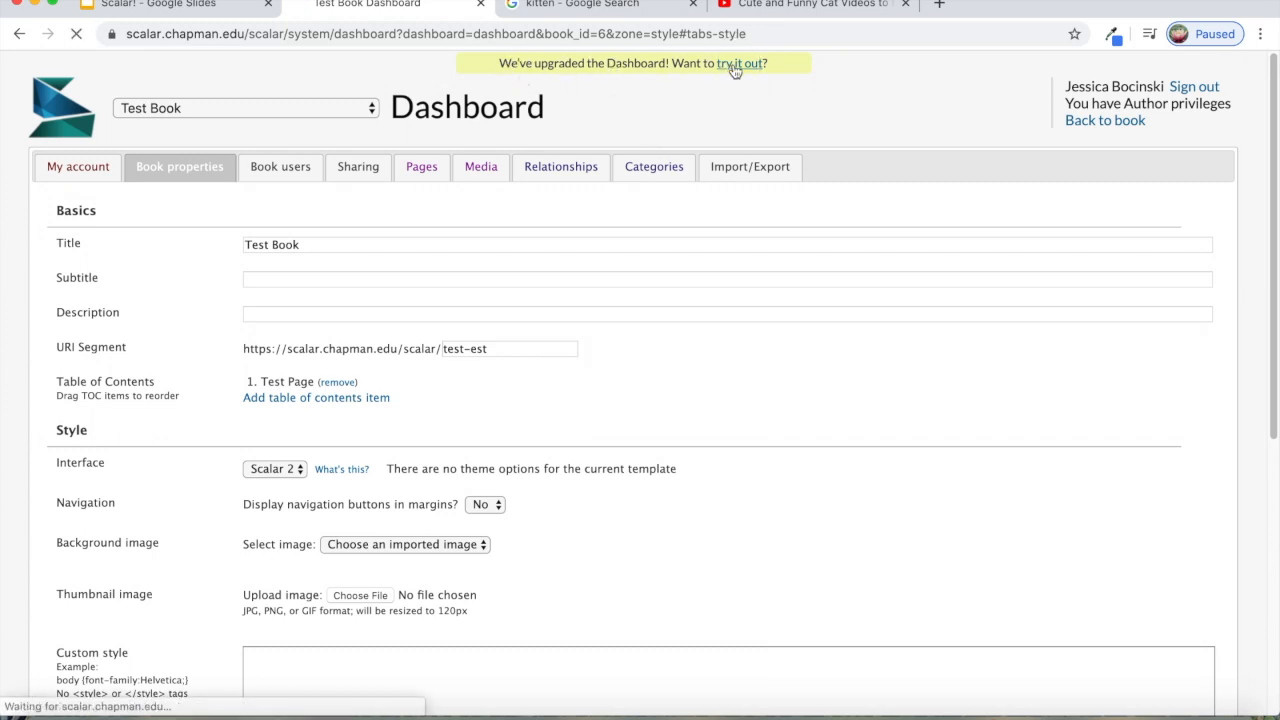
left_click(748, 62)
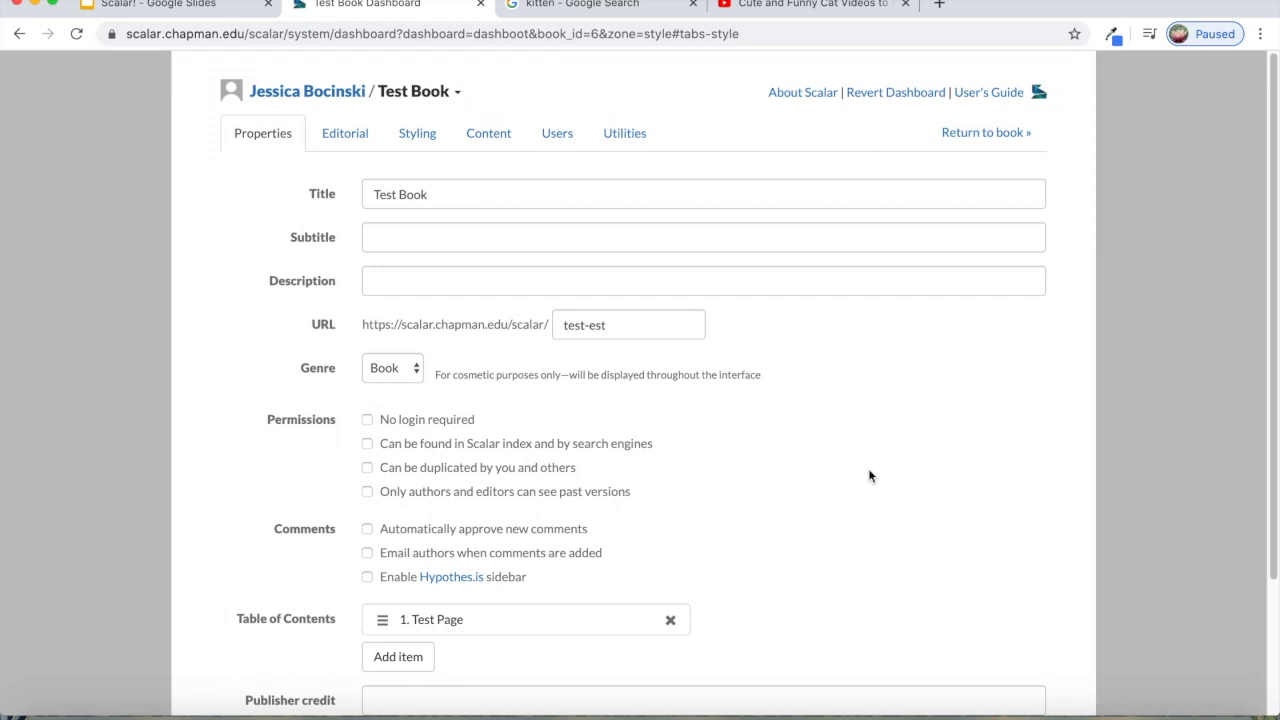
mouse_move(690, 456)
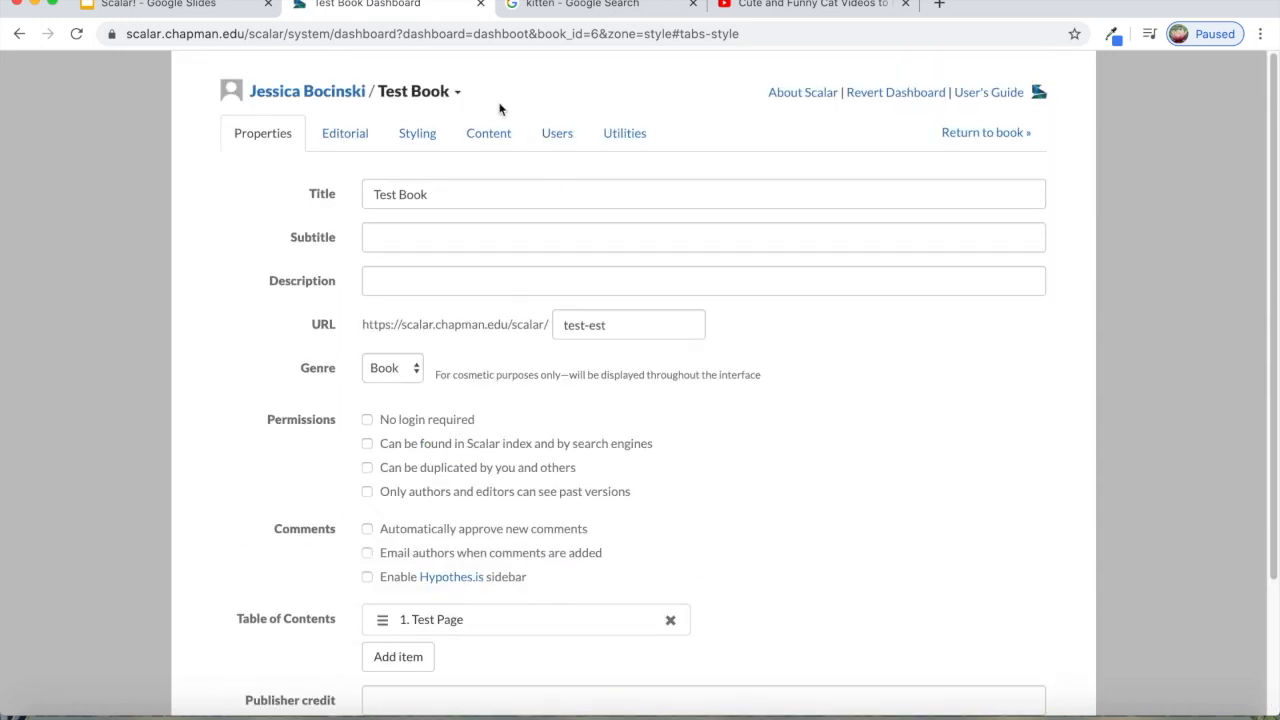
mouse_move(344, 142)
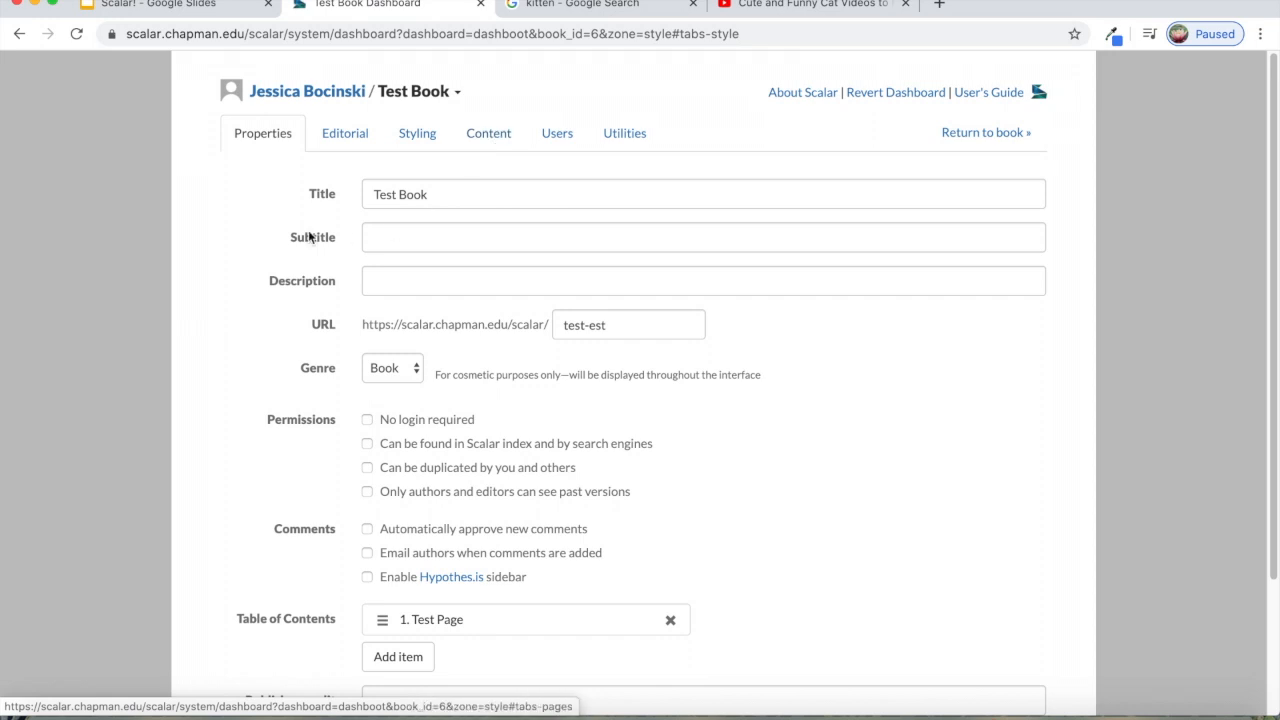
mouse_move(488, 140)
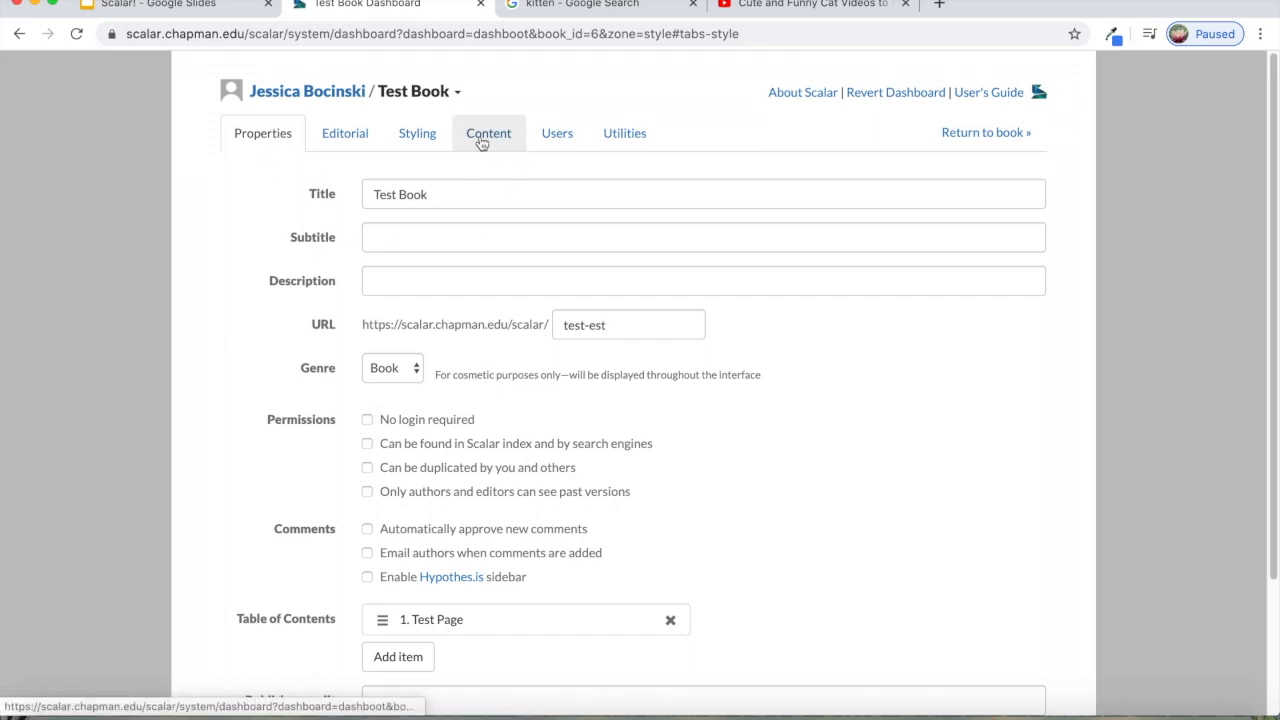
- List the book's media items (Amulet, Egyptian Art, map, YouTube video) in the Content view
left_click(488, 132)
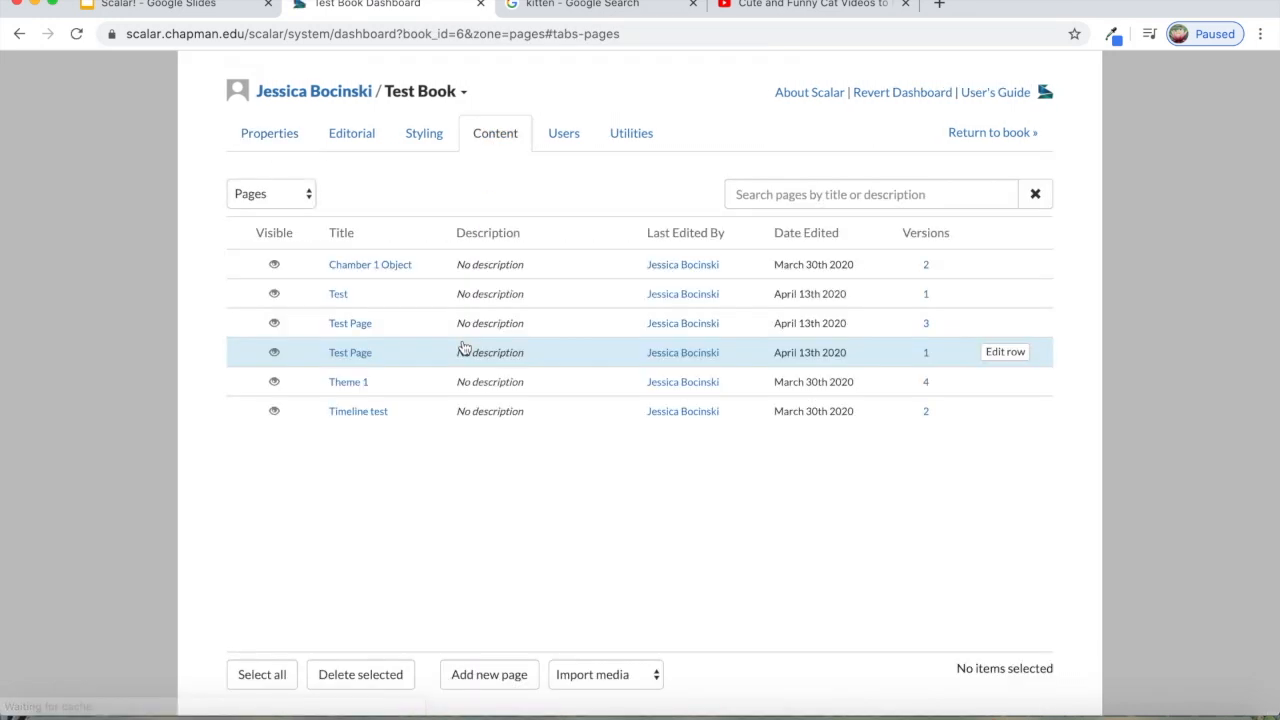
mouse_move(364, 340)
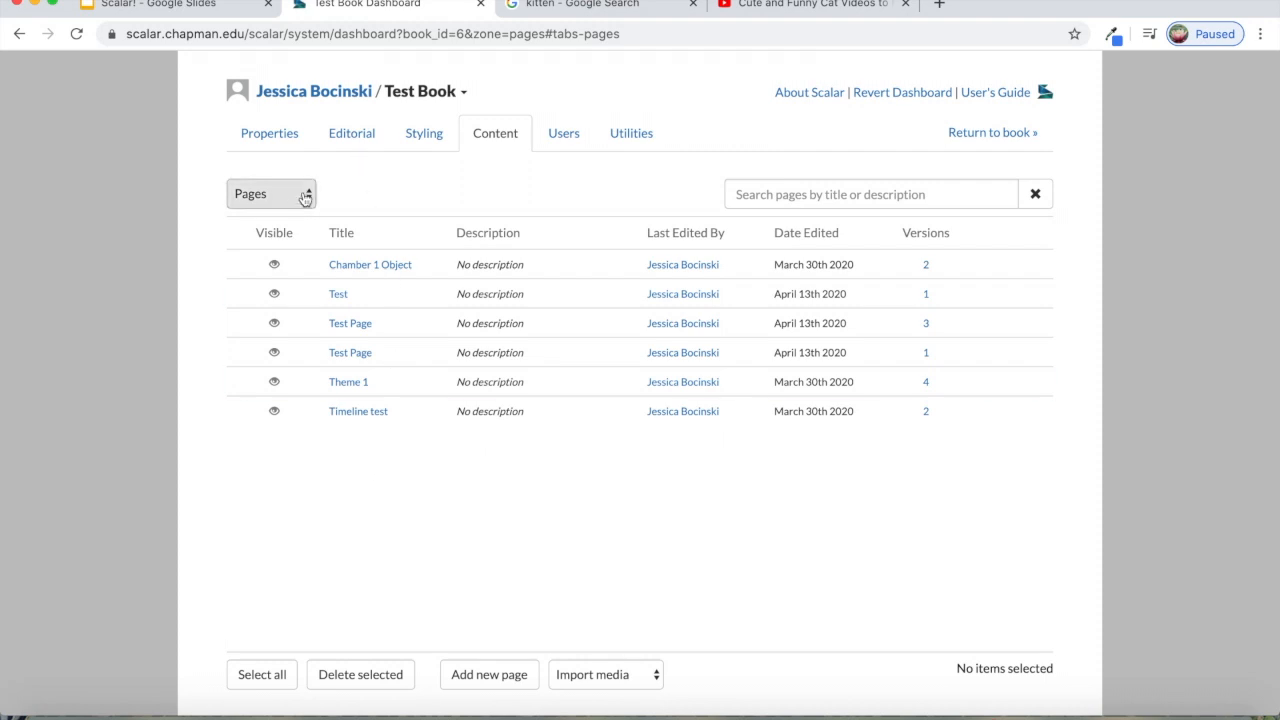
left_click(270, 192)
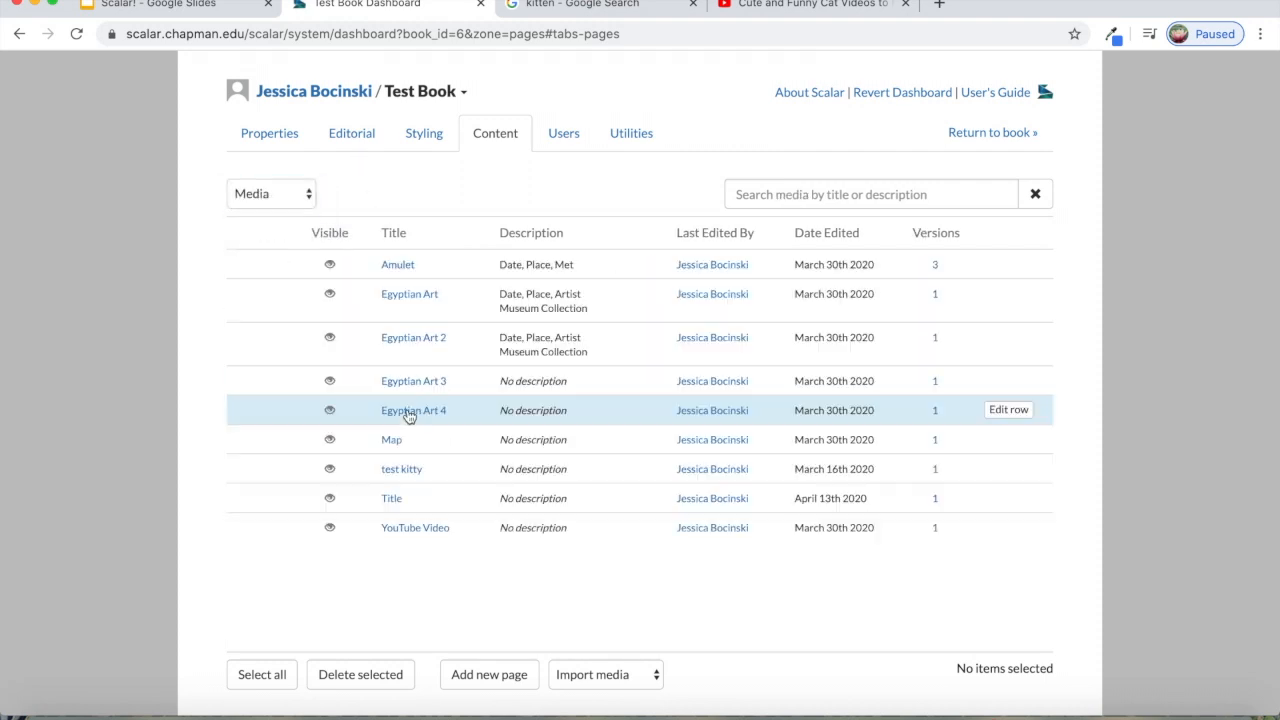
scroll("down", 3)
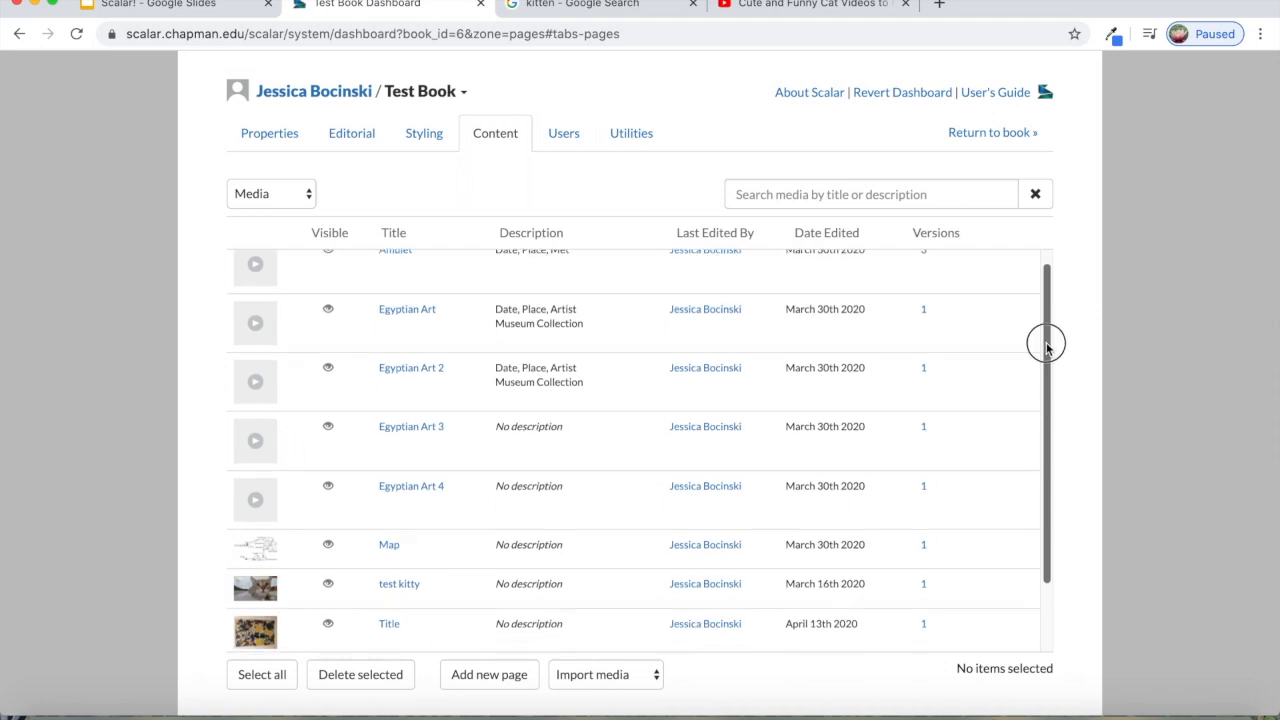
scroll("down", 3)
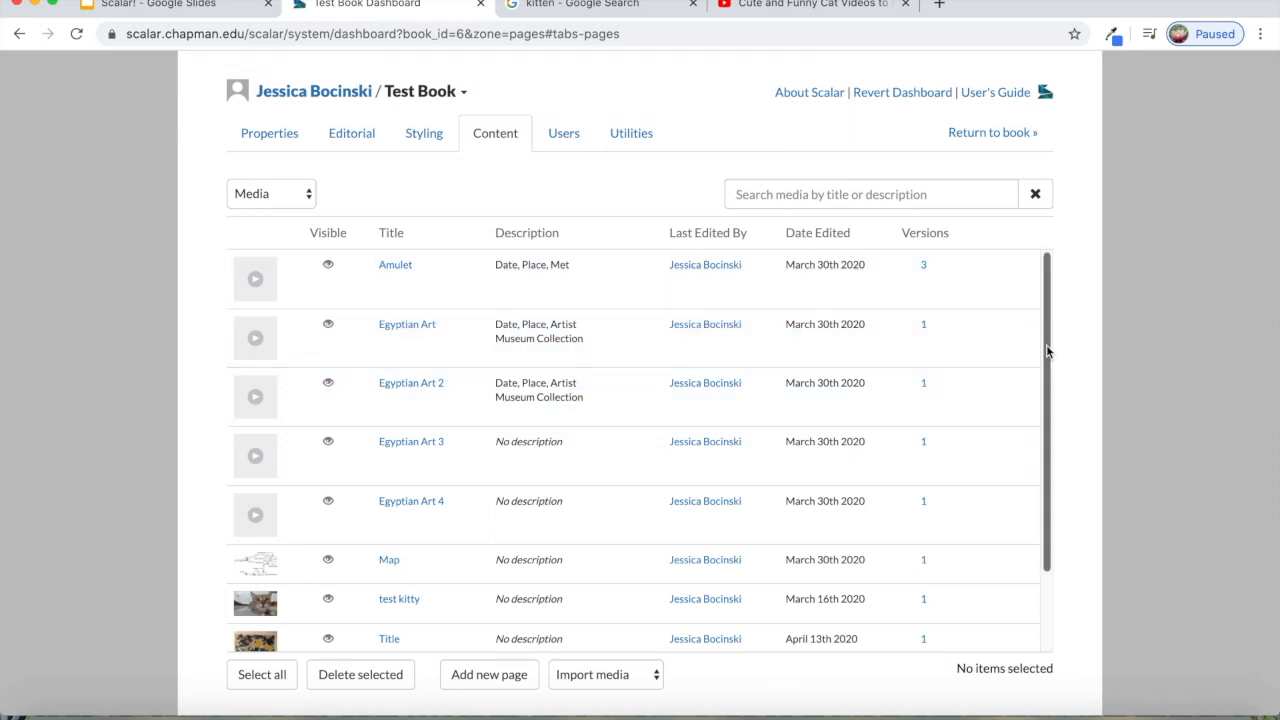
mouse_move(808, 312)
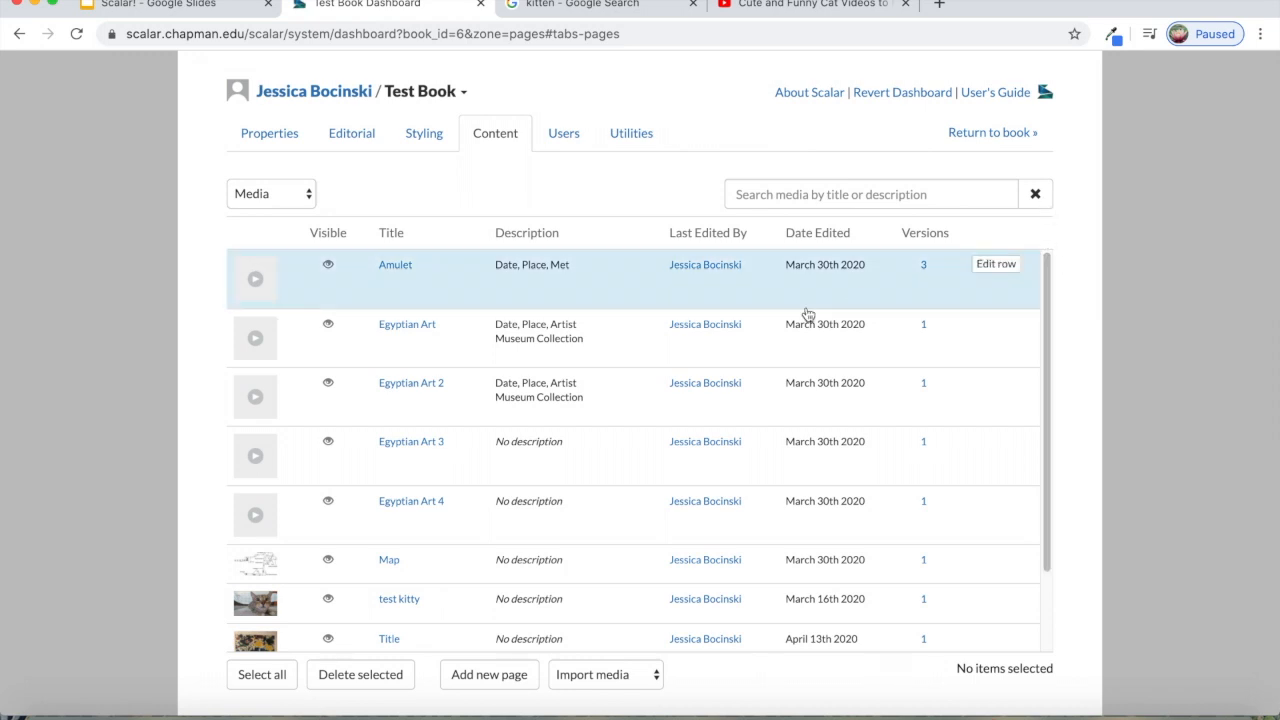
mouse_move(386, 188)
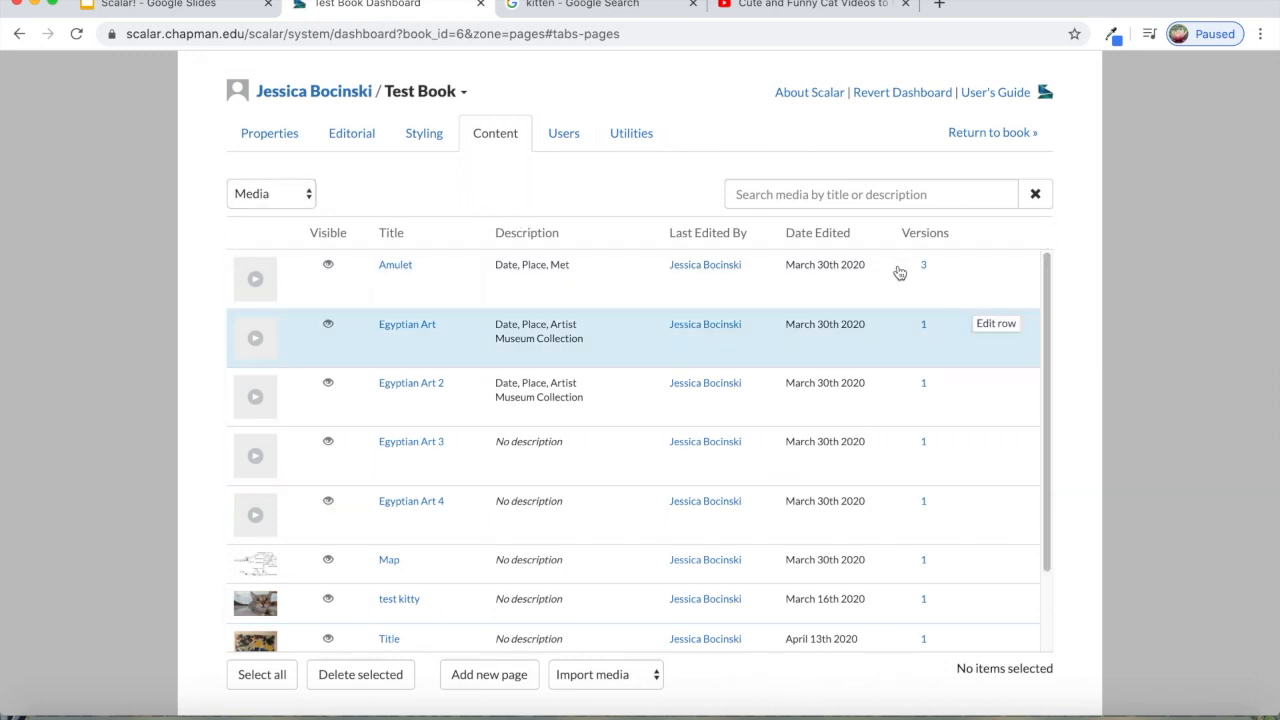
- Return from the dashboard to the empty TEST BOOK page
left_click(994, 132)
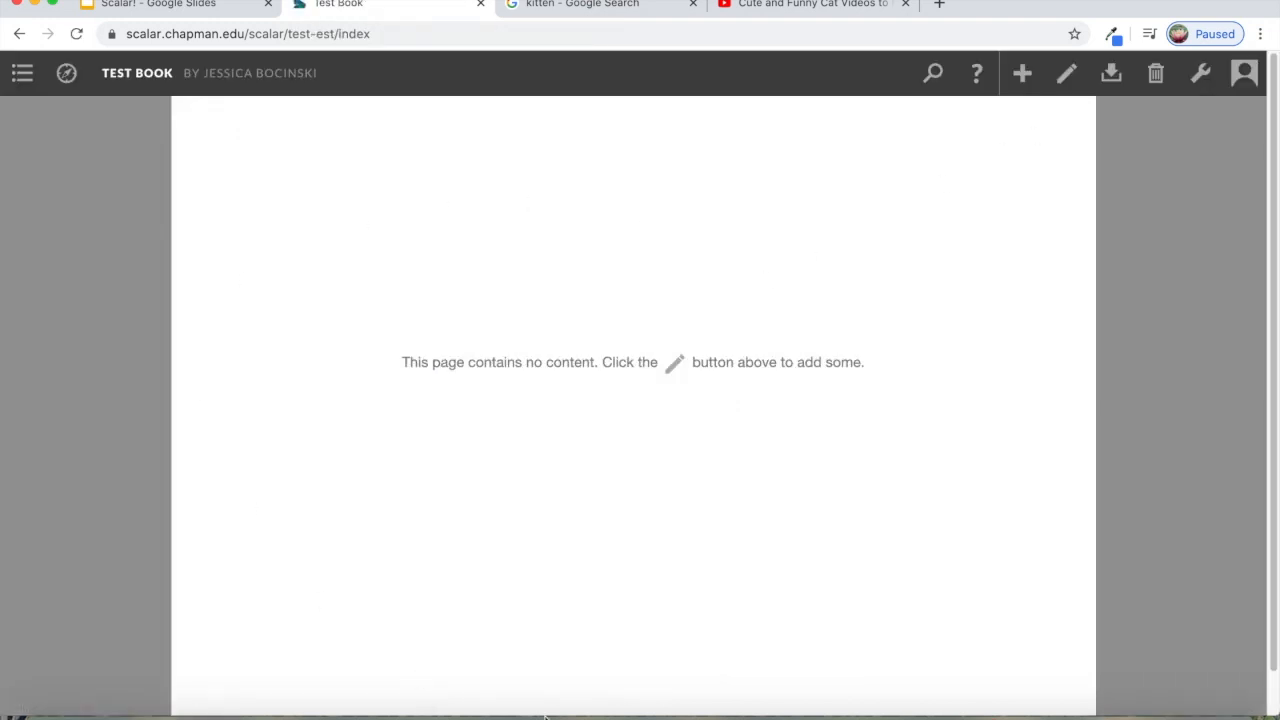
mouse_move(516, 280)
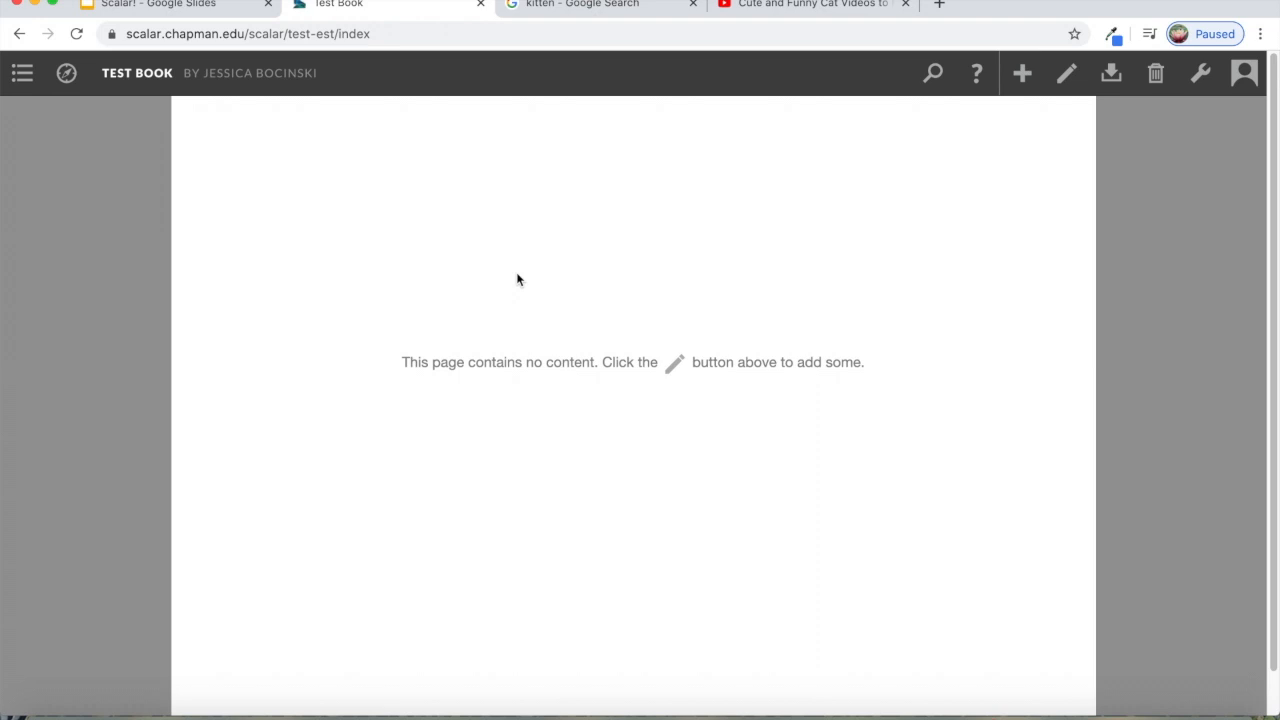
mouse_move(1020, 276)
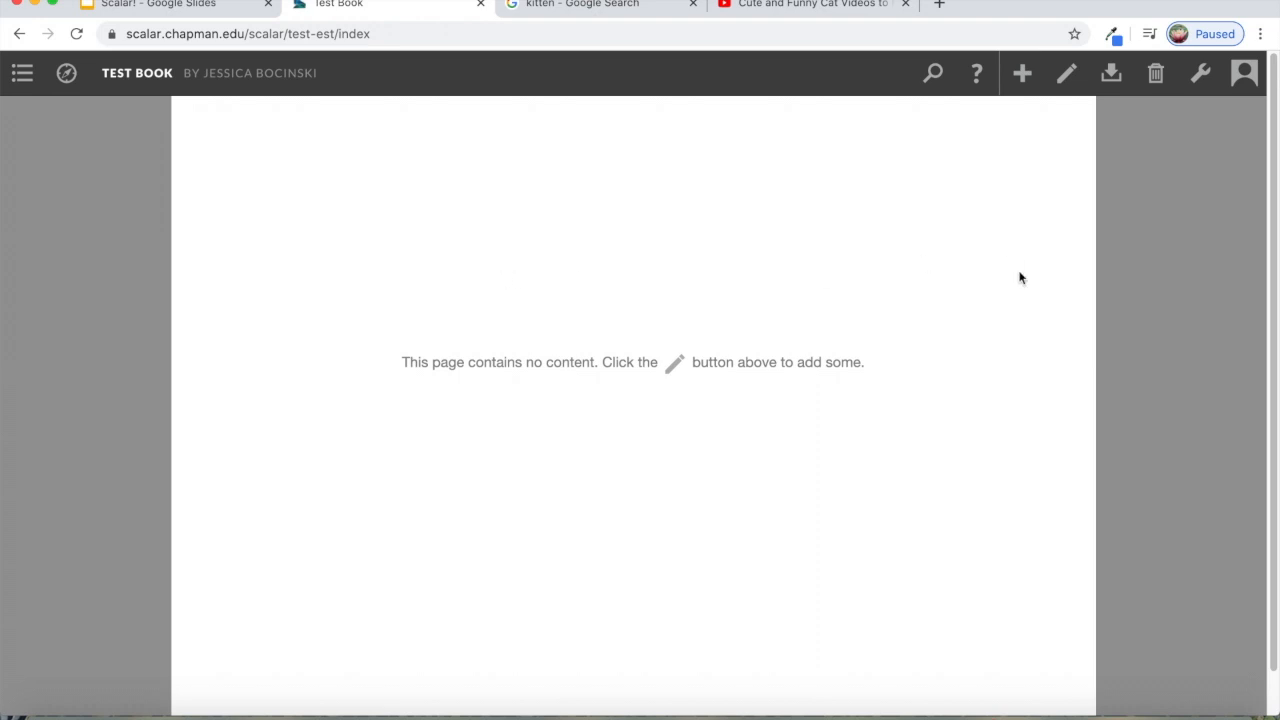
mouse_move(1202, 220)
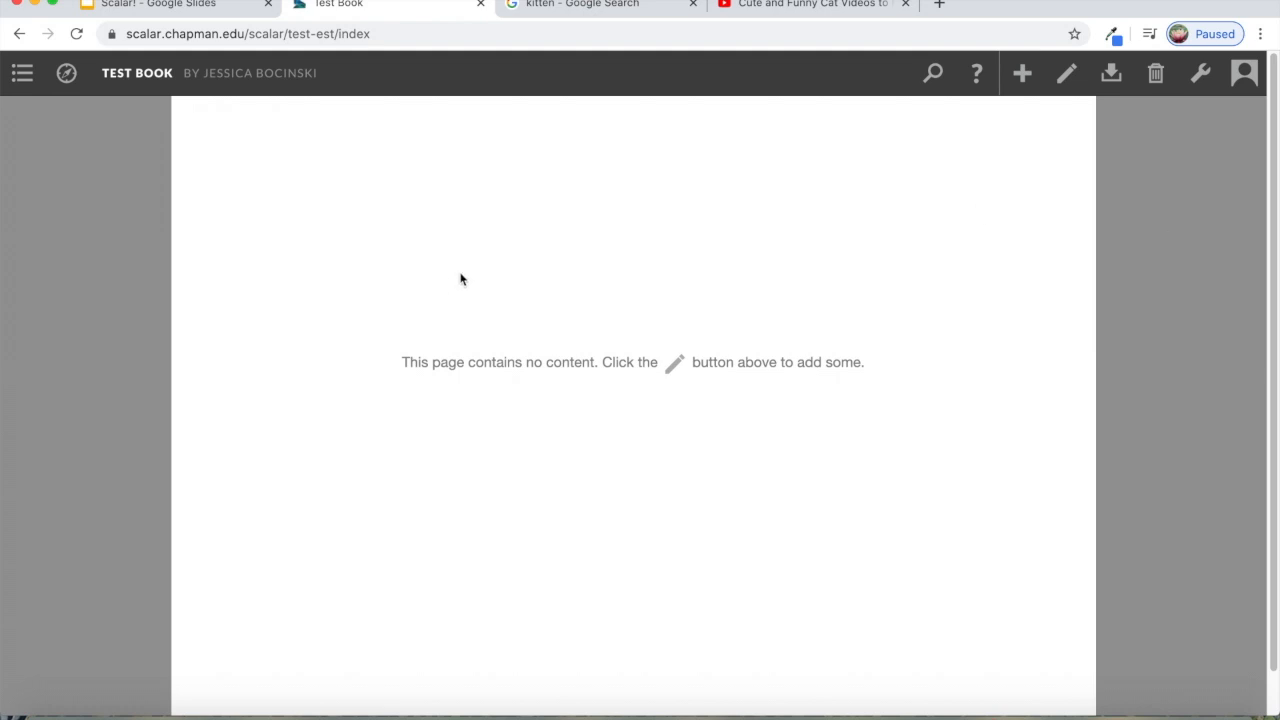
mouse_move(436, 300)
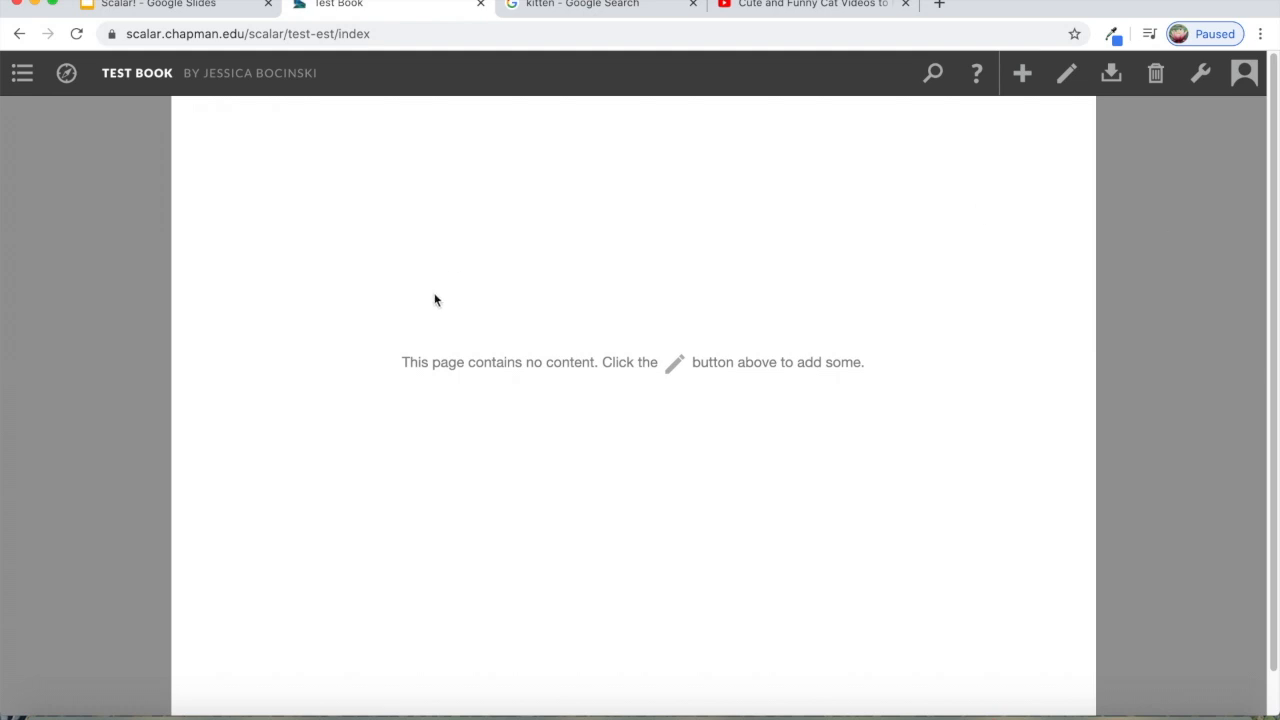
mouse_move(444, 296)
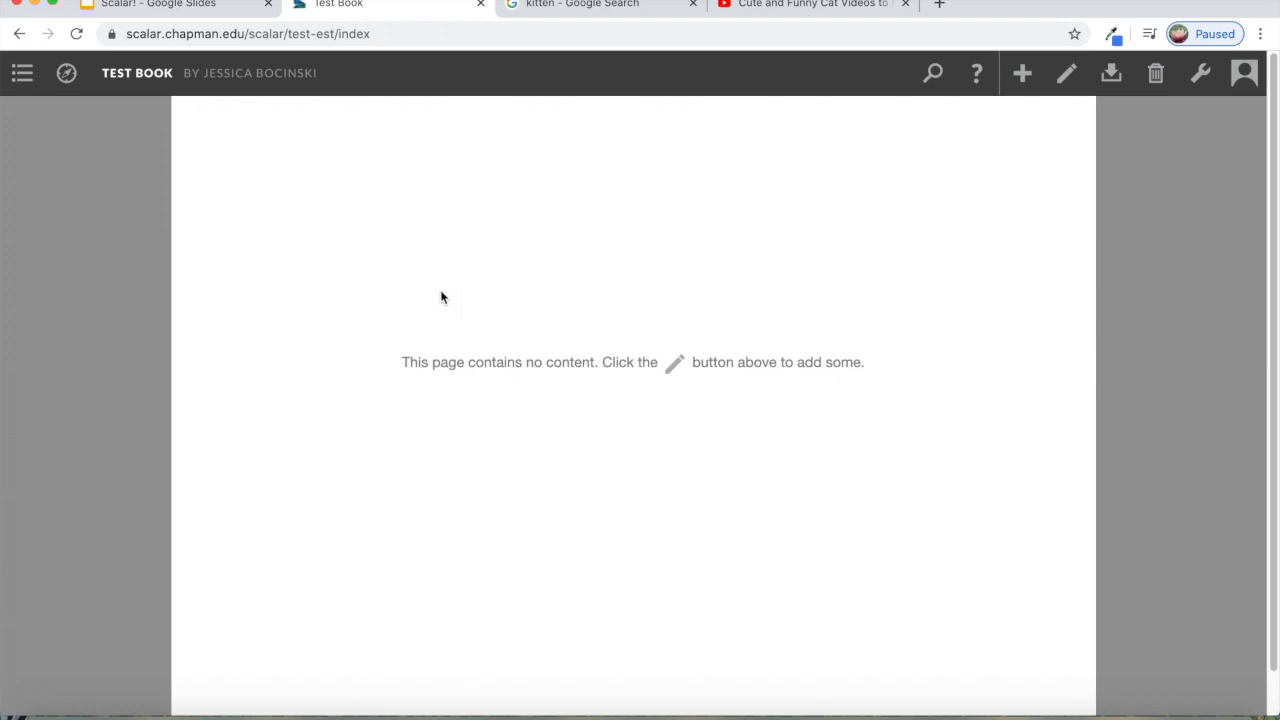
mouse_move(416, 288)
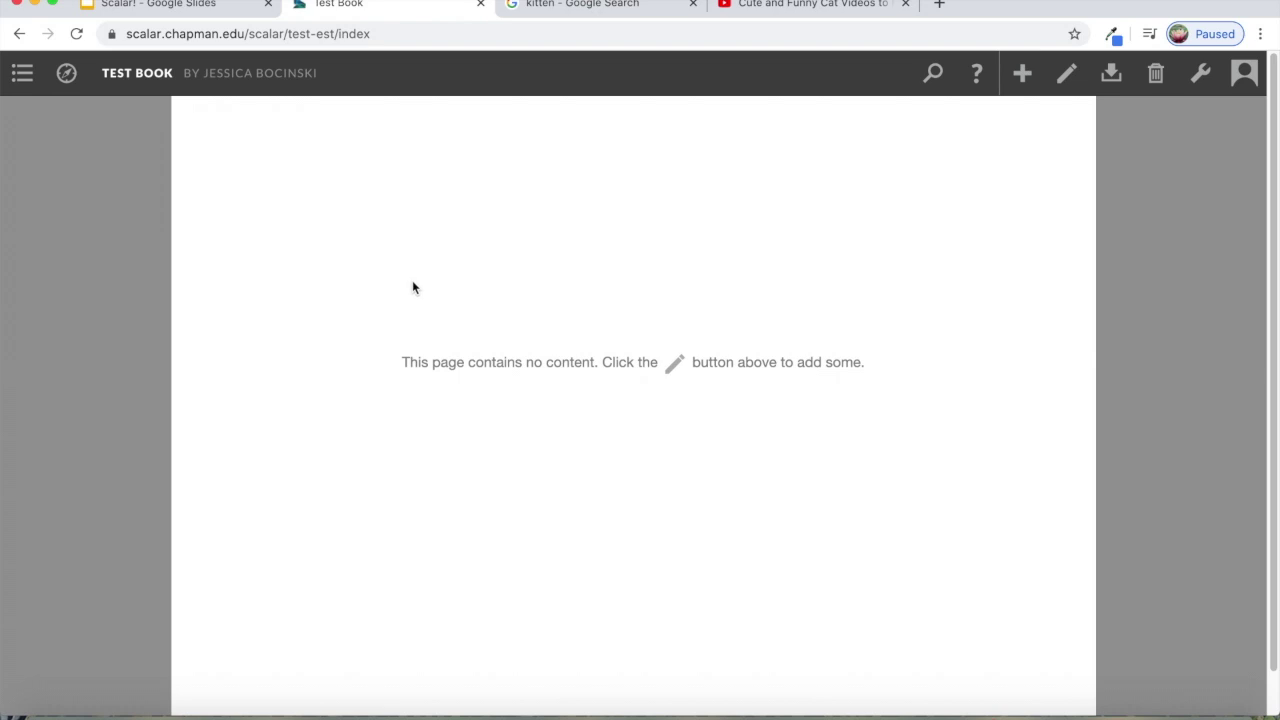
mouse_move(504, 318)
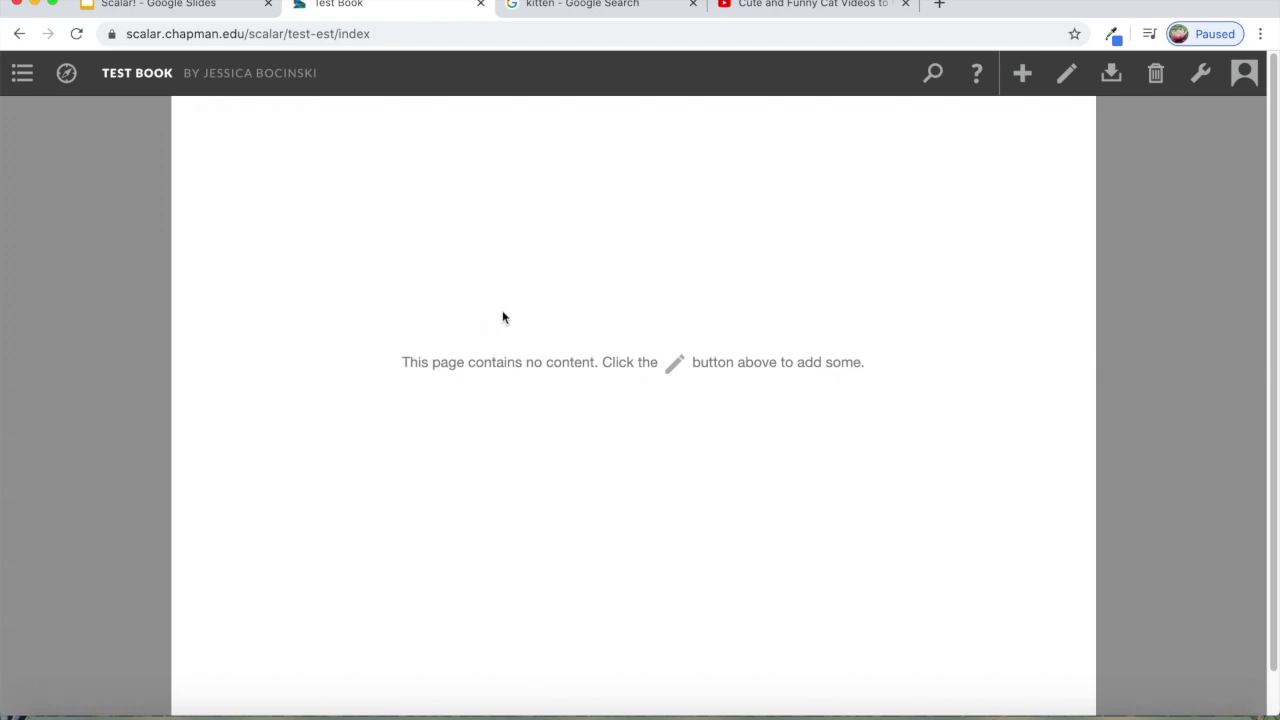
- Switch to the Google image search results for kittens
left_click(612, 4)
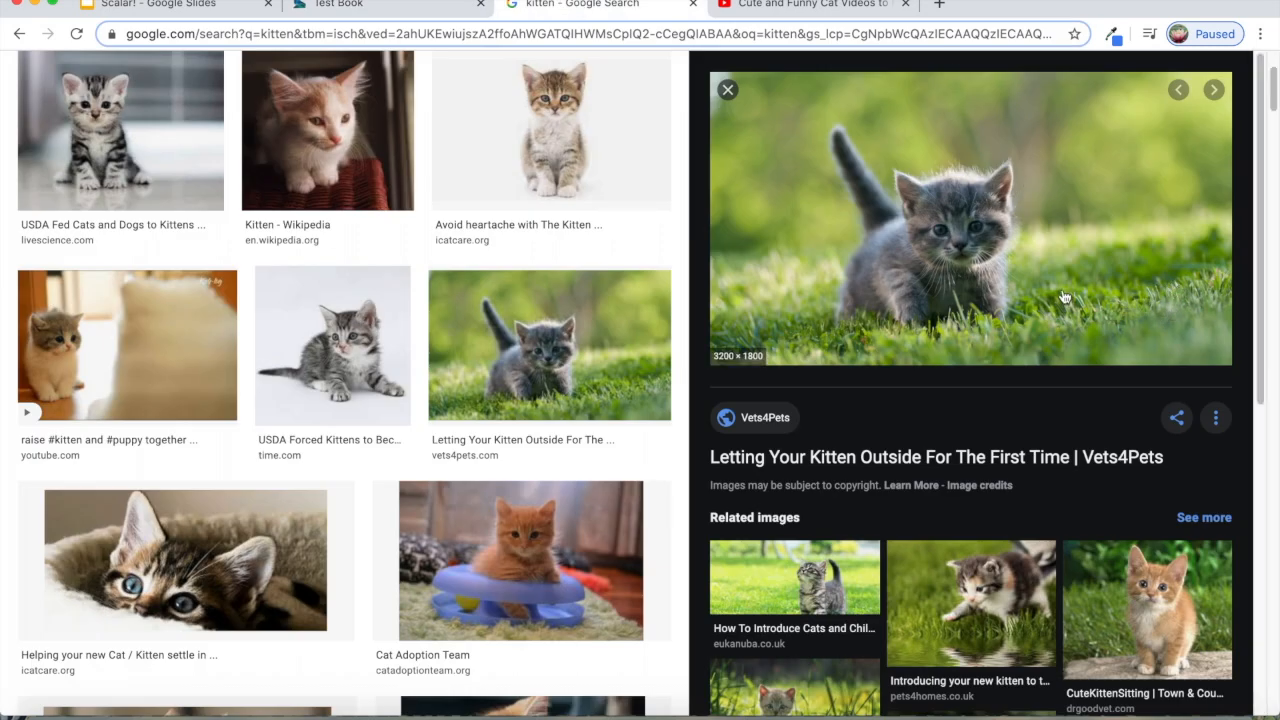
mouse_move(1036, 284)
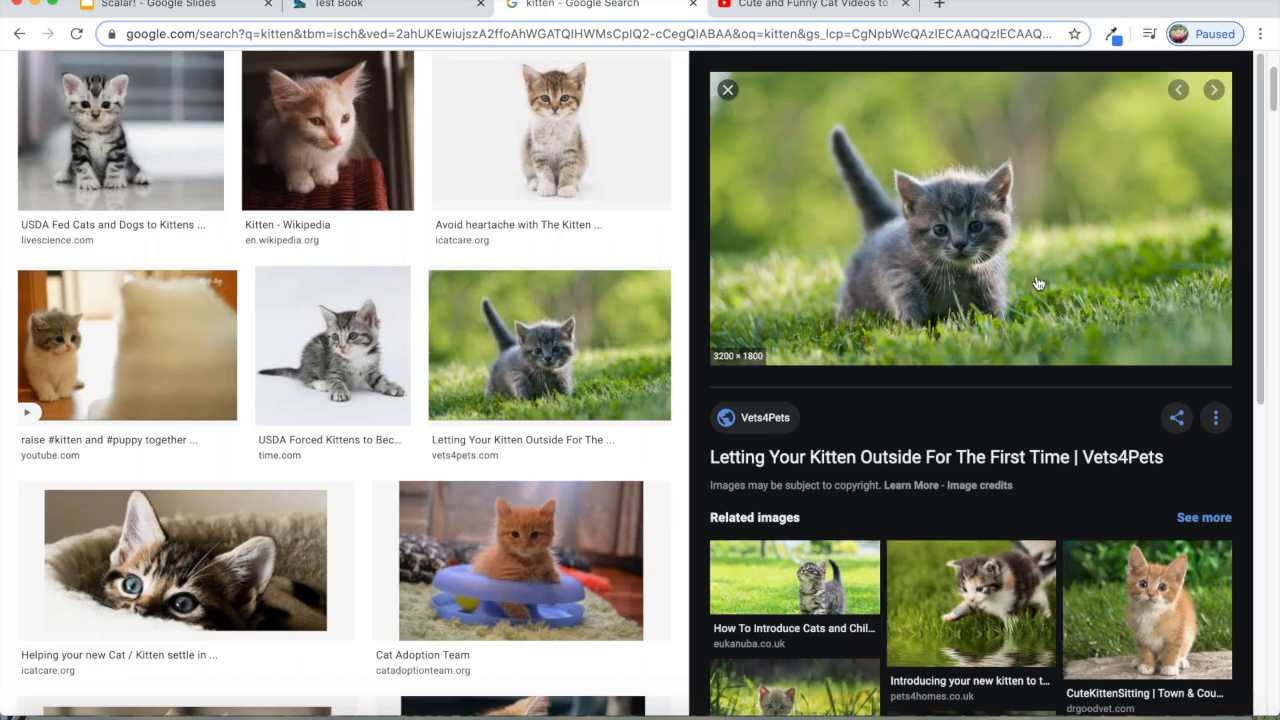
mouse_move(1042, 276)
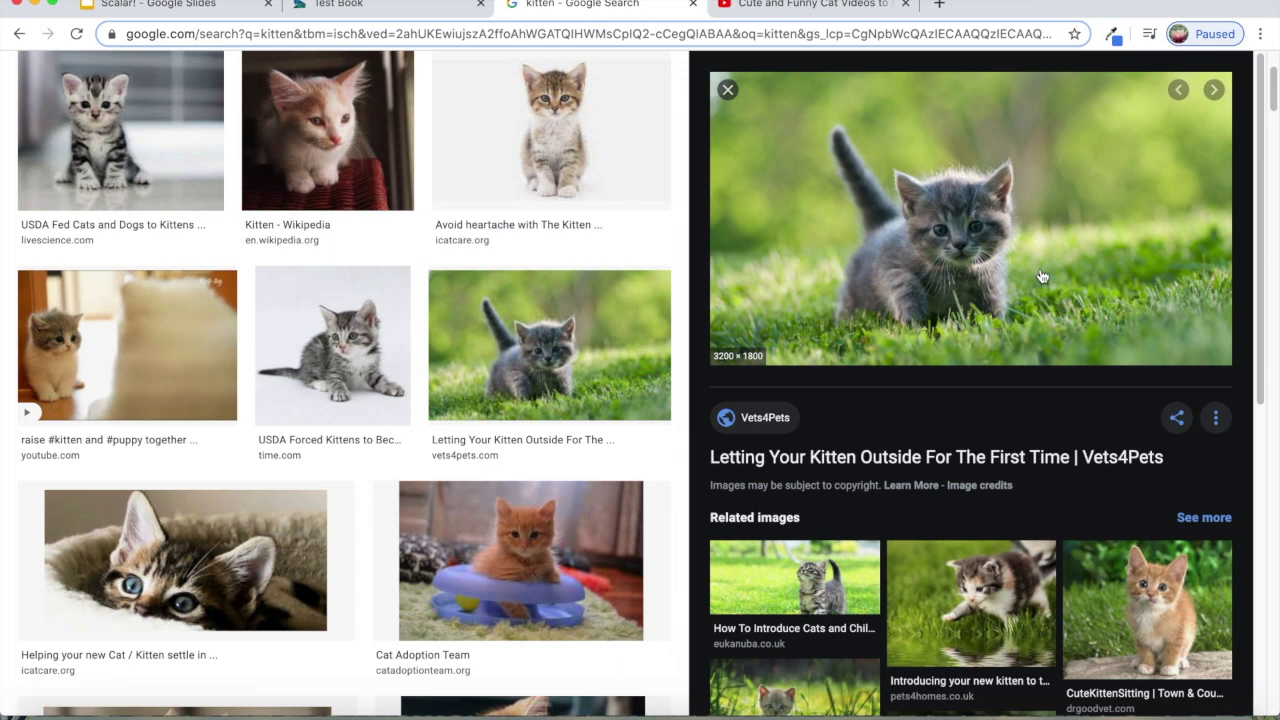
mouse_move(760, 186)
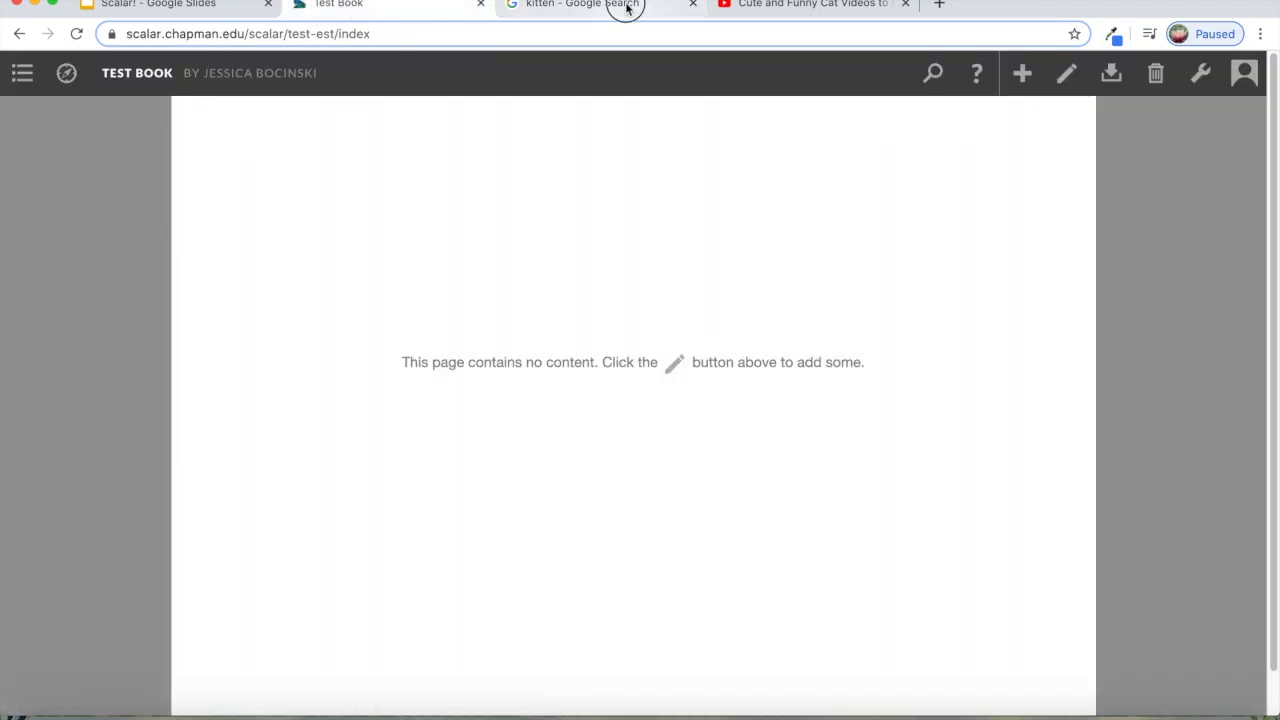
- Switch back to the TEST BOOK page to reach the import menu
left_click(590, 8)
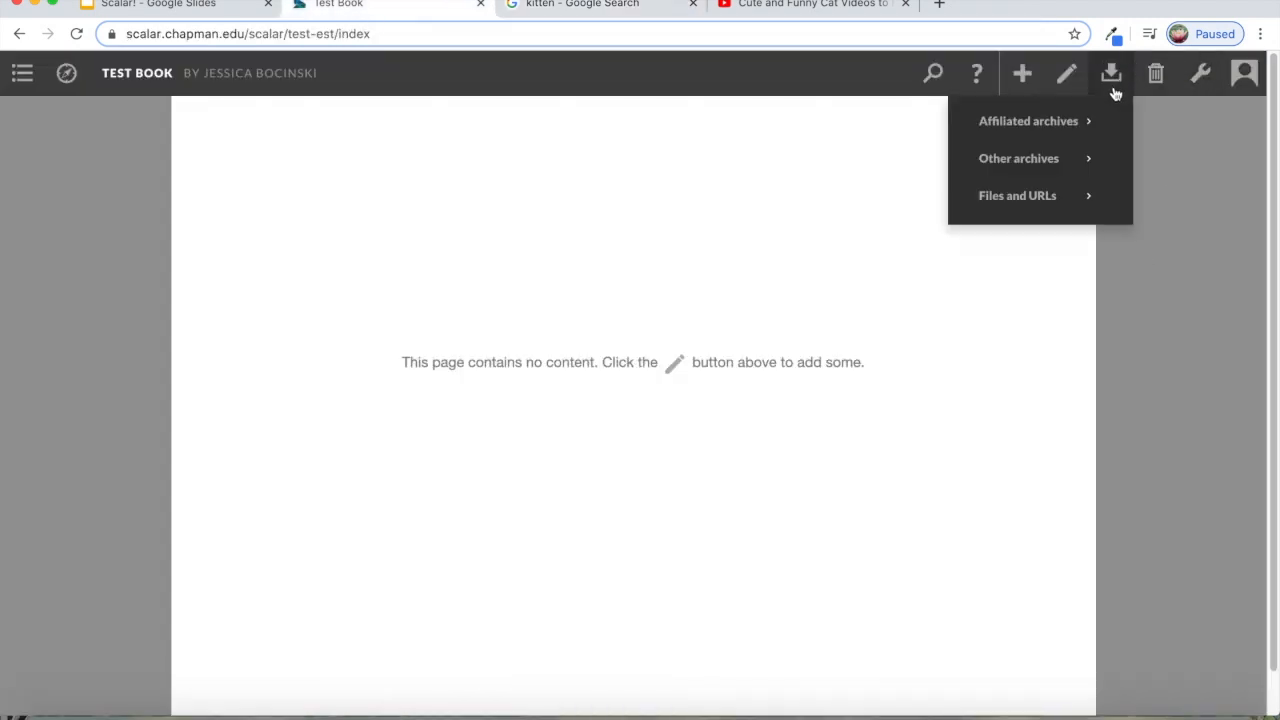
mouse_move(1112, 76)
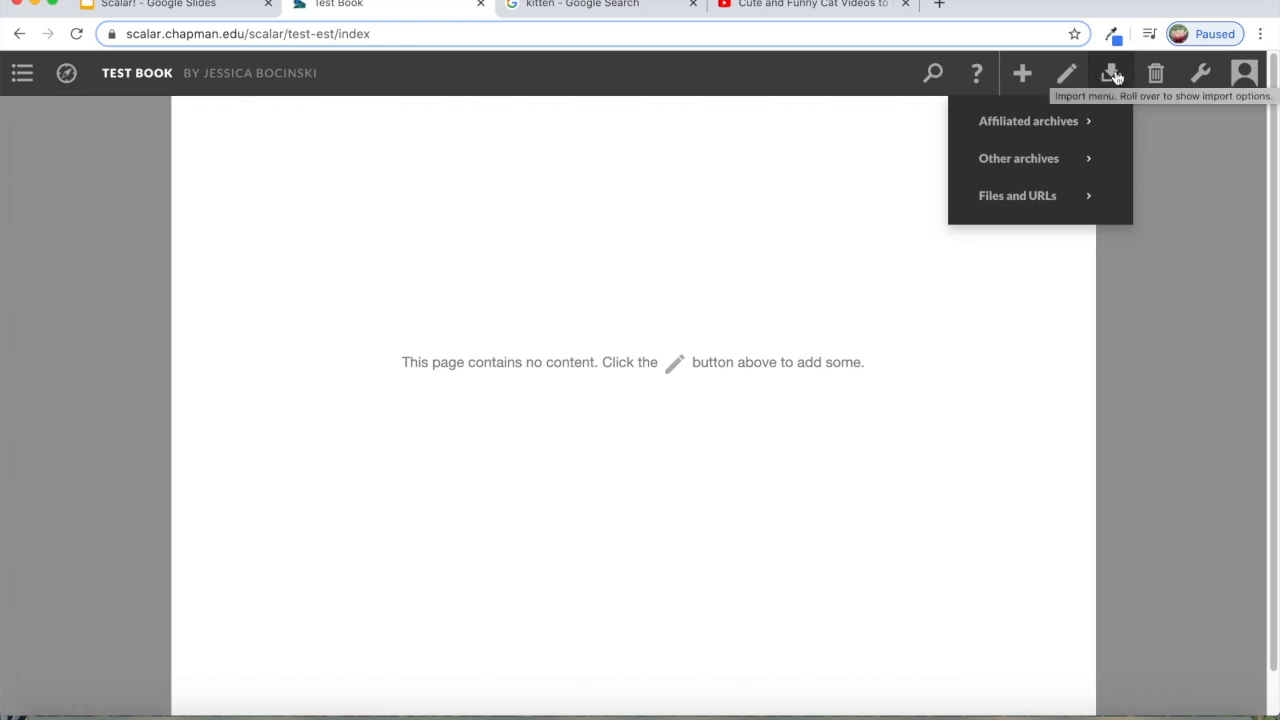
mouse_move(1112, 96)
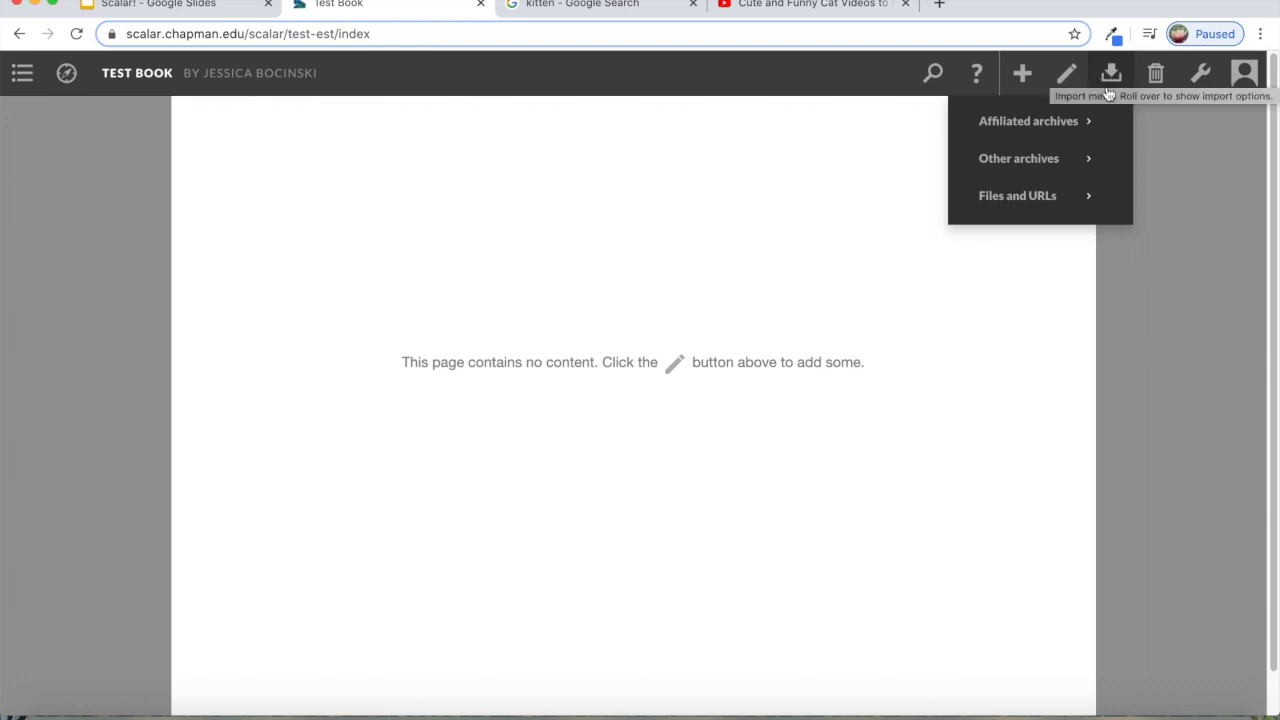
mouse_move(1040, 196)
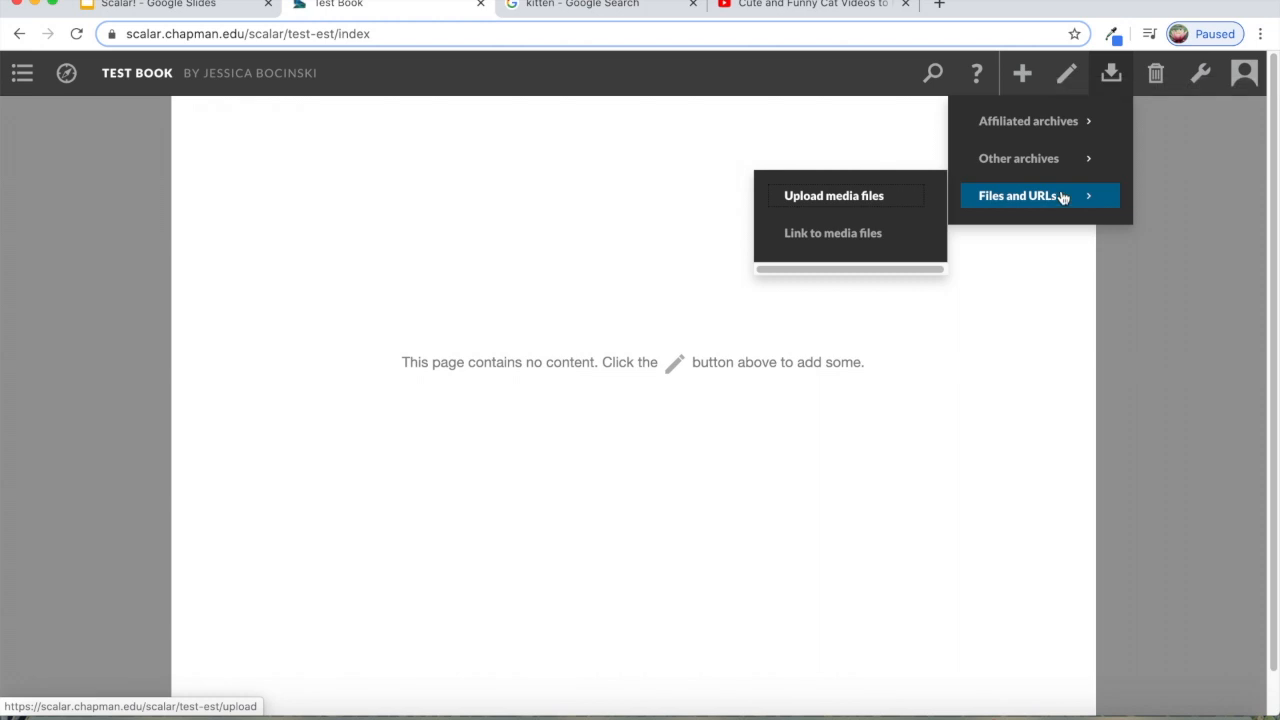
mouse_move(944, 220)
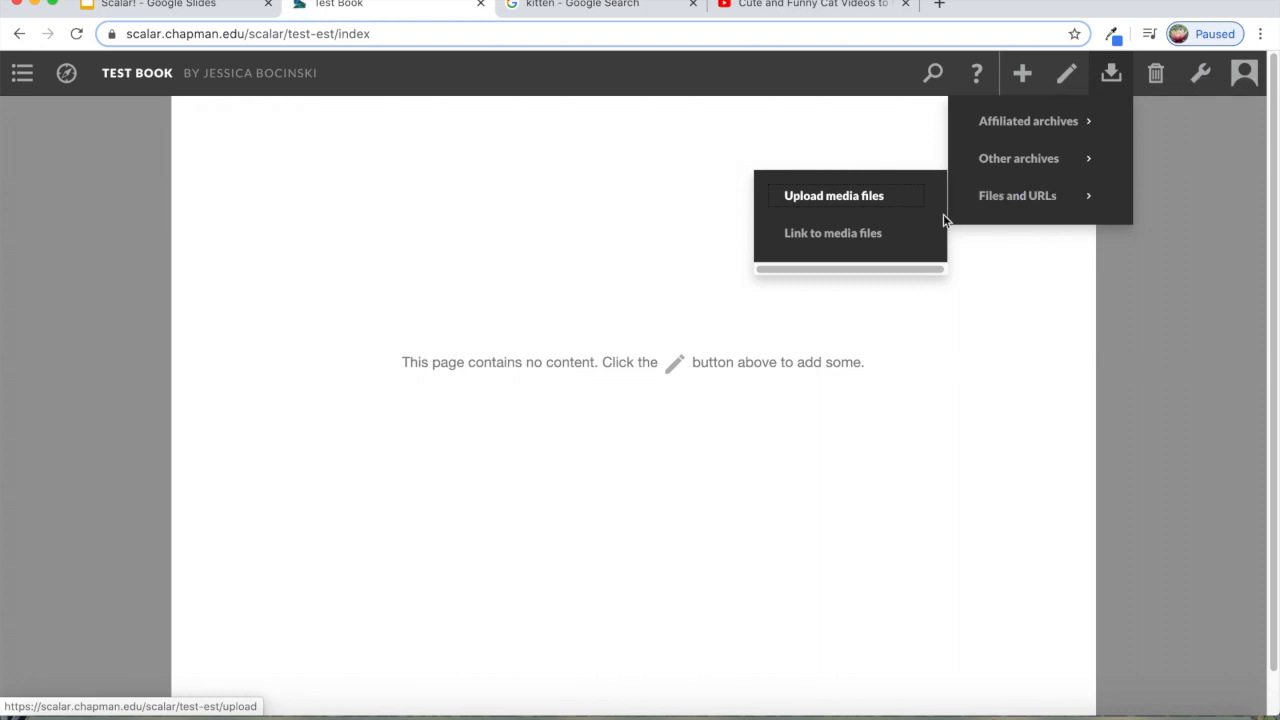
mouse_move(846, 244)
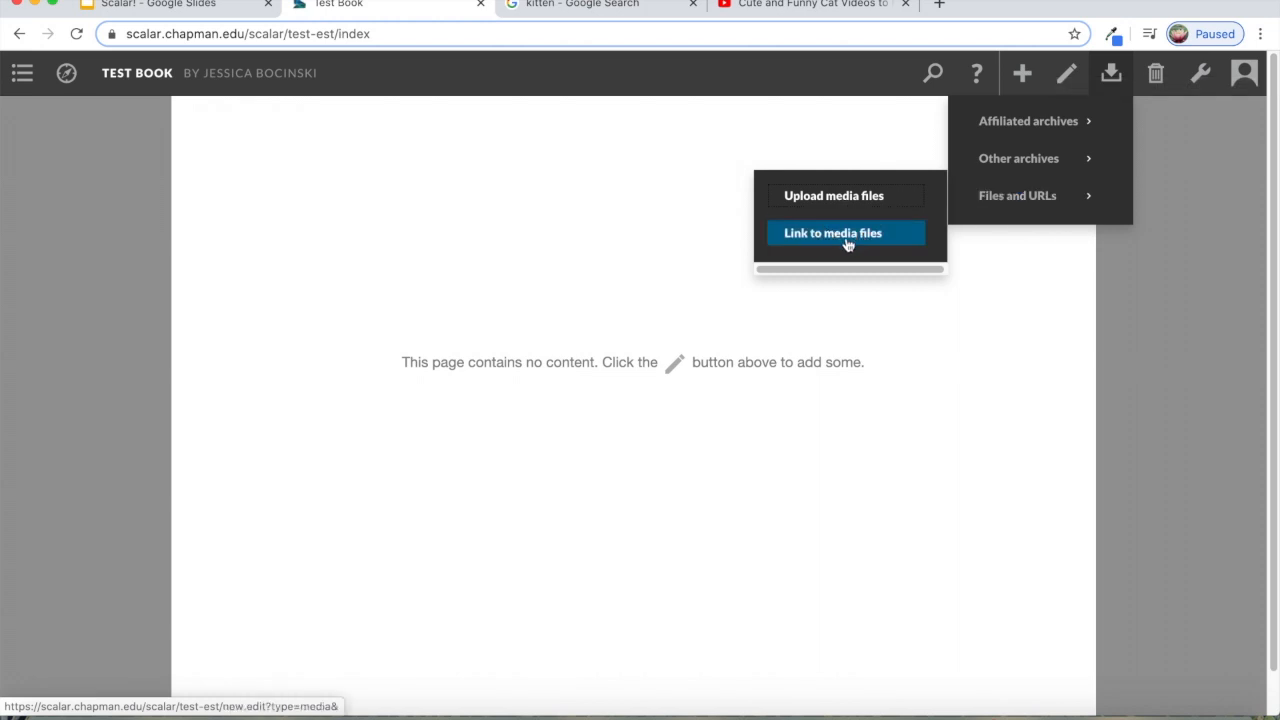
- Start a linked media item titled 'Kitten', ready for its web address
left_click(844, 232)
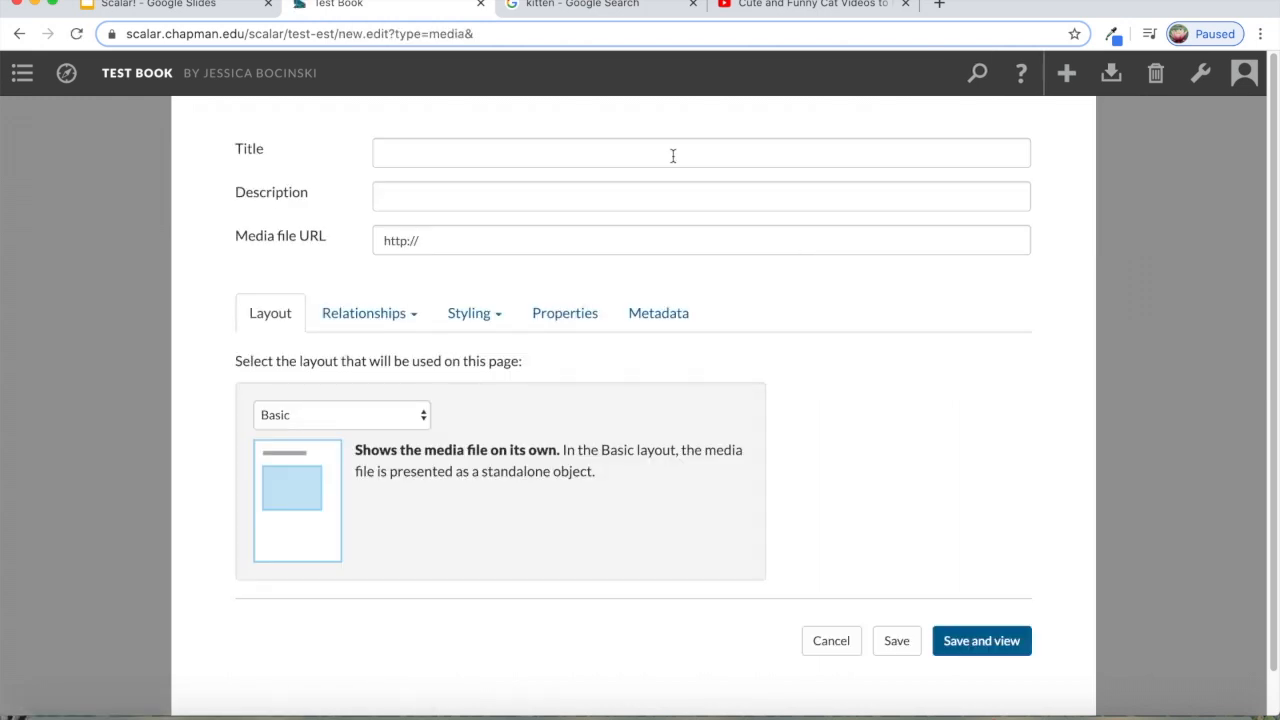
left_click(700, 152)
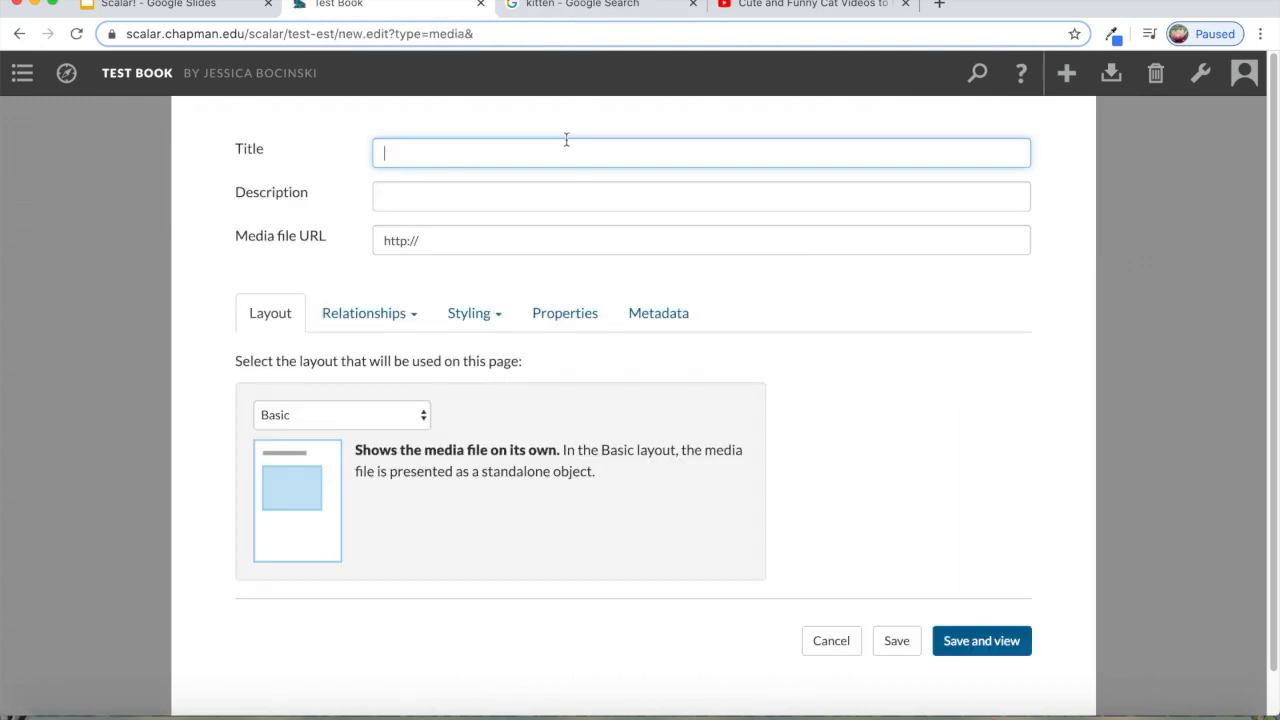
type("Kitten")
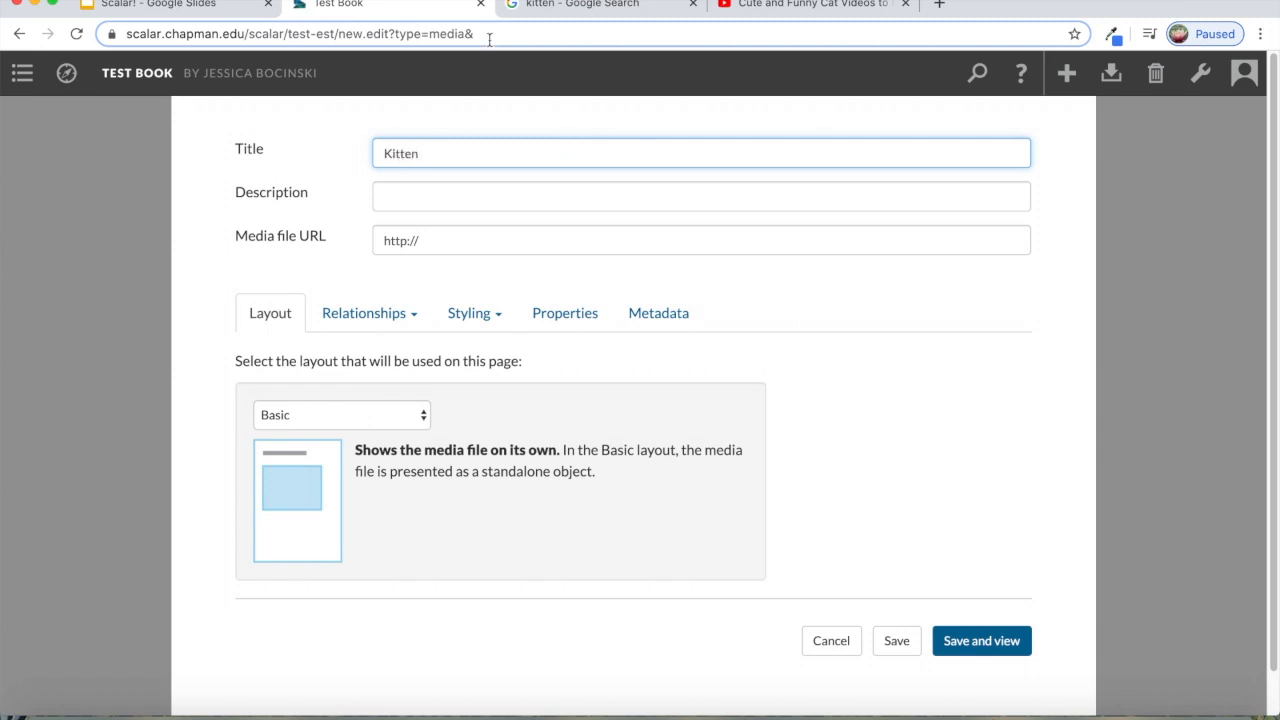
left_click(700, 196)
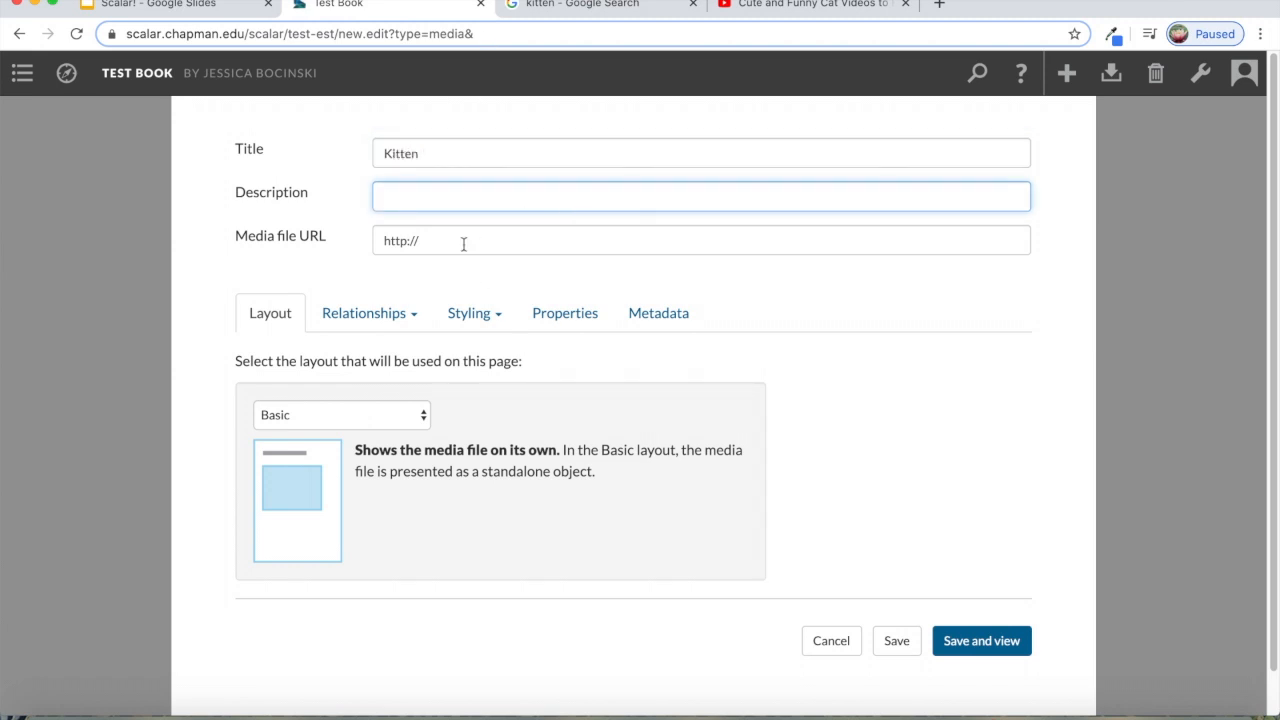
left_click(700, 240)
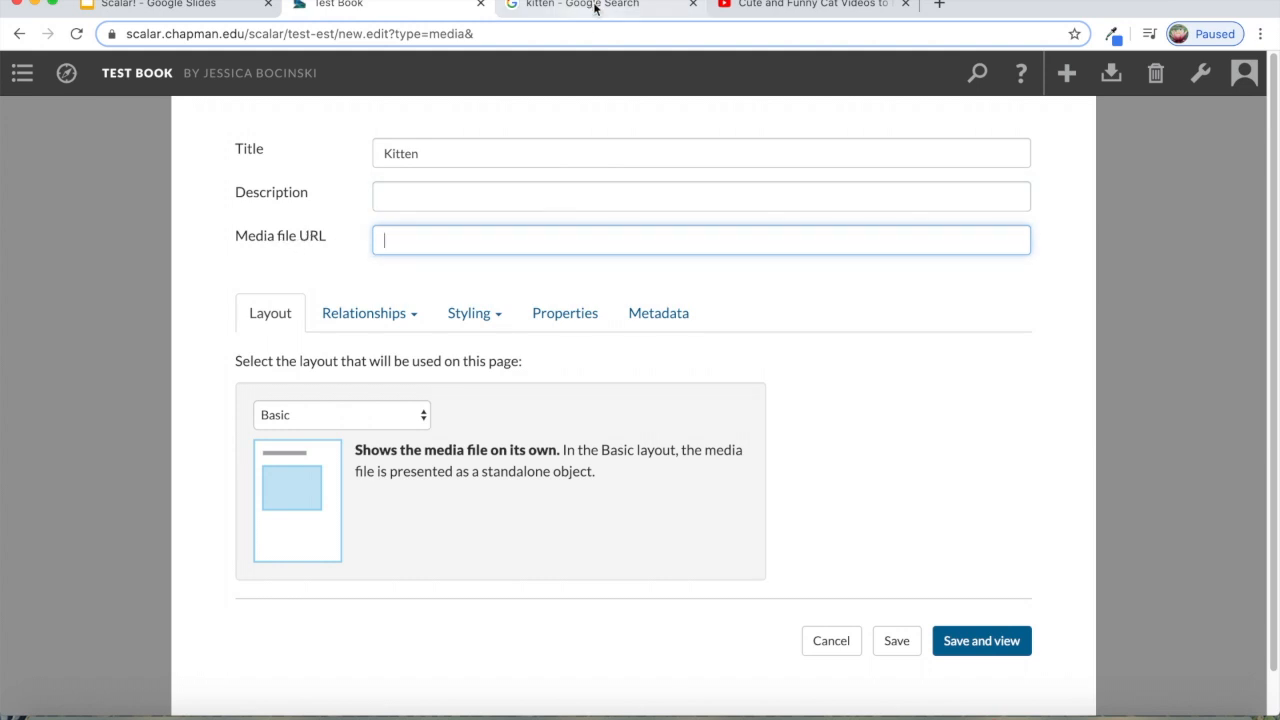
- Open the grey kitten photo from the search results on its own page for its direct address
left_click(592, 4)
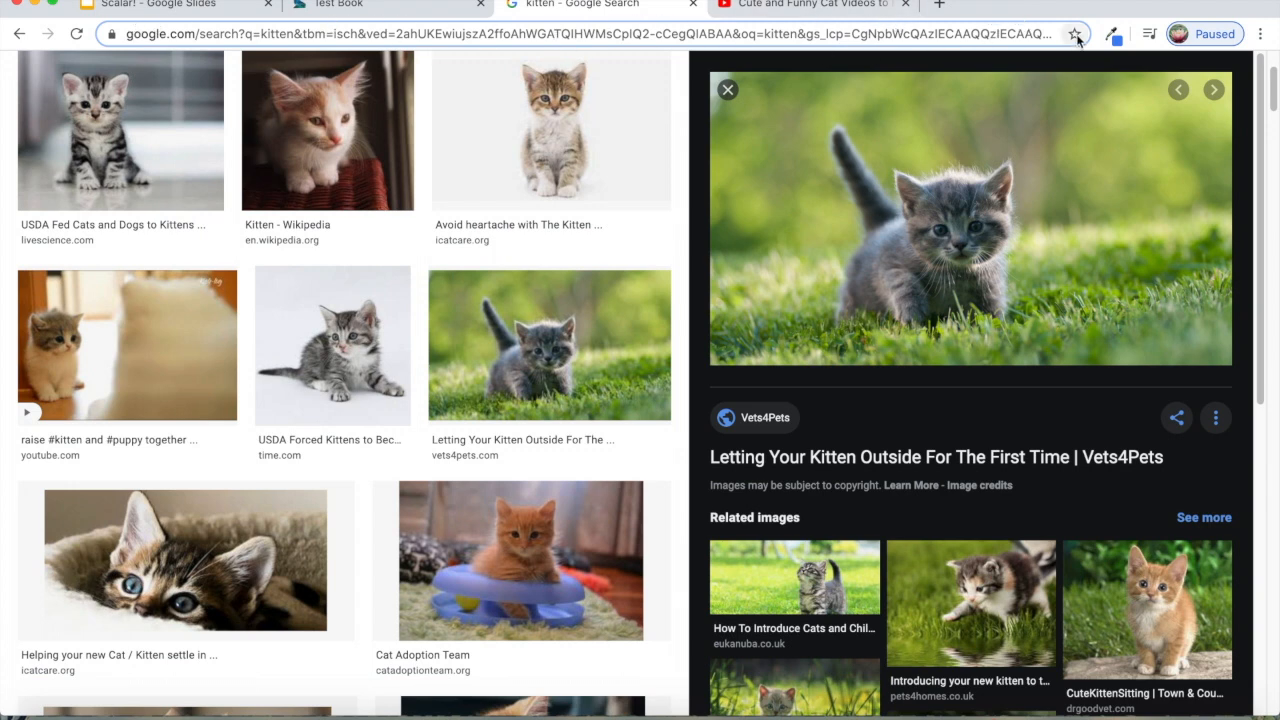
left_click(356, 8)
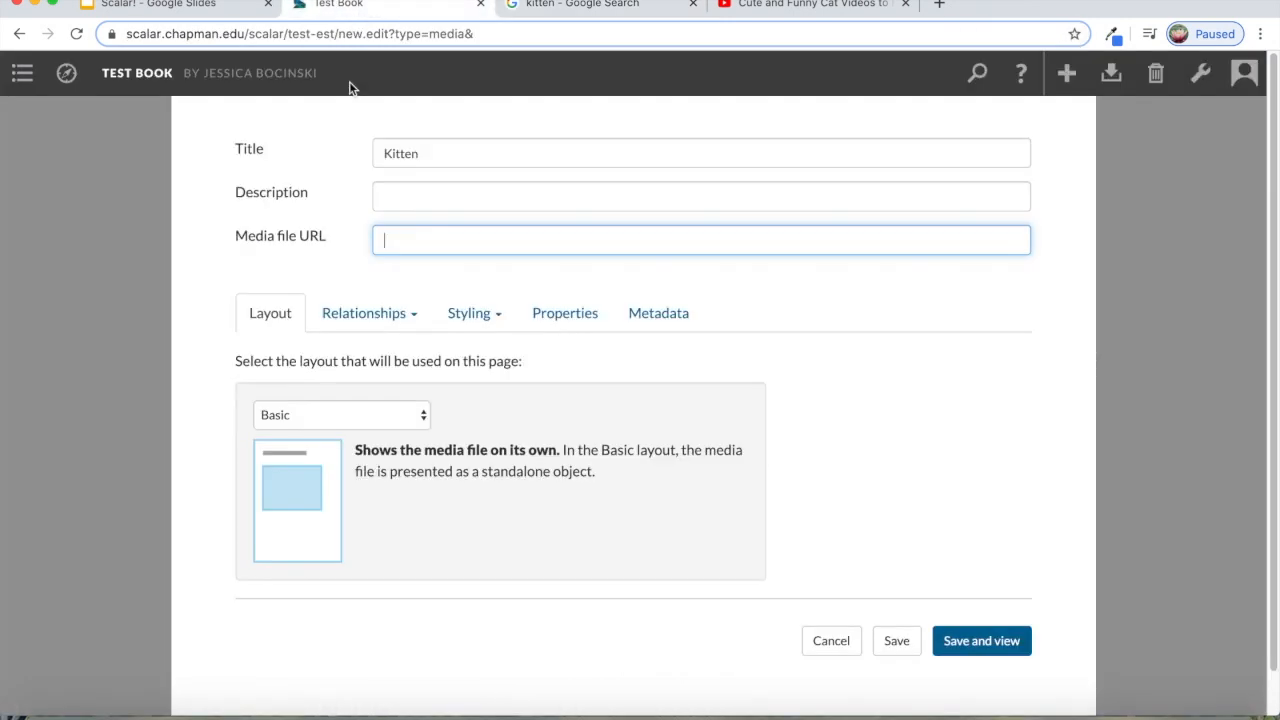
mouse_move(296, 248)
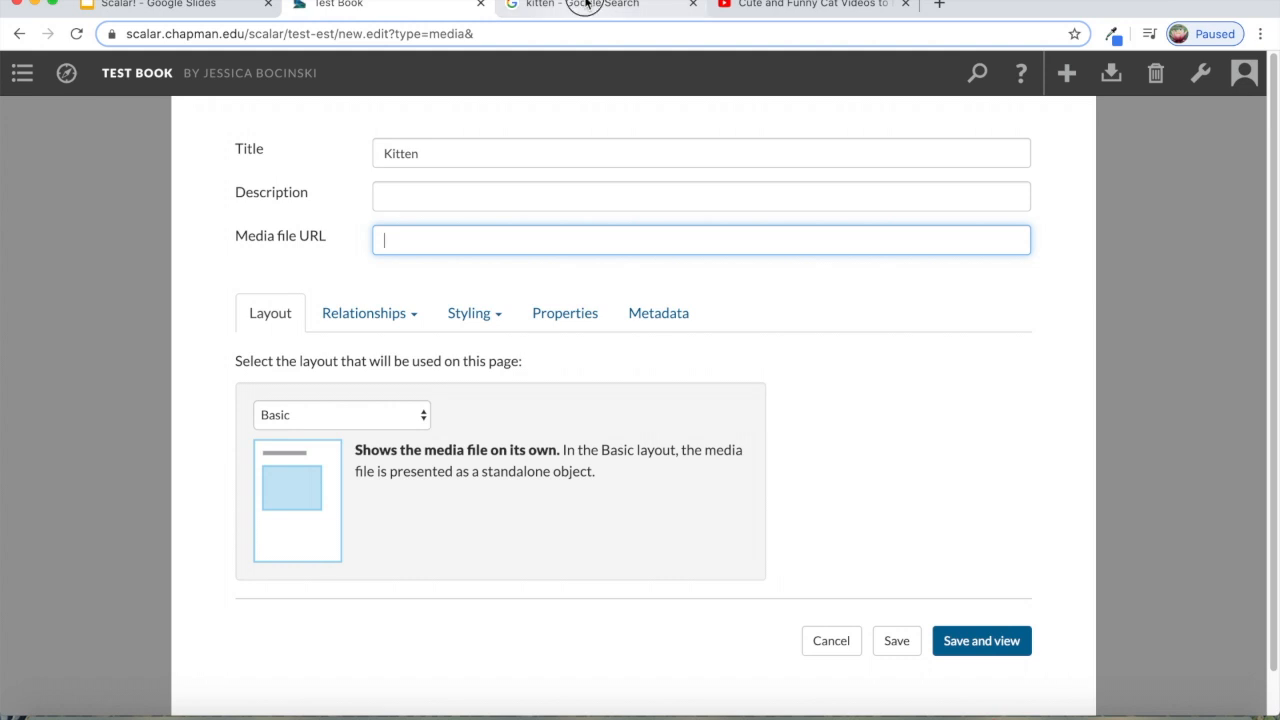
left_click(596, 4)
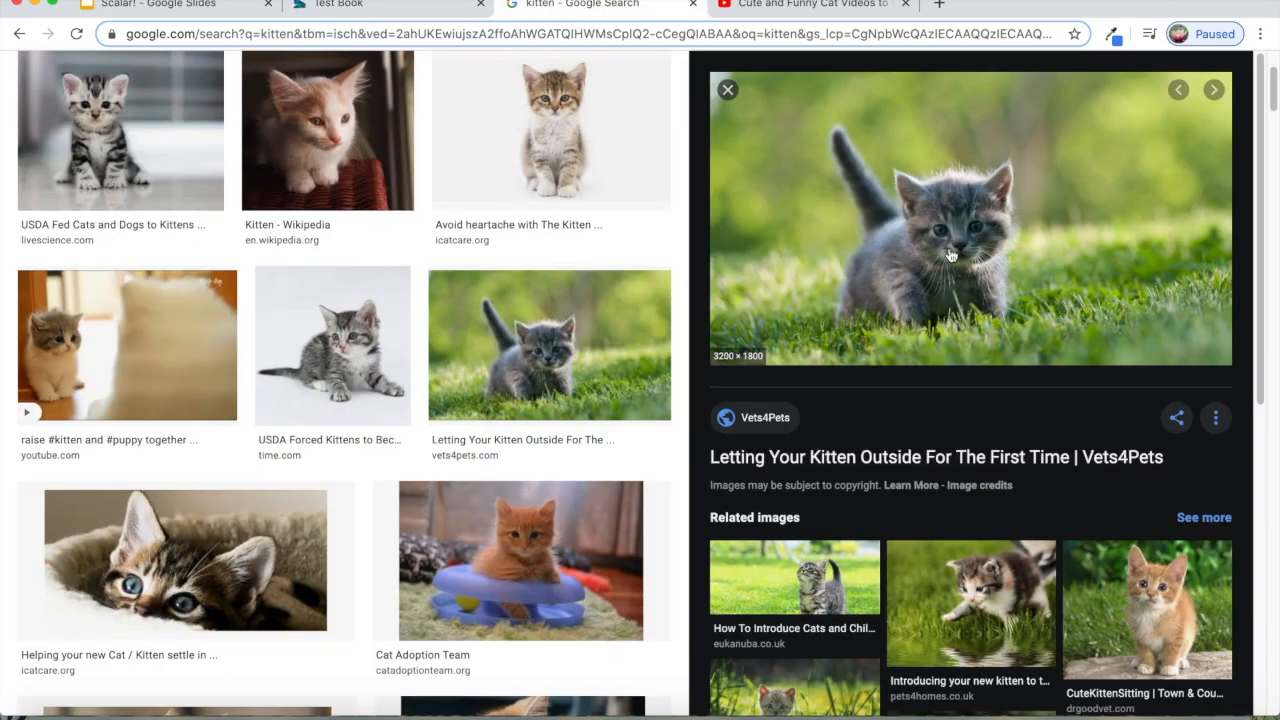
mouse_move(1016, 296)
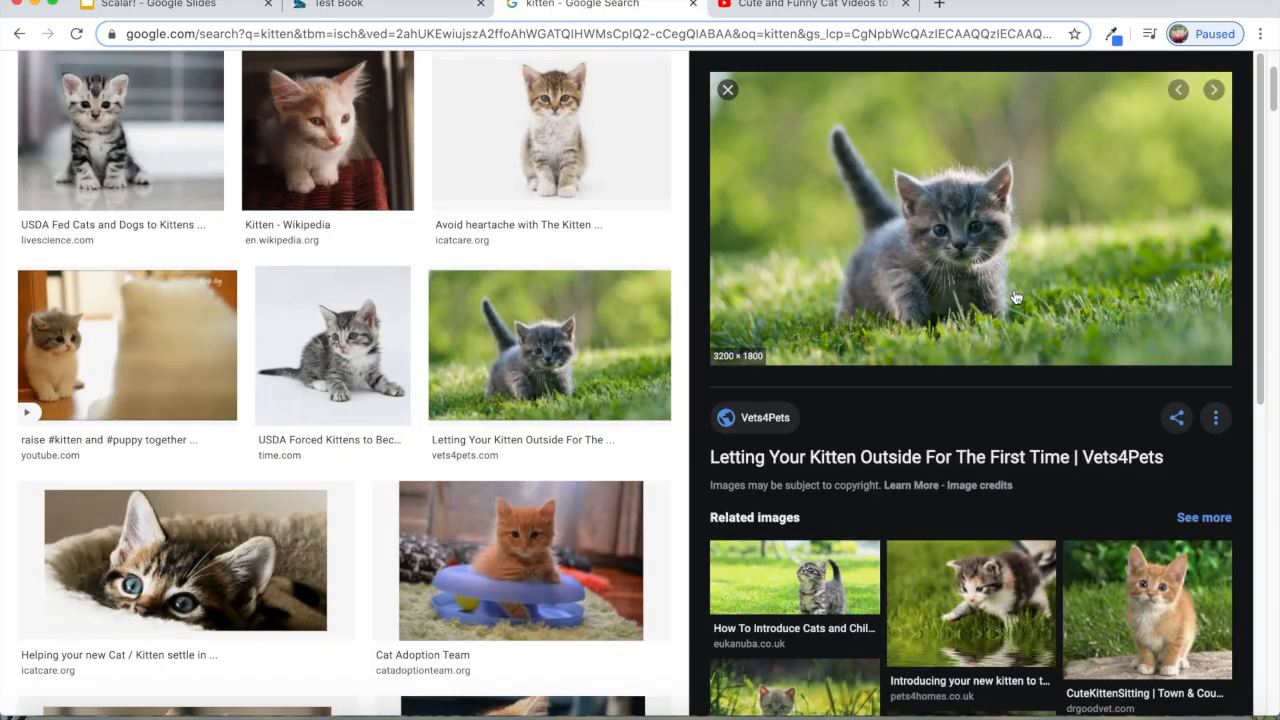
mouse_move(1038, 256)
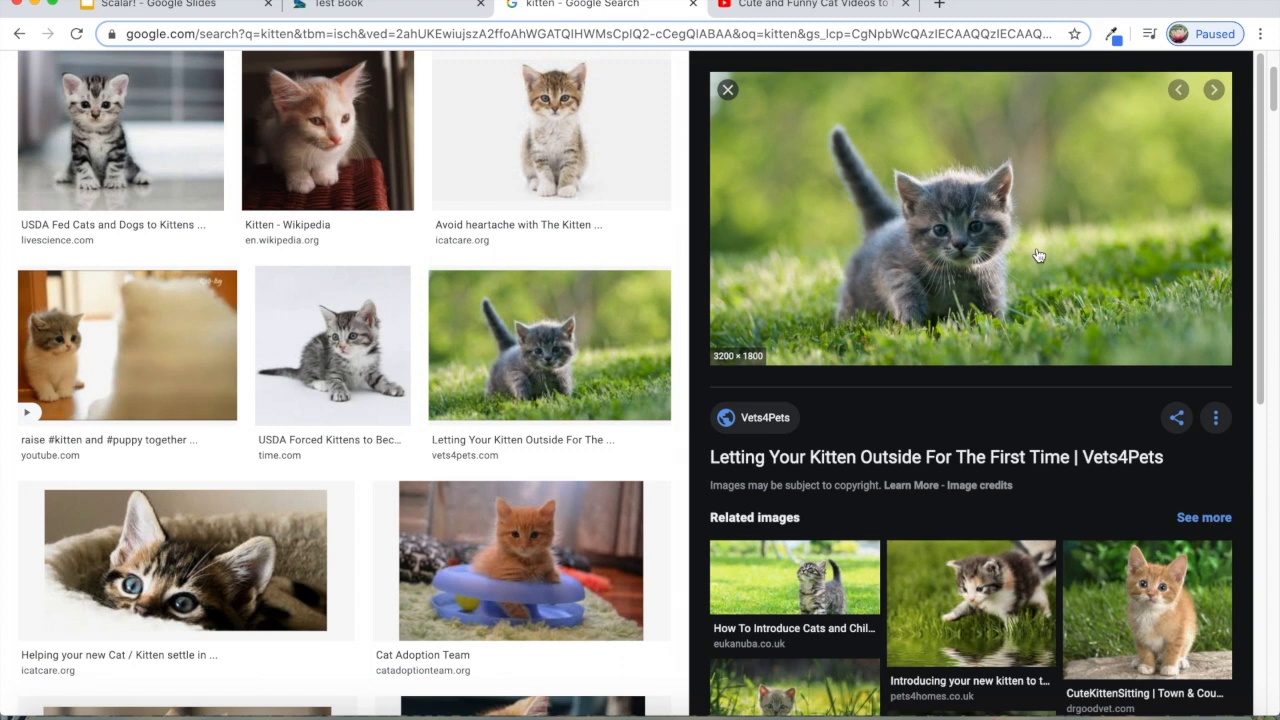
right_click(1036, 254)
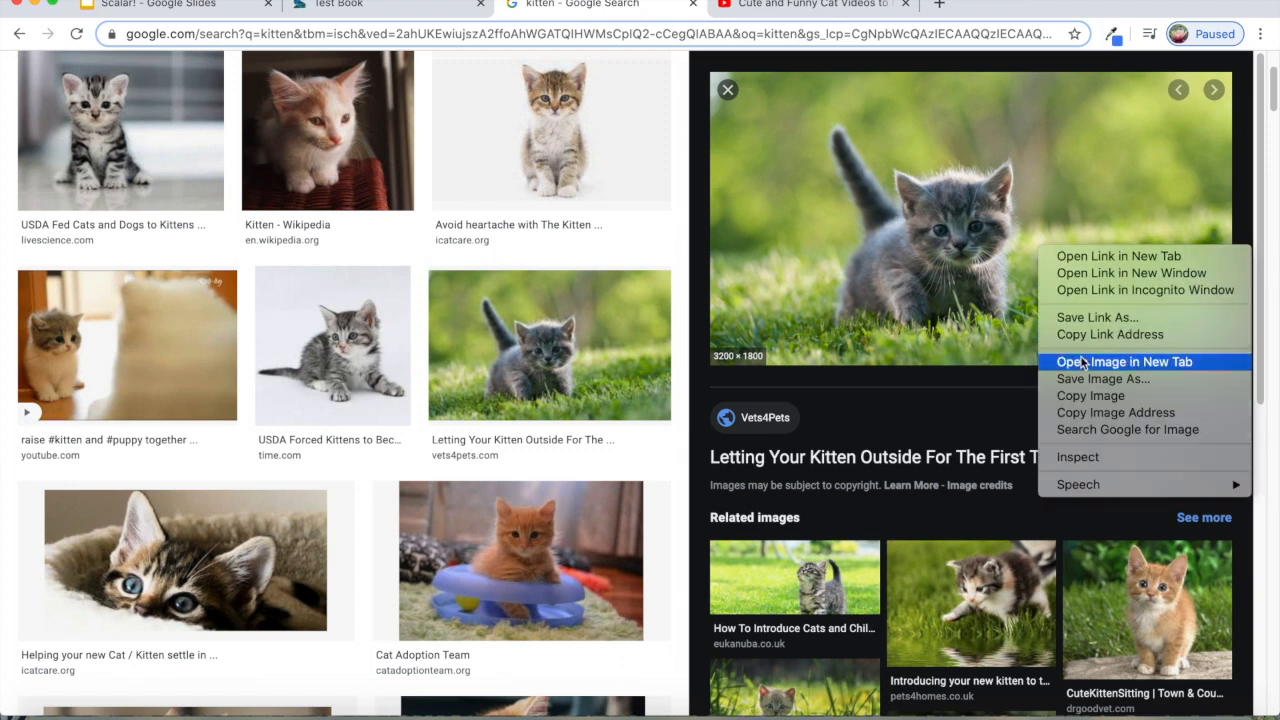
mouse_move(1178, 368)
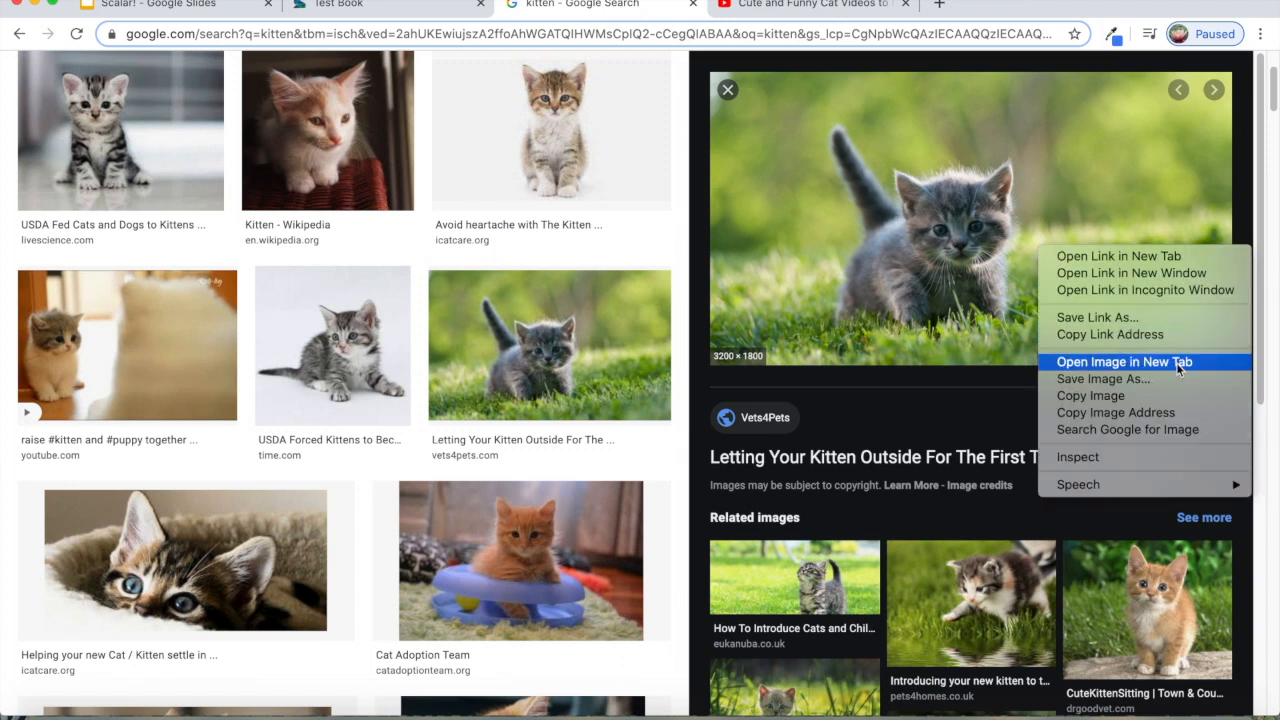
left_click(1130, 360)
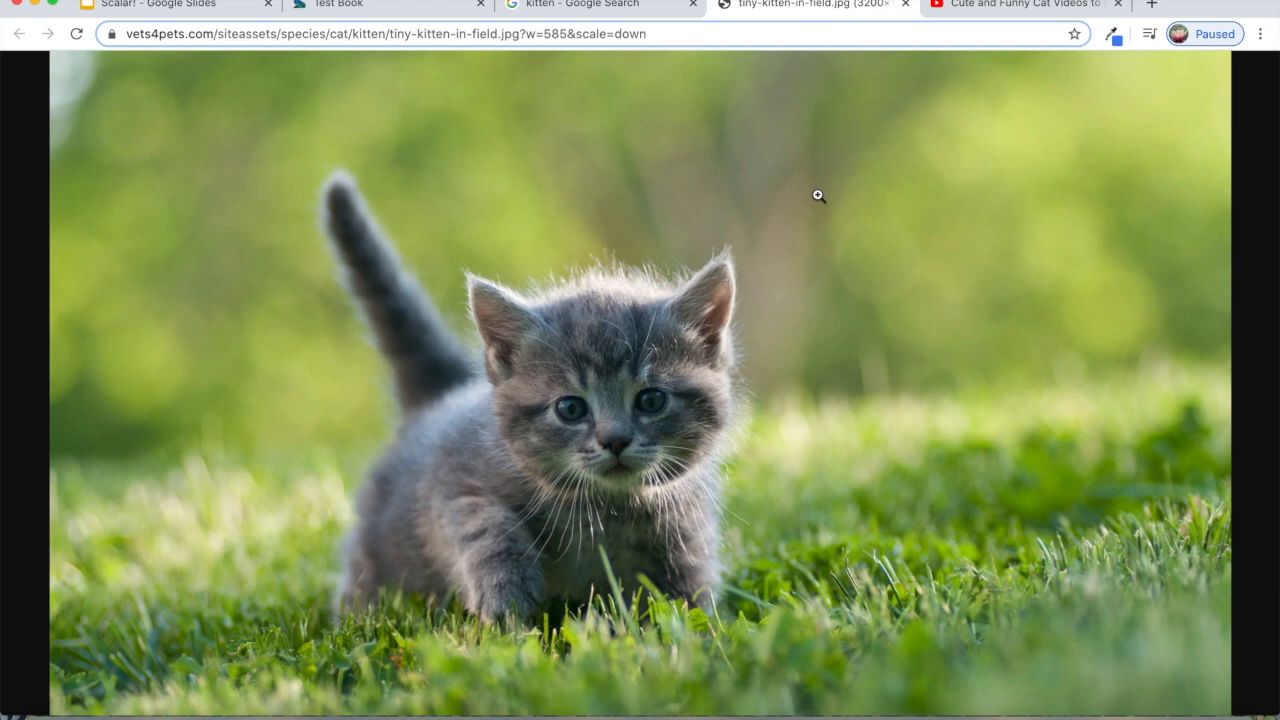
mouse_move(1132, 94)
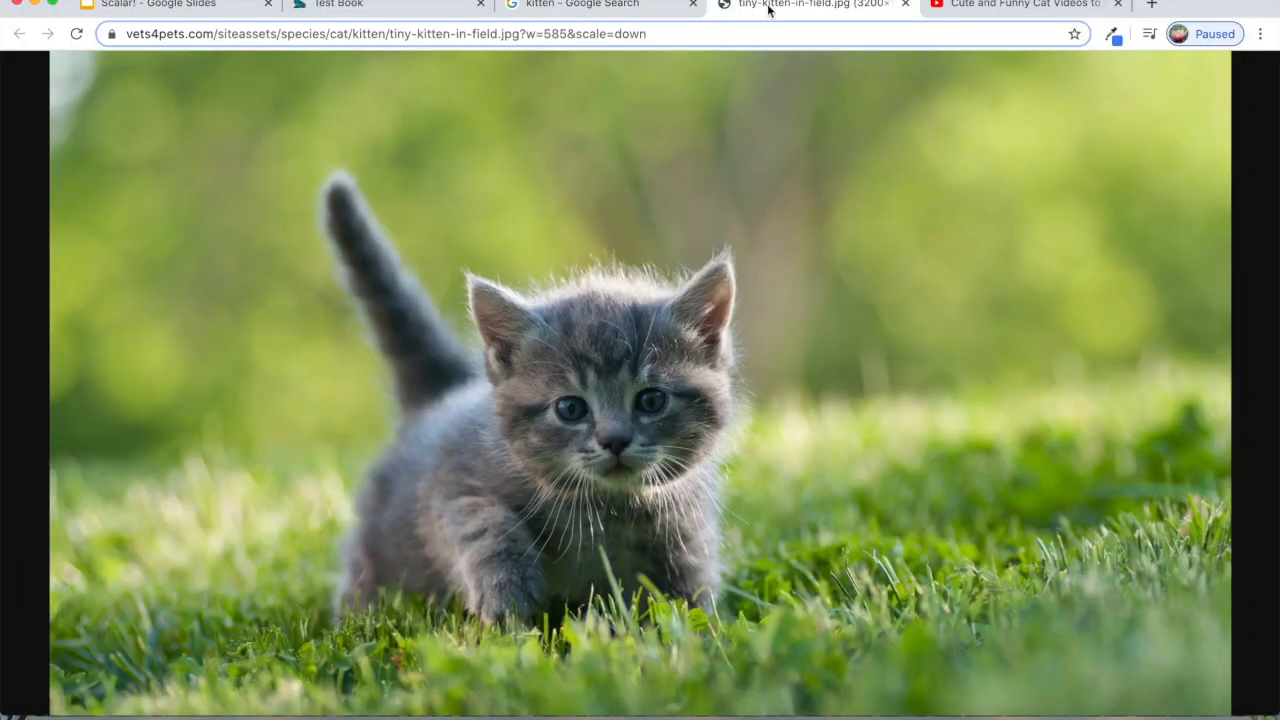
mouse_move(370, 278)
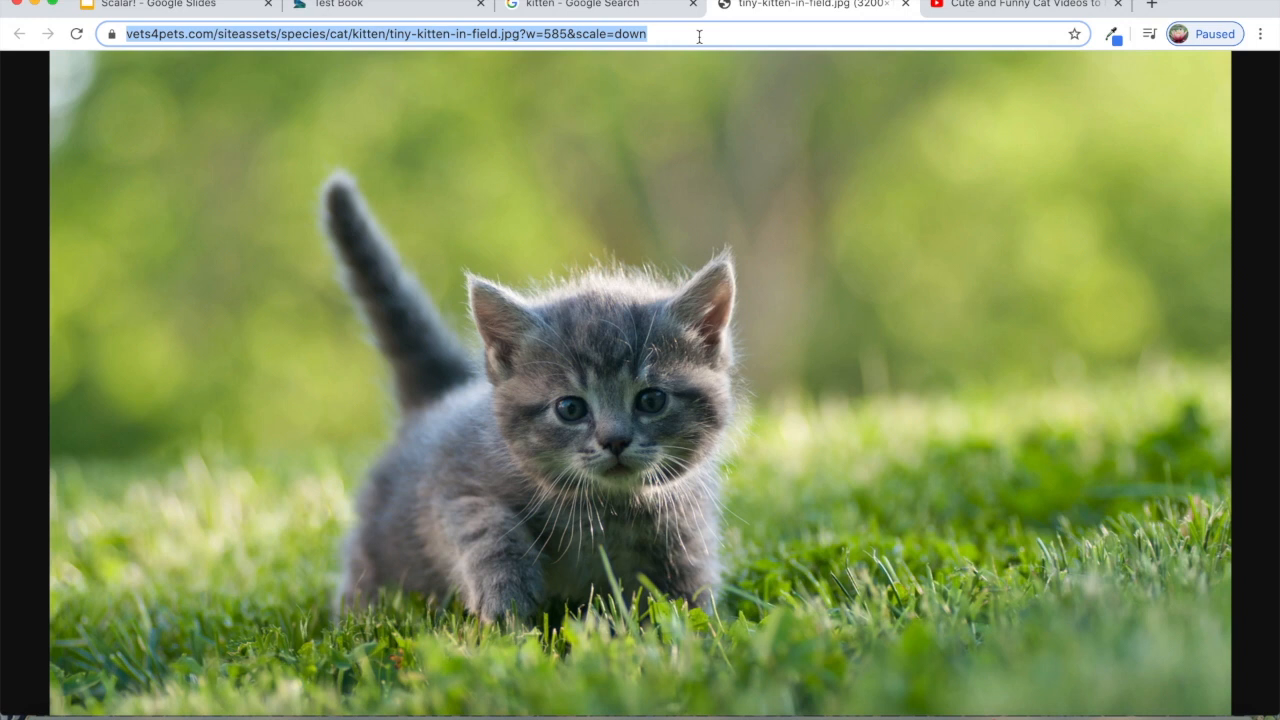
mouse_move(668, 40)
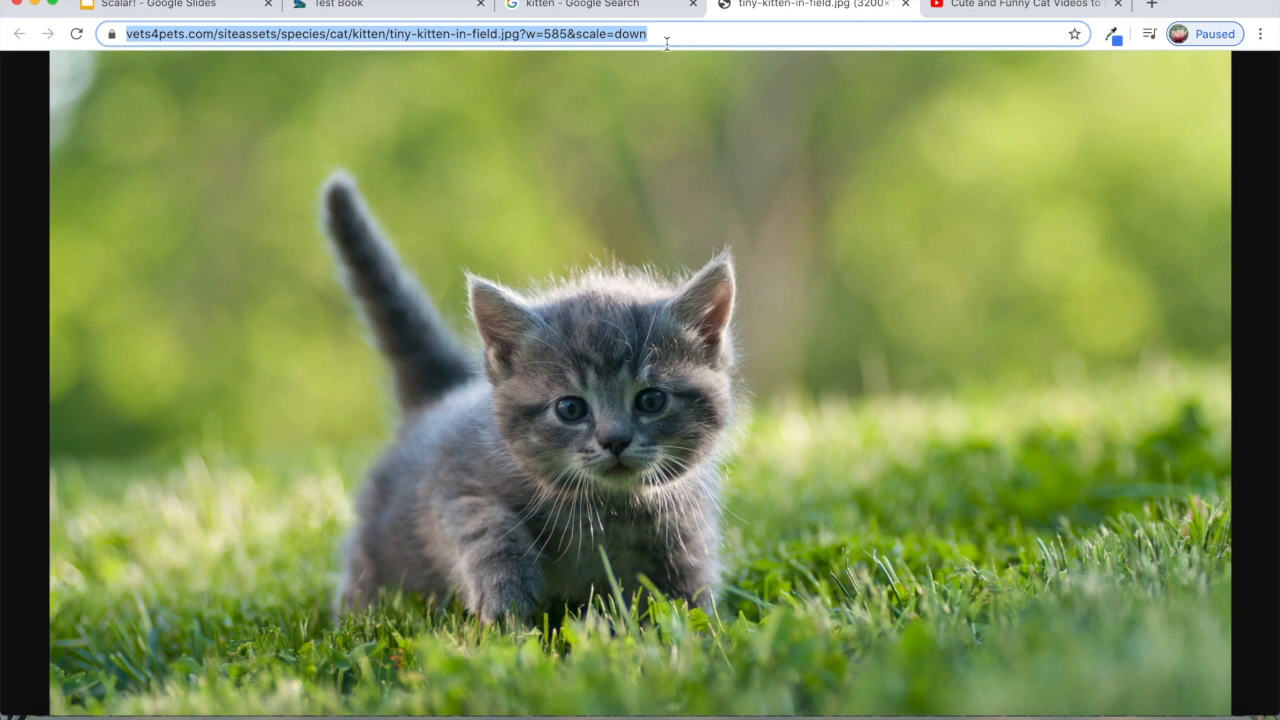
mouse_move(520, 204)
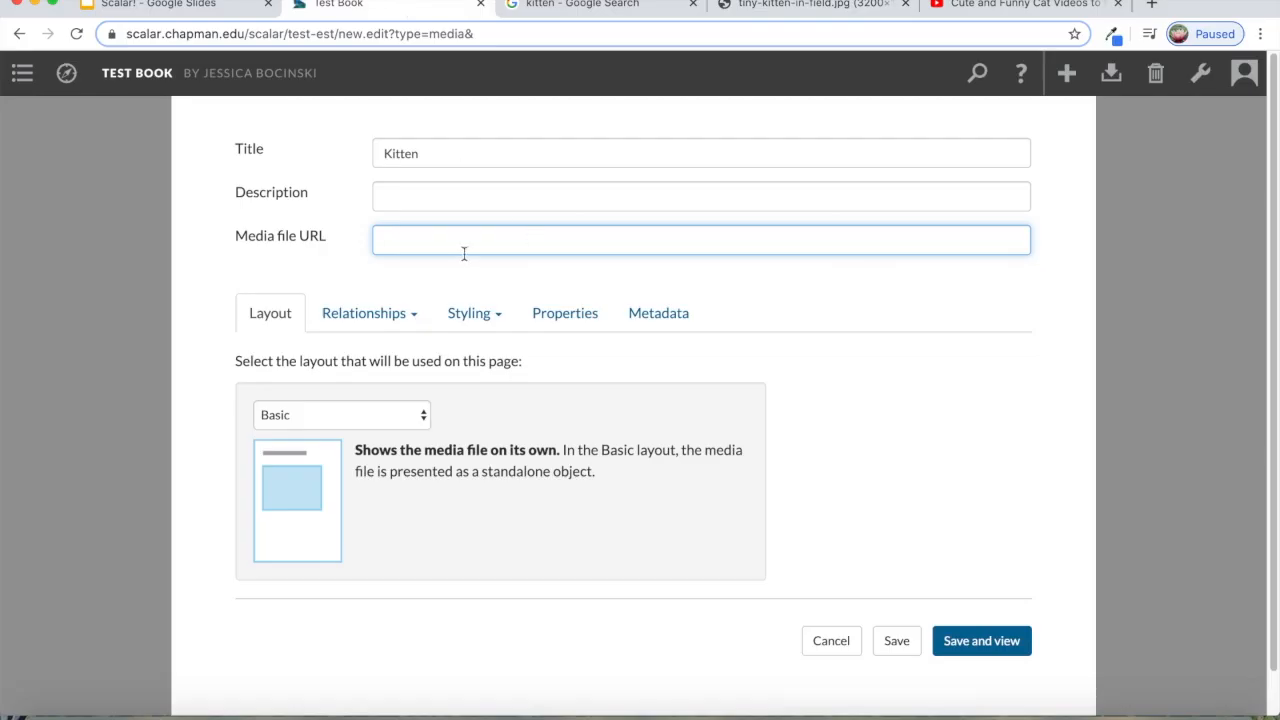
type("https://www.vets4pets.com/siteassets/species/cat/kitten/tiny-kitten-in-field.jpg?w=585&scale=down")
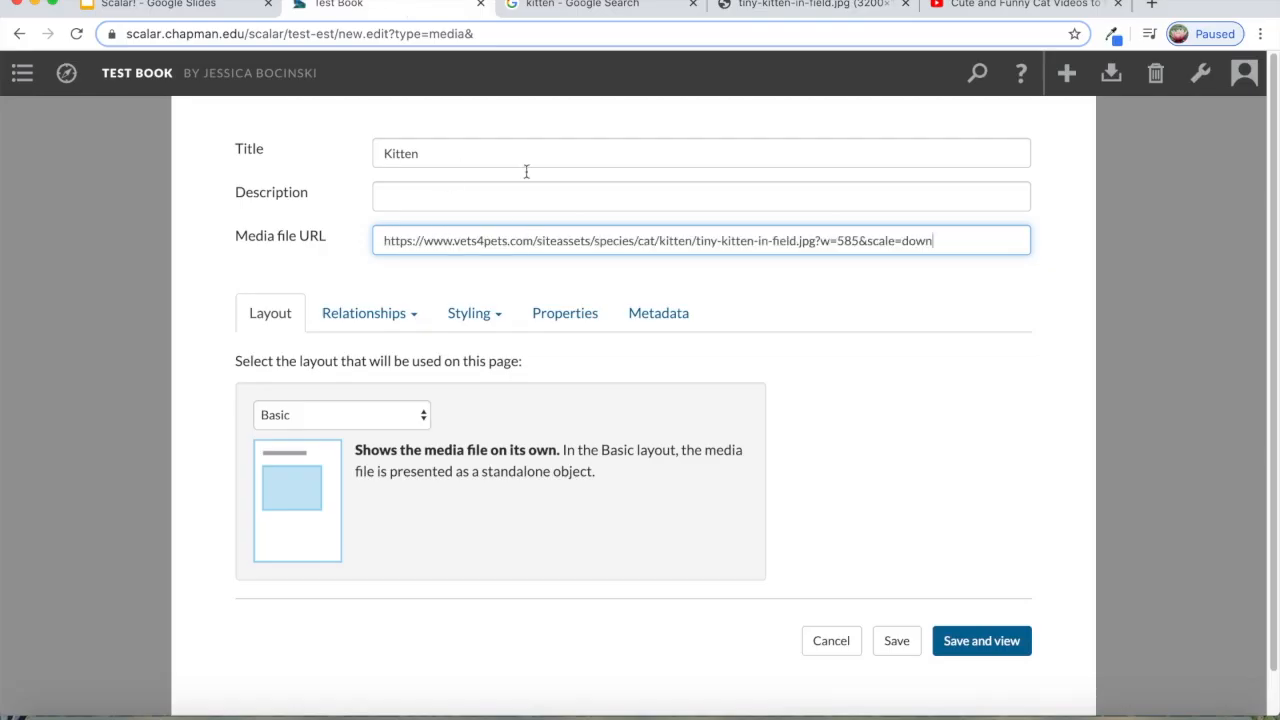
left_click(980, 640)
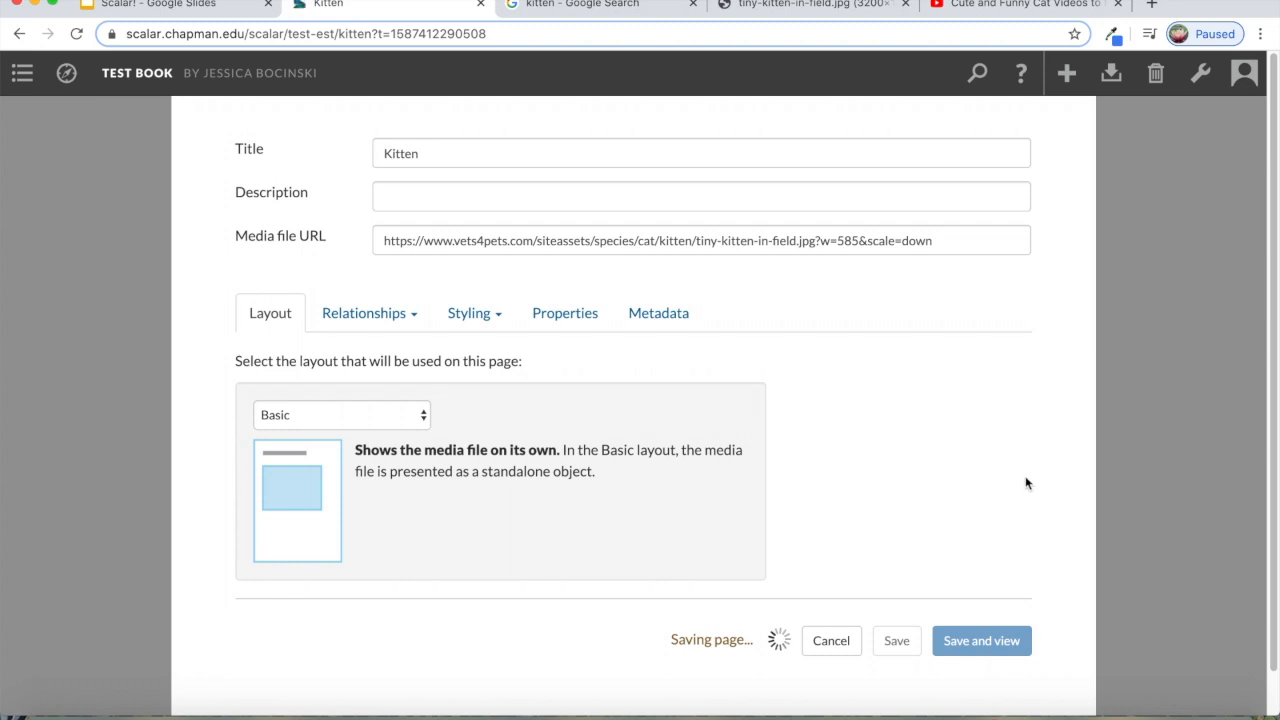
left_click(980, 640)
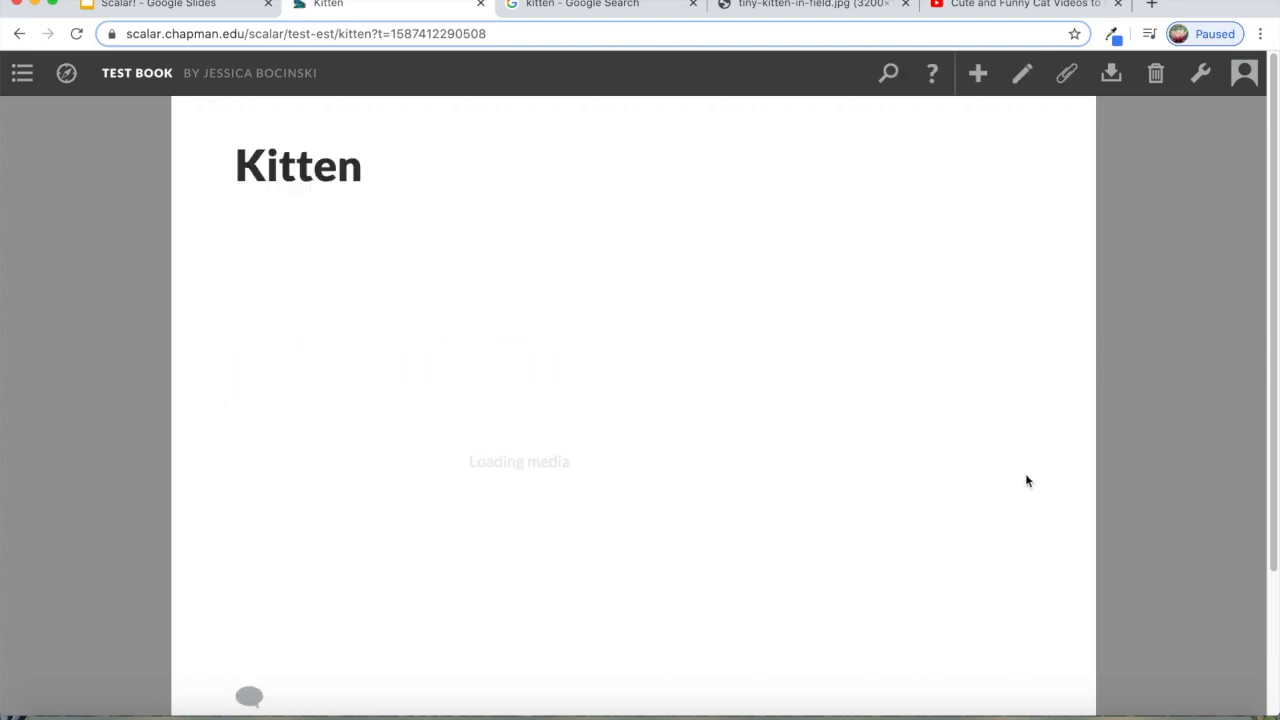
mouse_move(1028, 480)
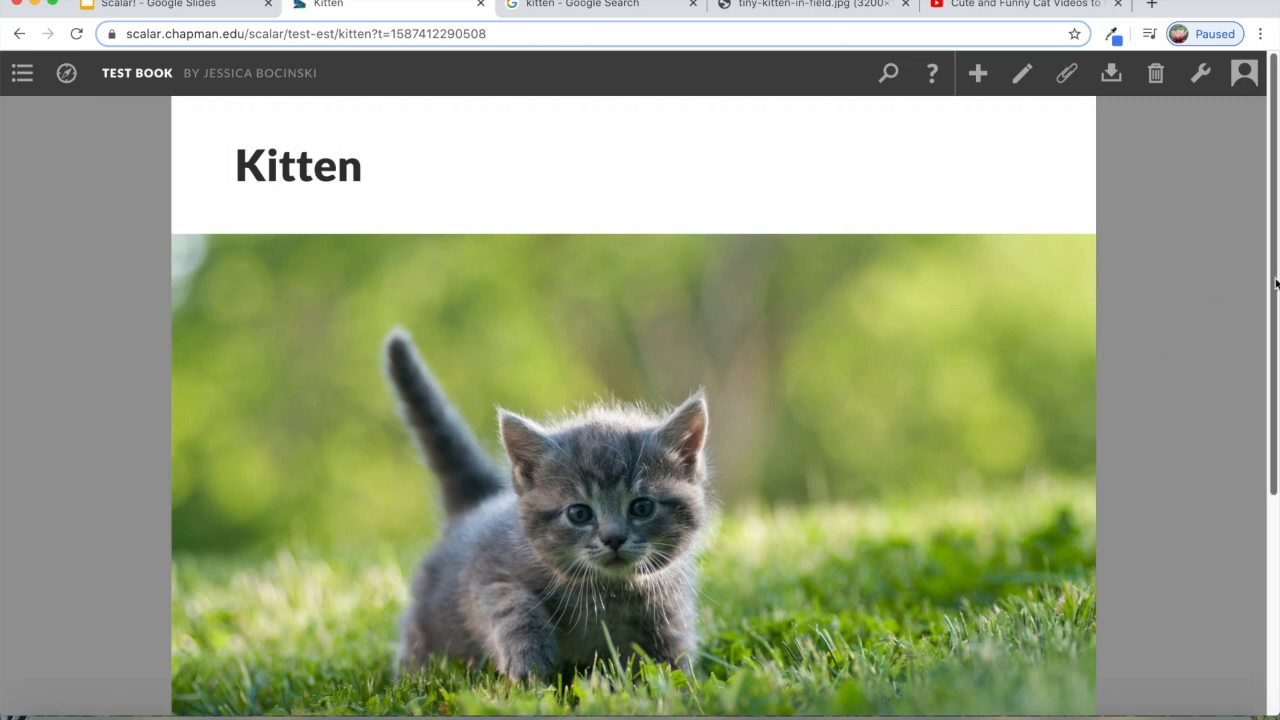
scroll("down", 3)
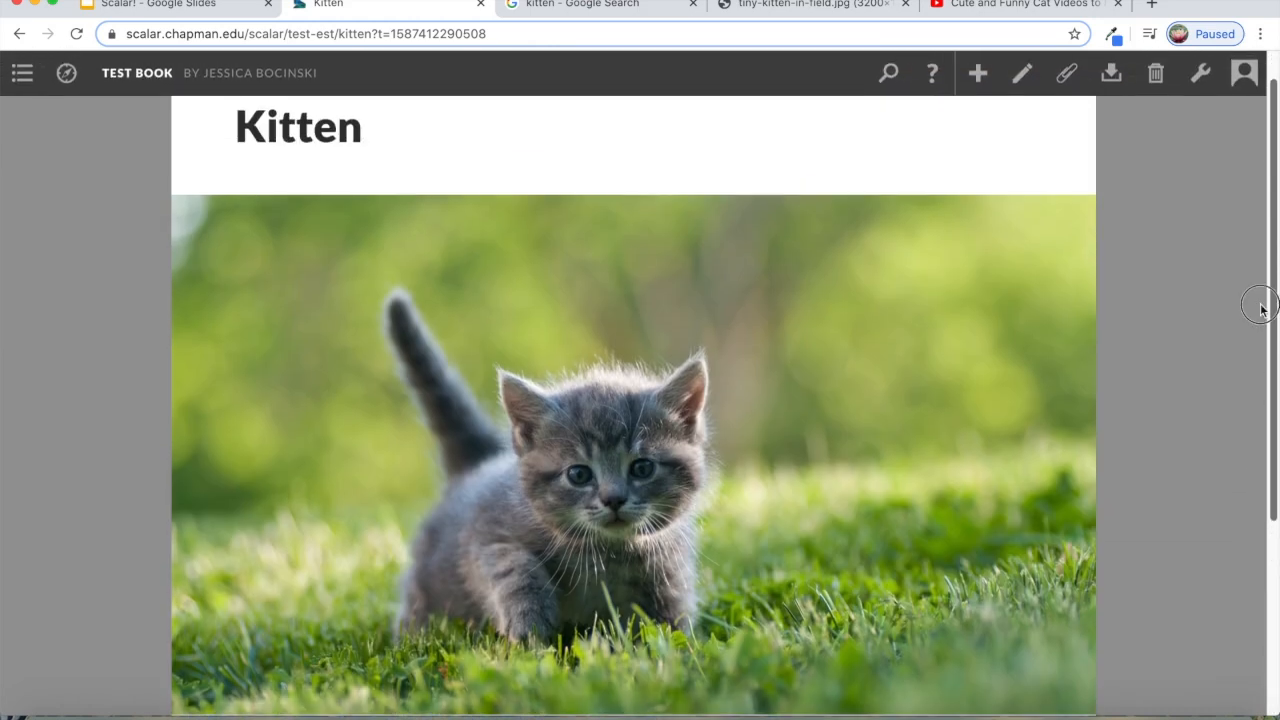
scroll("down", 3)
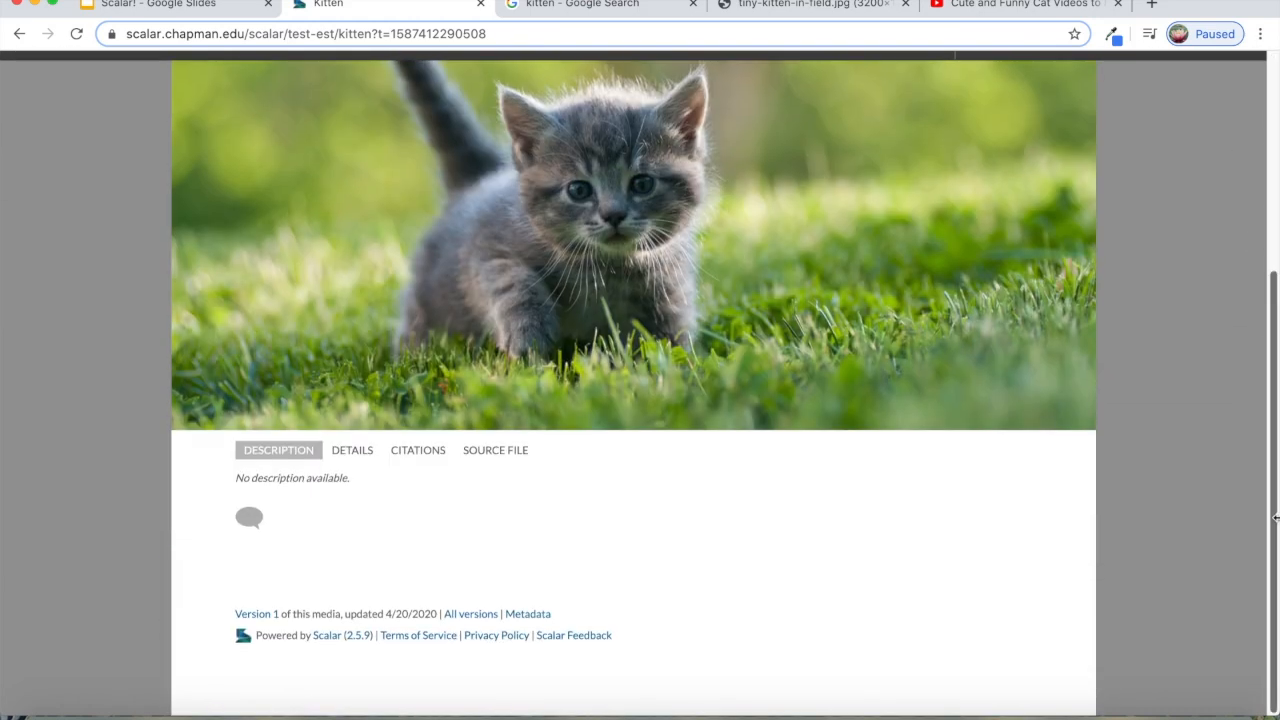
- Show the Kitten media's details with its book address and vets4pets source address
left_click(352, 450)
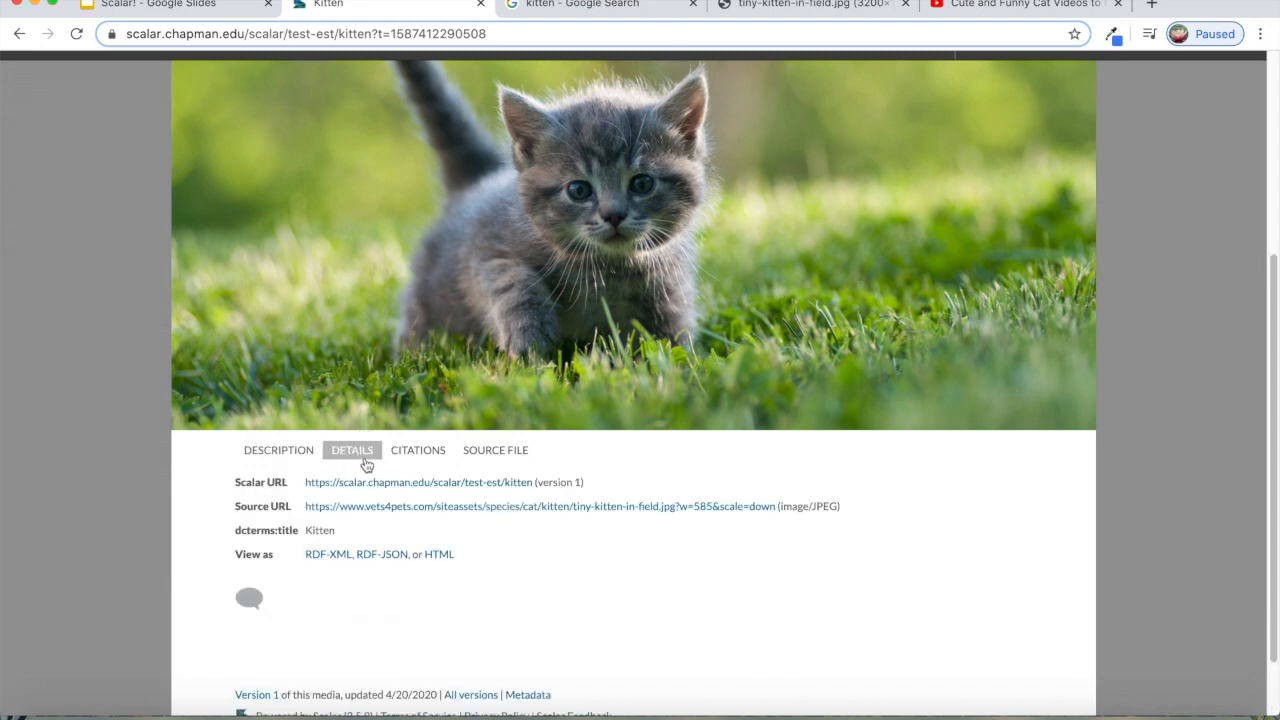
mouse_move(568, 518)
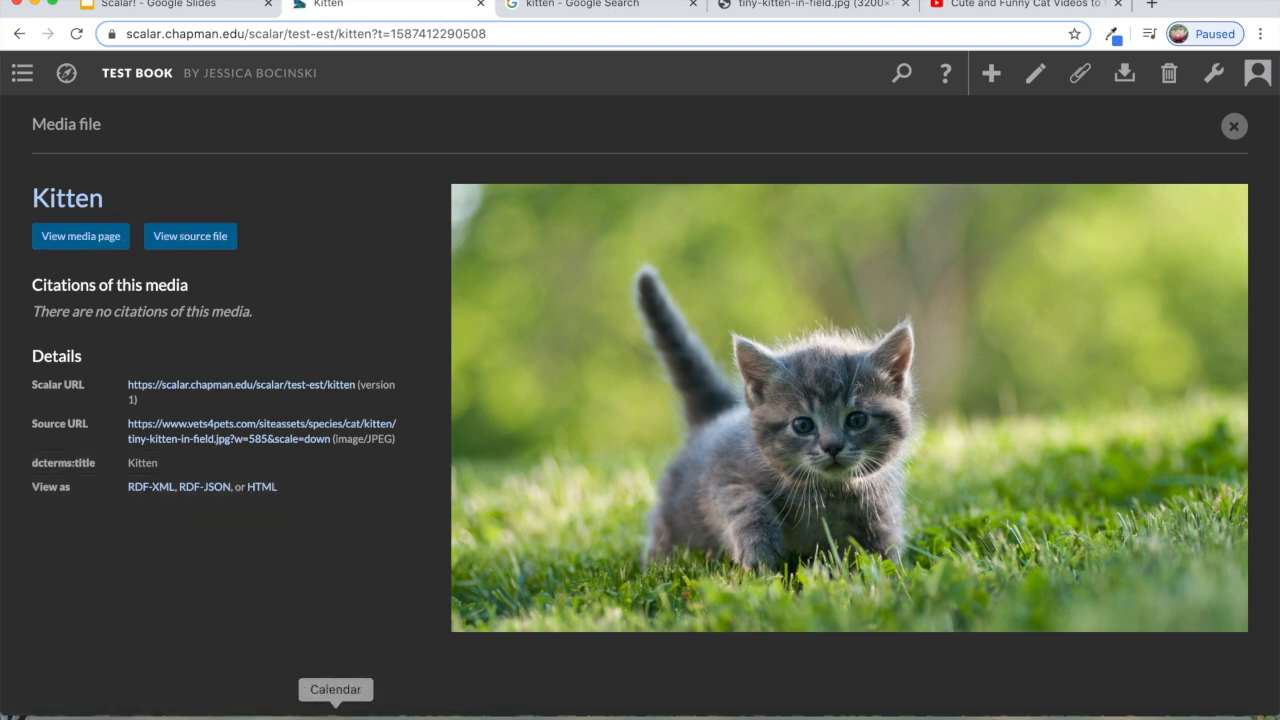
mouse_move(224, 590)
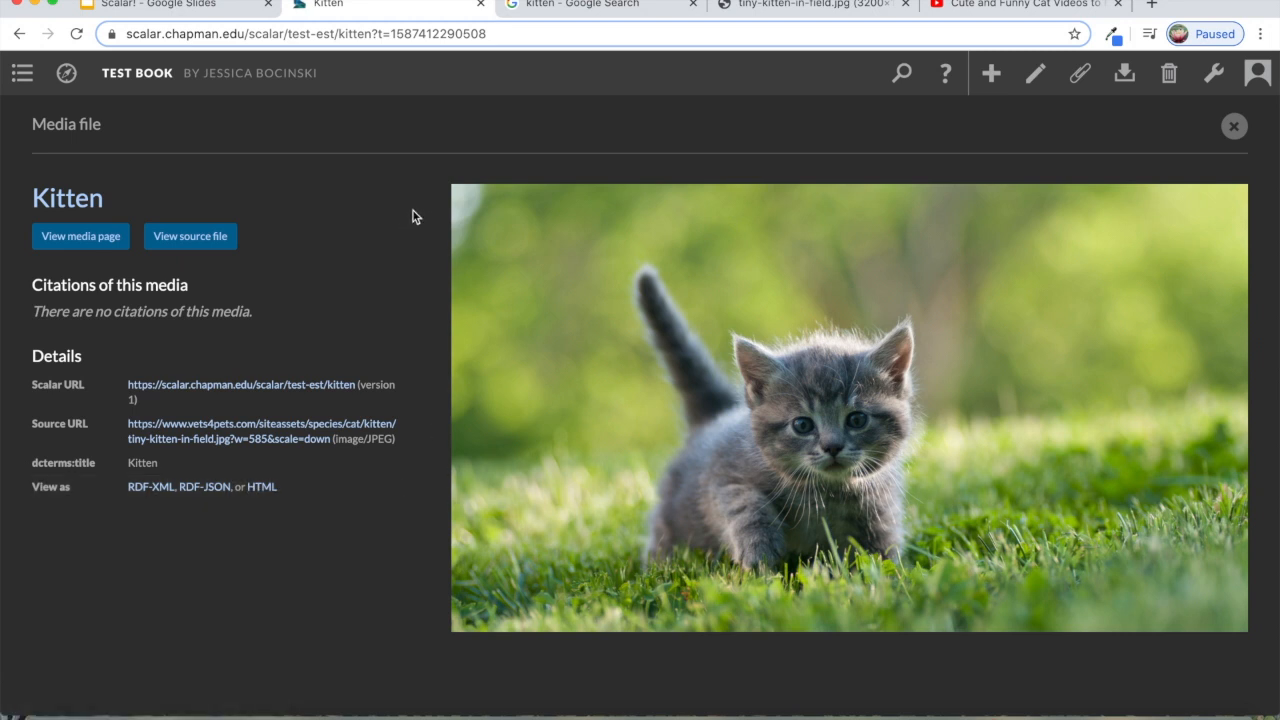
mouse_move(1058, 376)
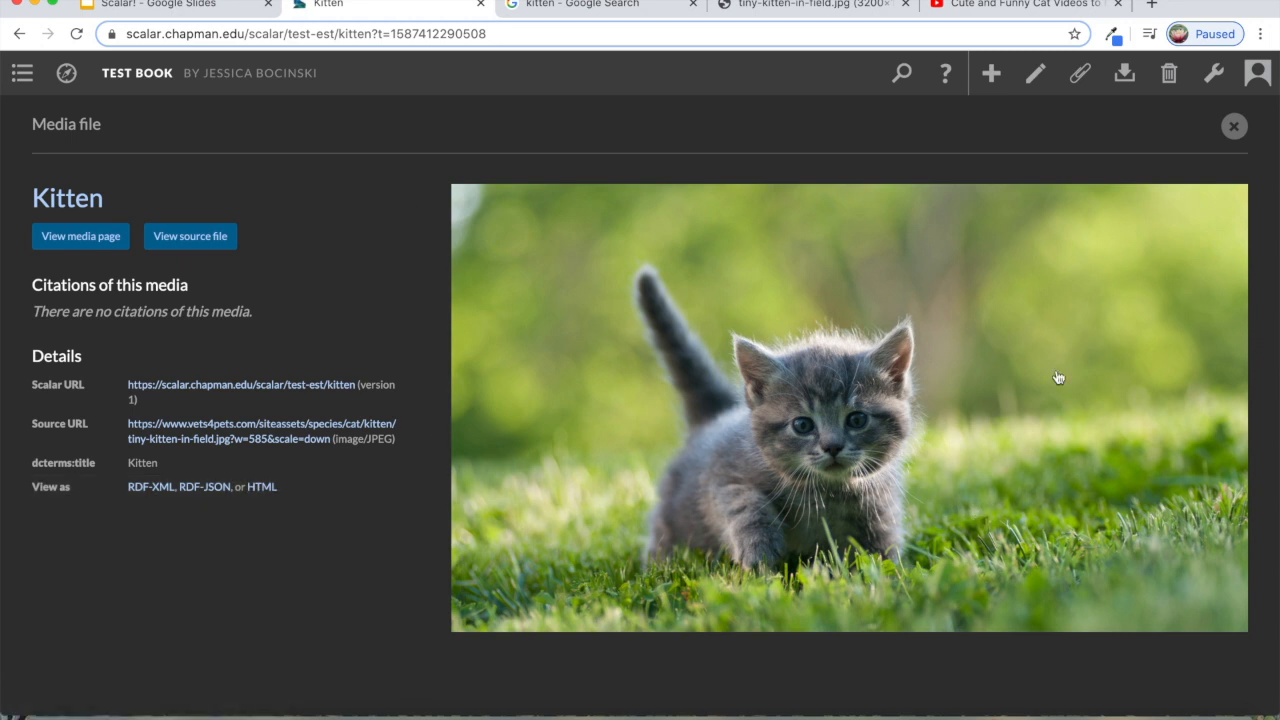
mouse_move(772, 340)
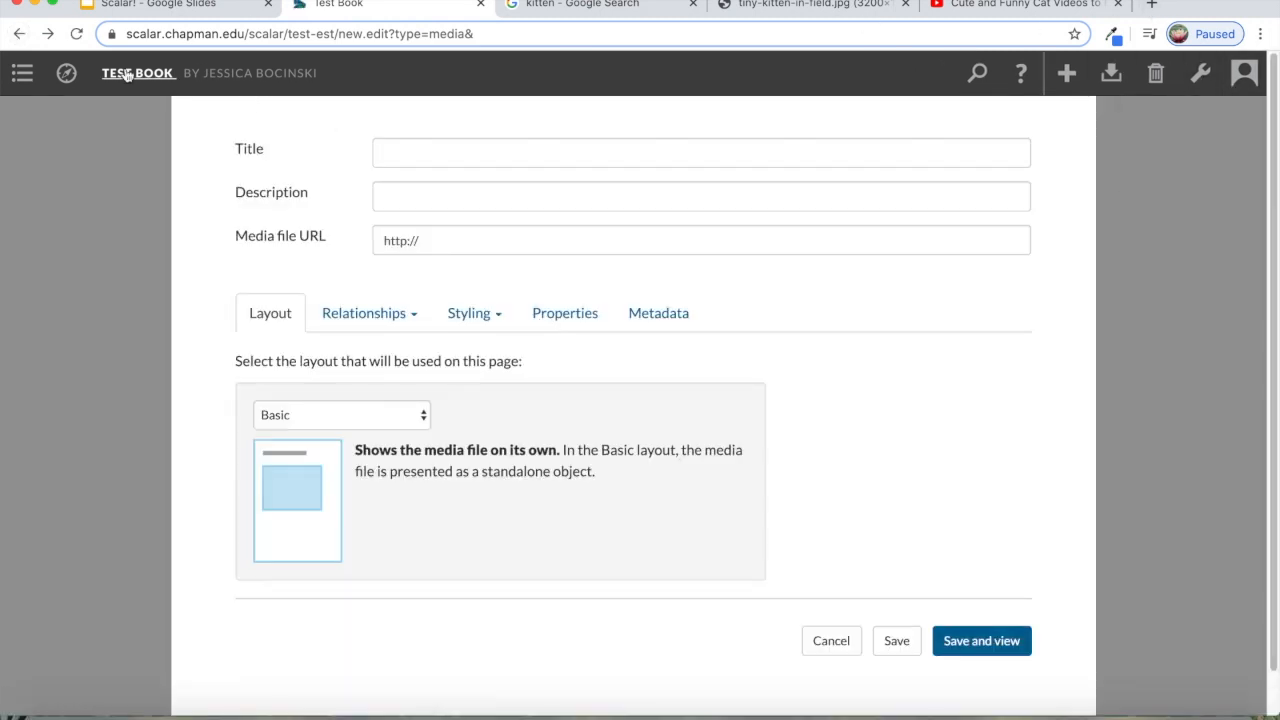
- Leave the unsaved media form for the book's front page and enter the dashboard
left_click(136, 72)
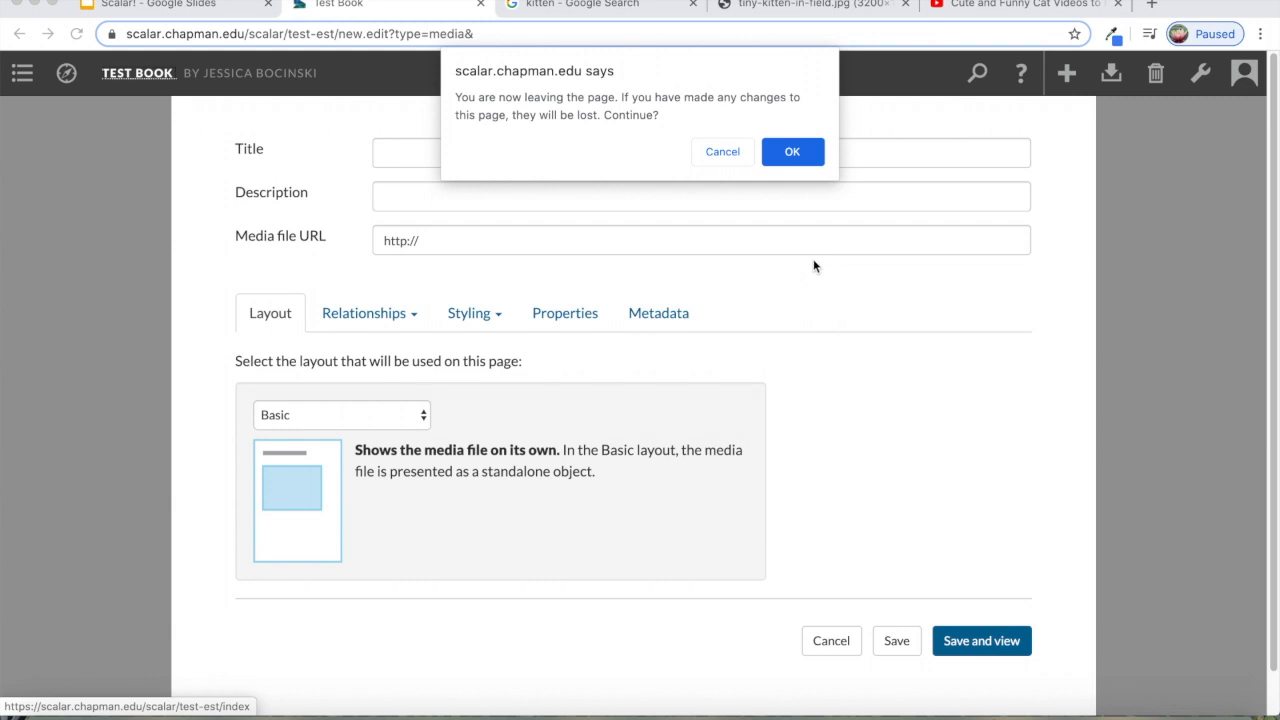
left_click(792, 152)
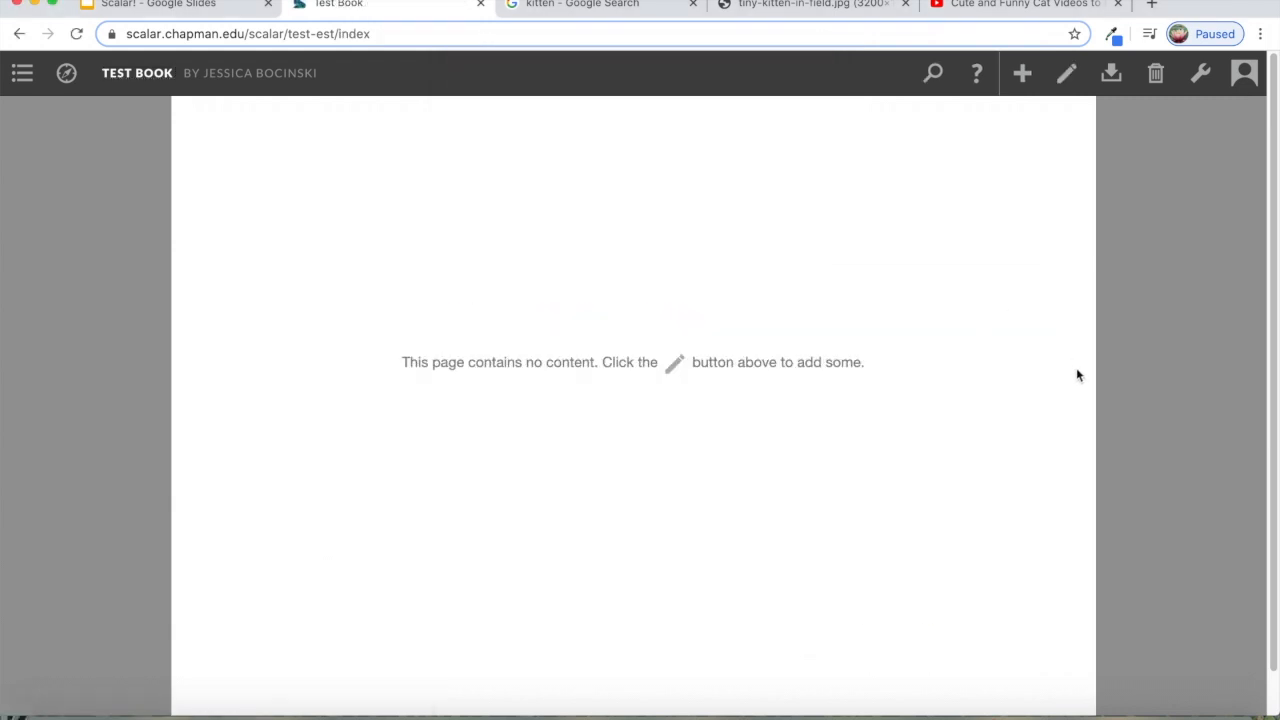
mouse_move(136, 296)
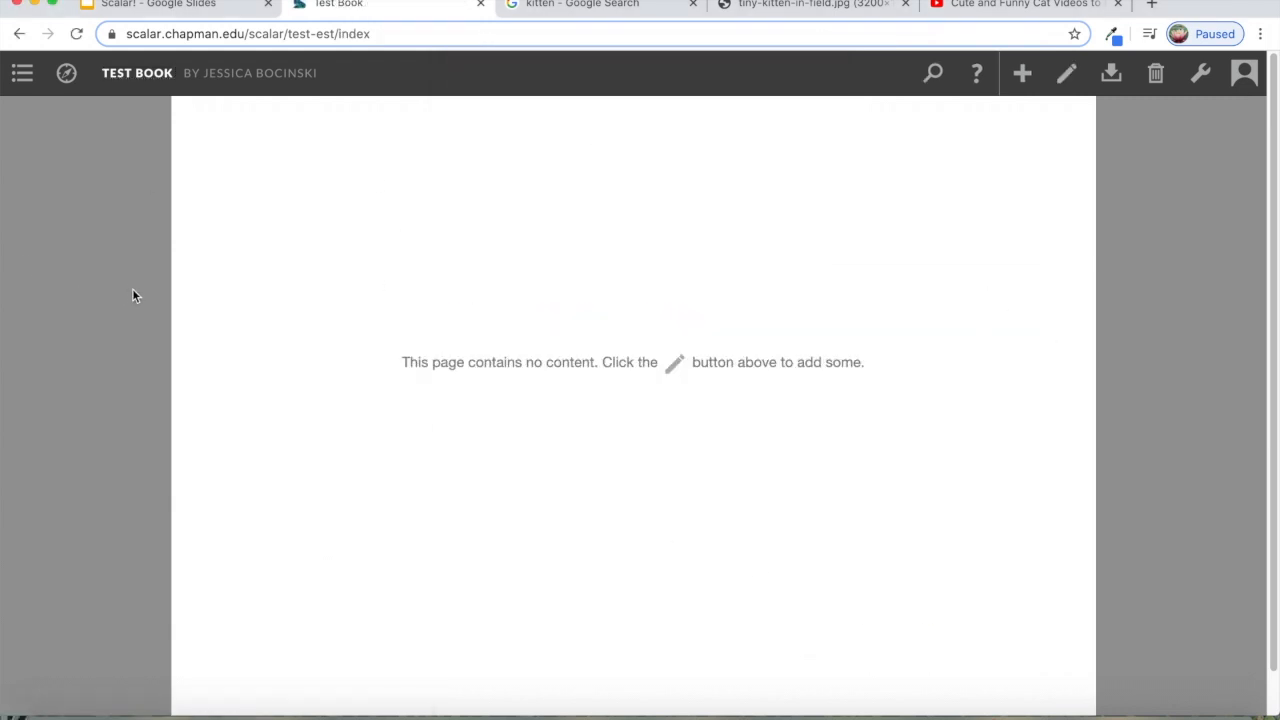
mouse_move(1200, 76)
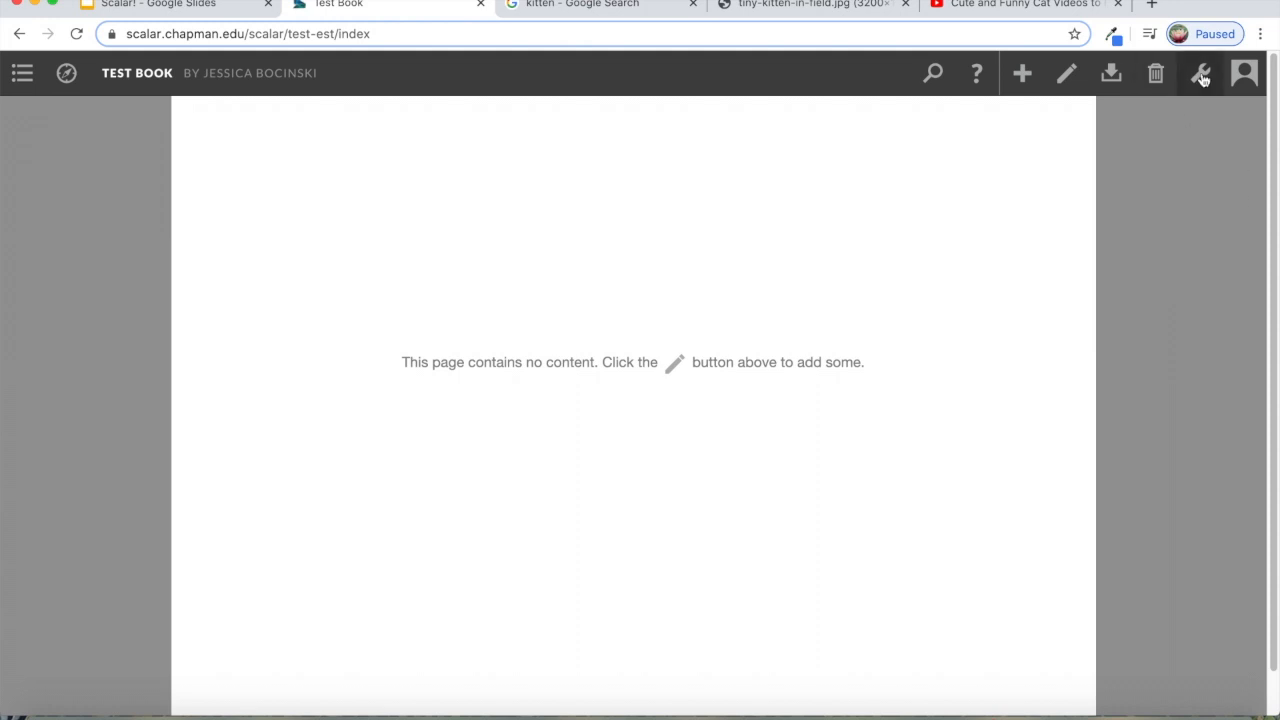
left_click(1198, 74)
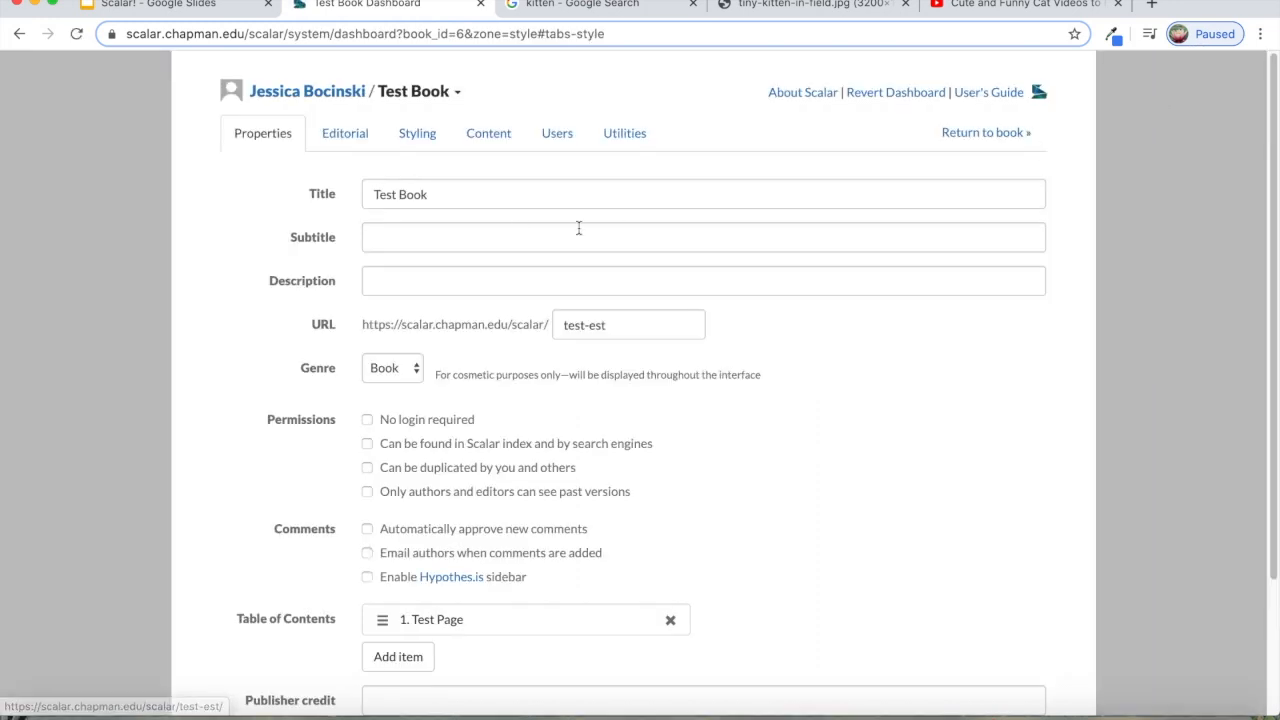
- List the book's Media under Content, where the Kitten image appears
left_click(488, 132)
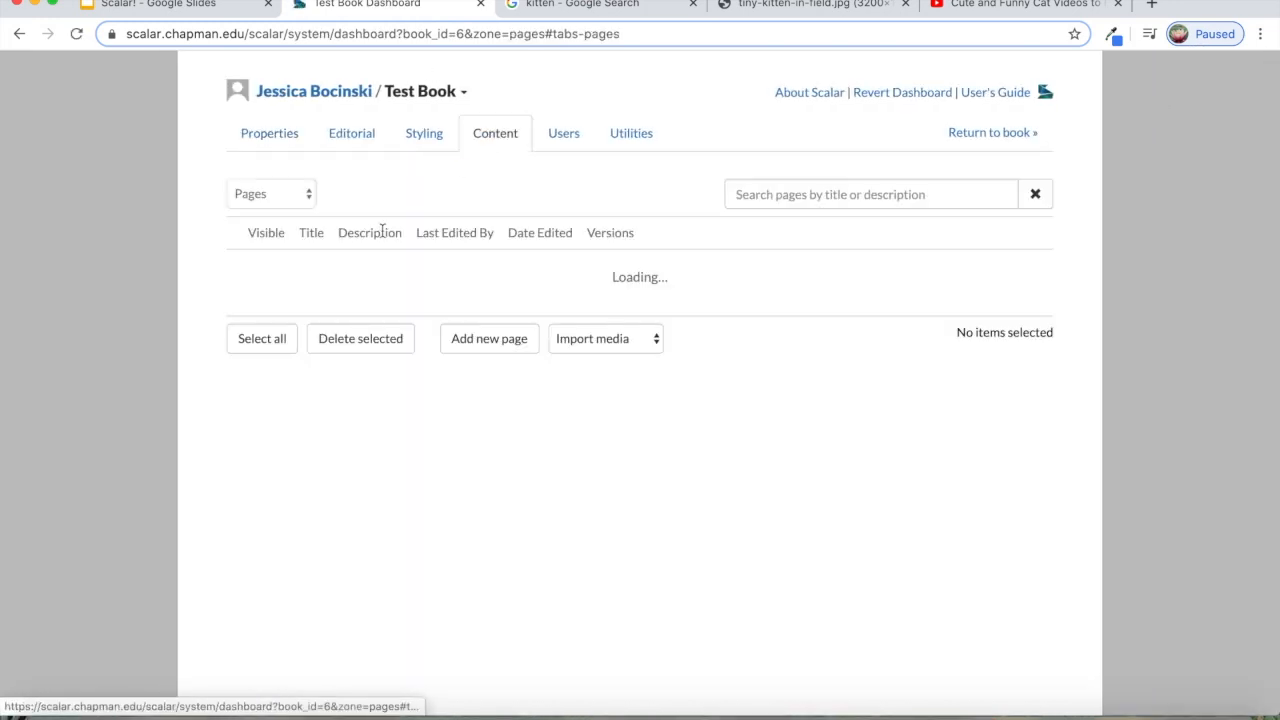
left_click(270, 192)
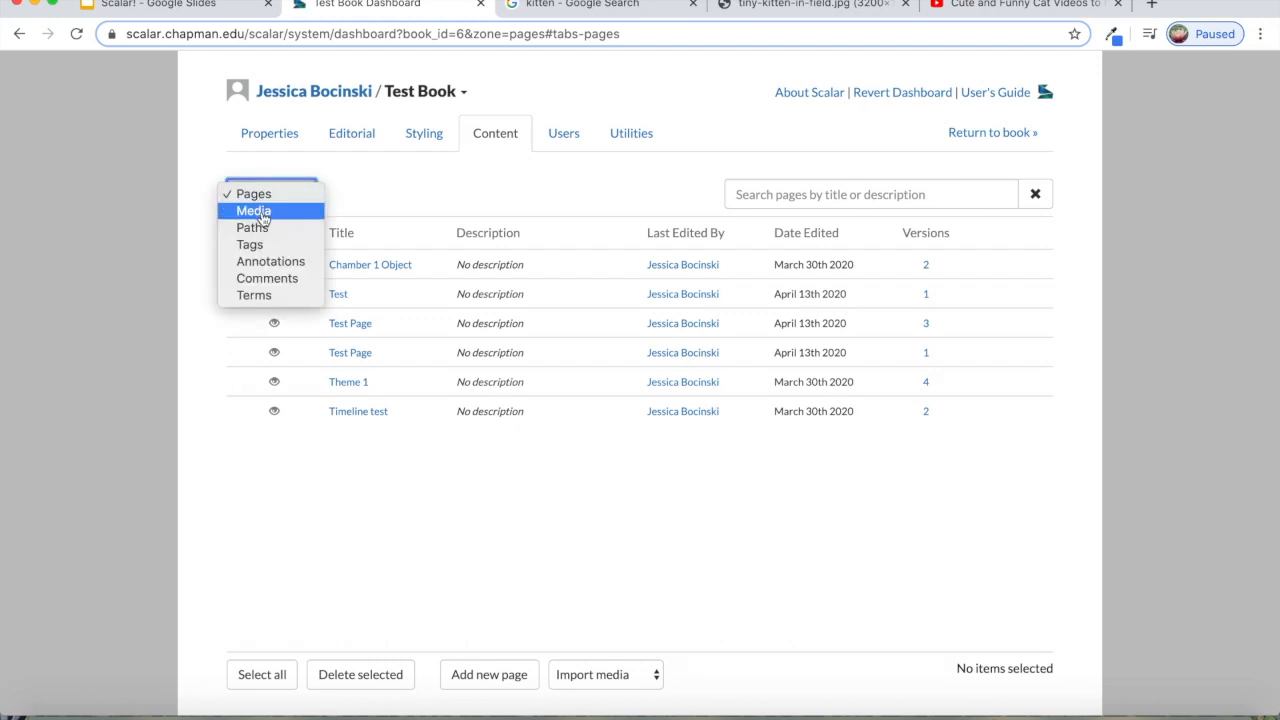
left_click(252, 210)
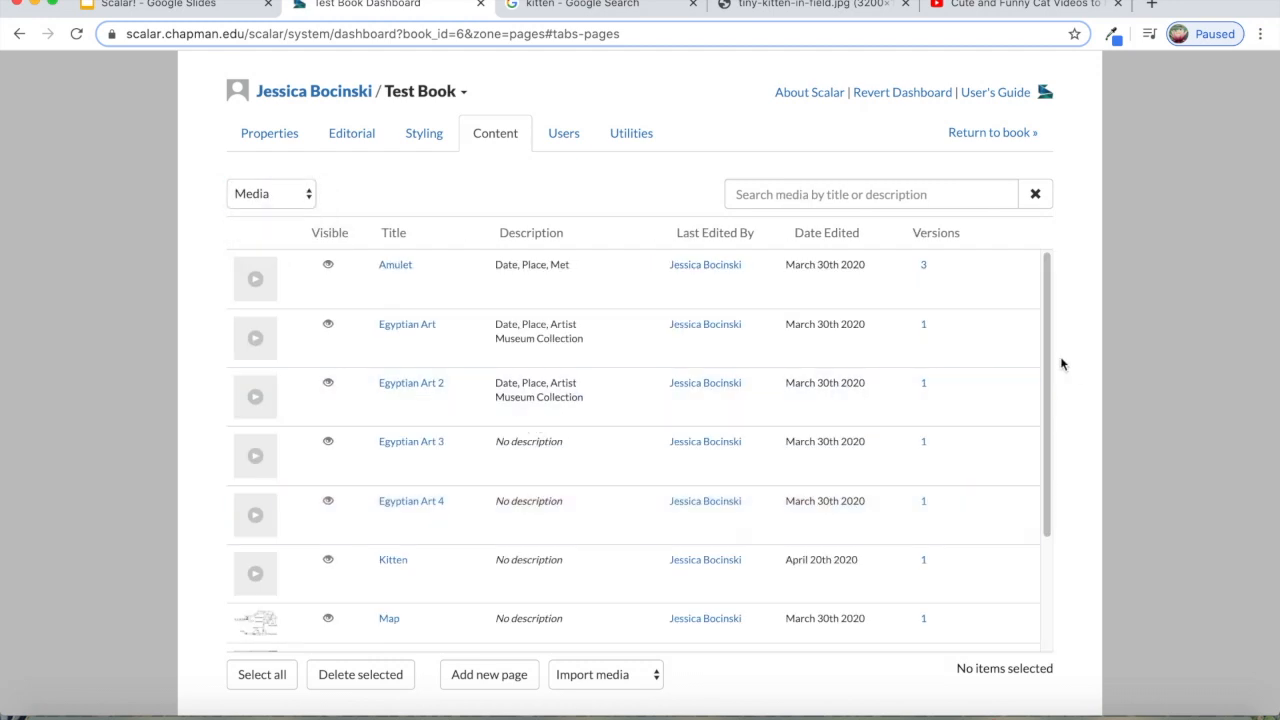
scroll("down", 3)
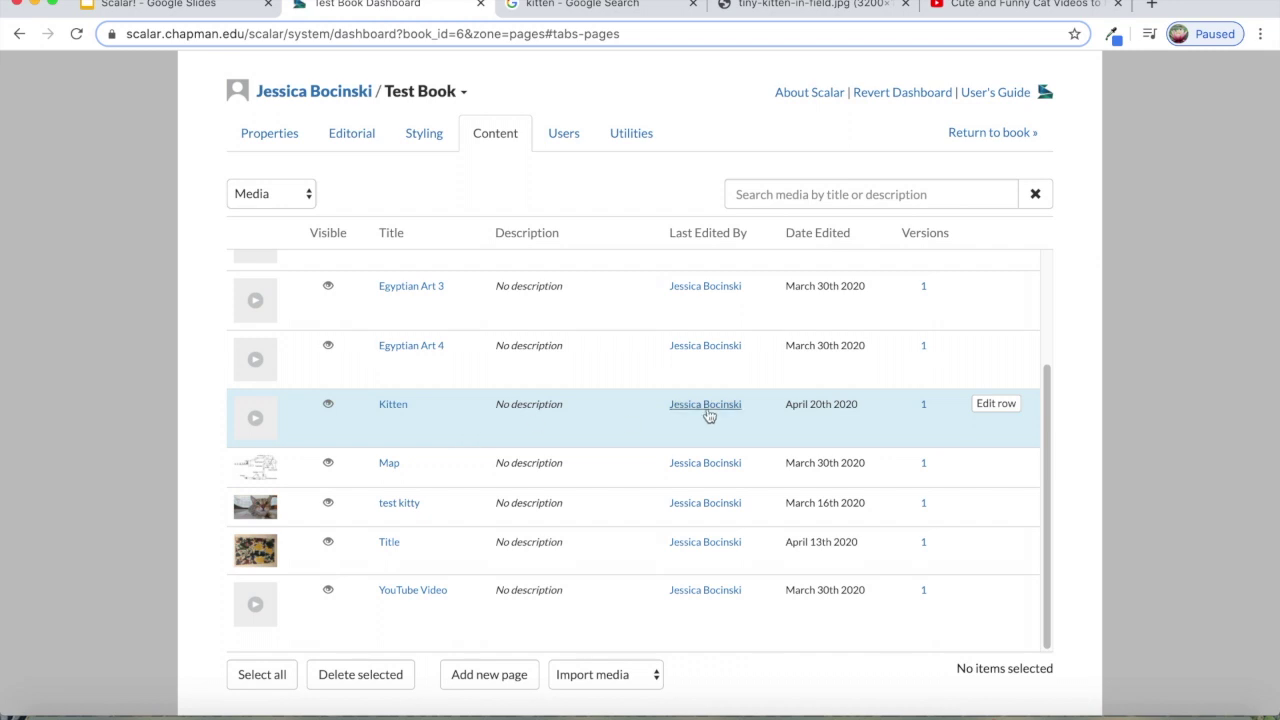
mouse_move(1164, 160)
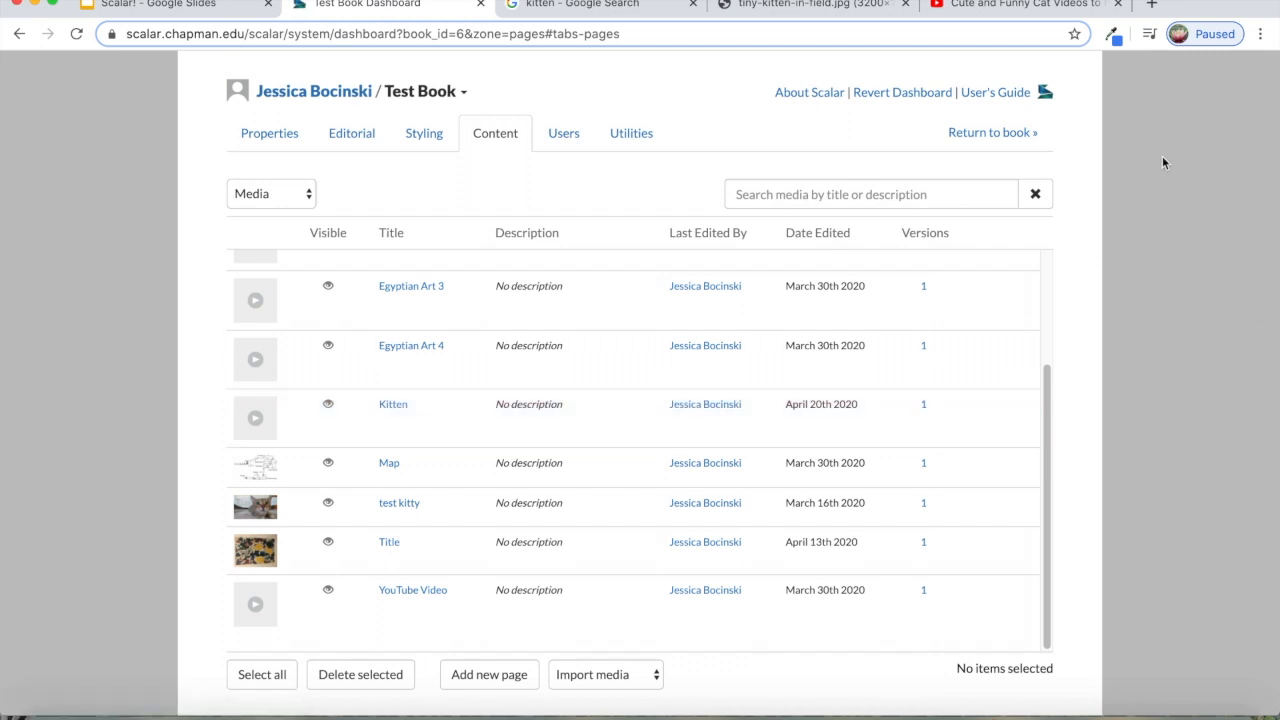
- Return to the book and start the Upload Media File form from the import menu
left_click(992, 132)
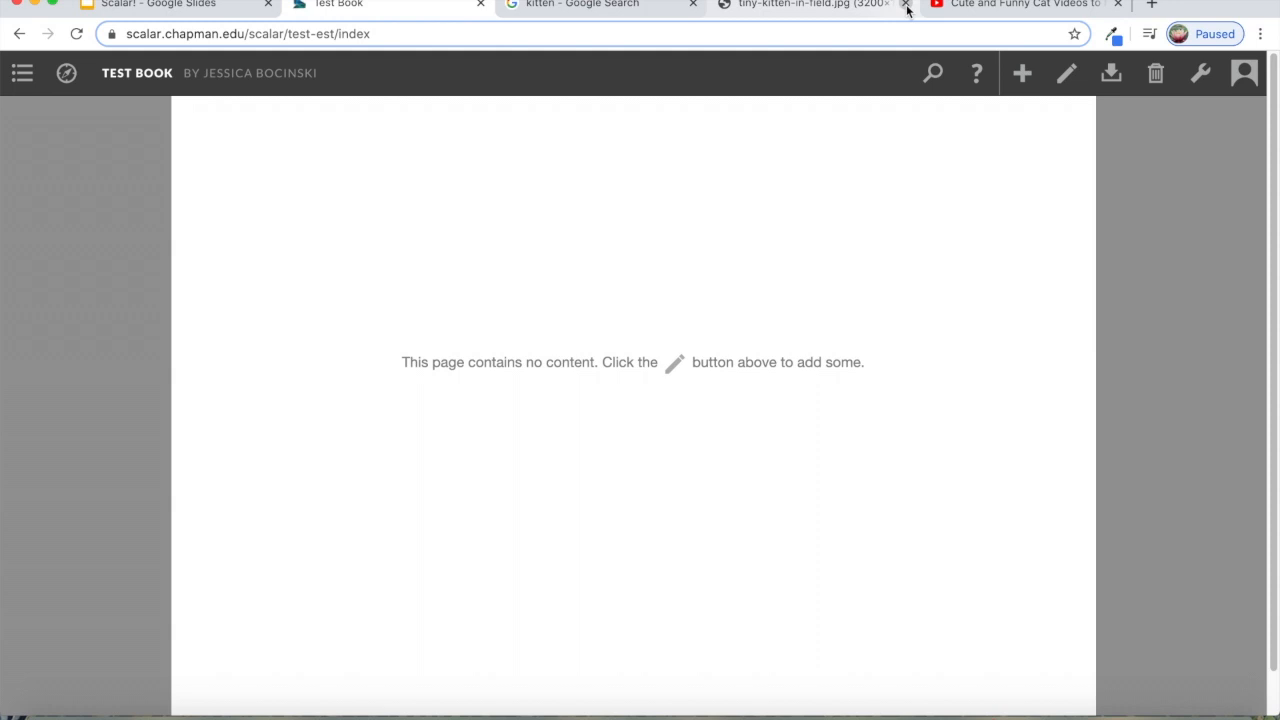
left_click(906, 6)
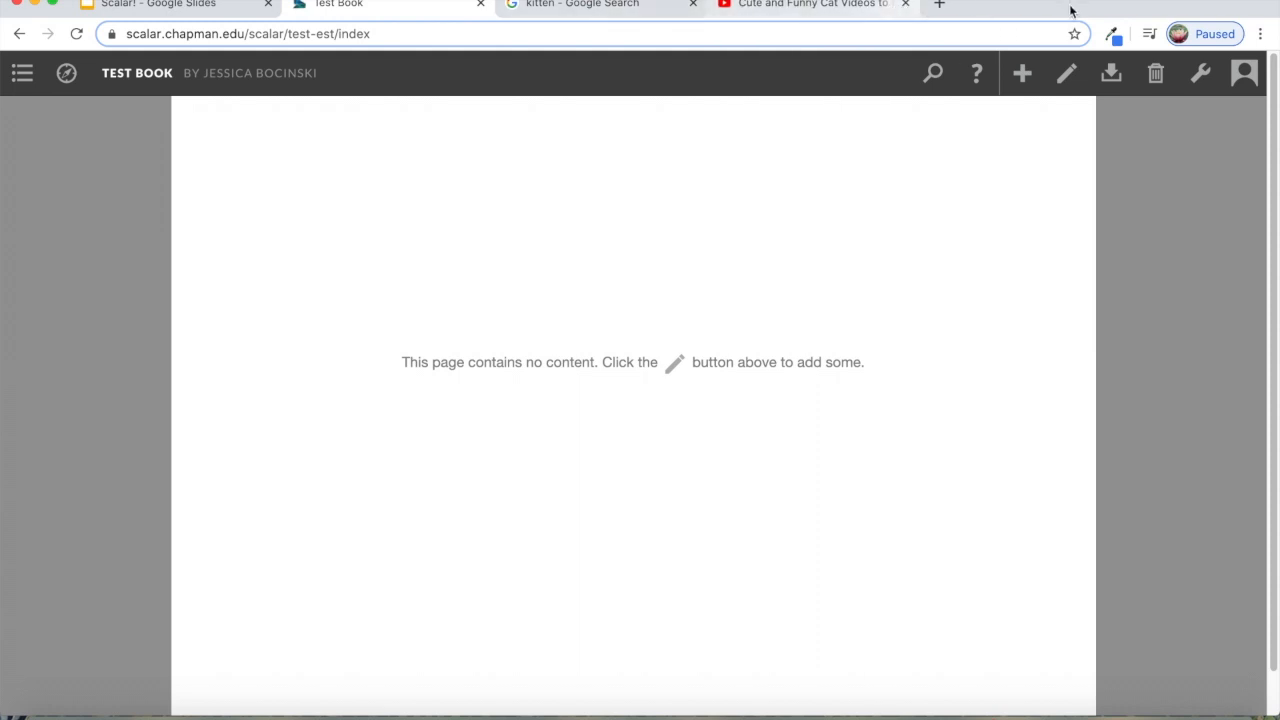
mouse_move(1080, 12)
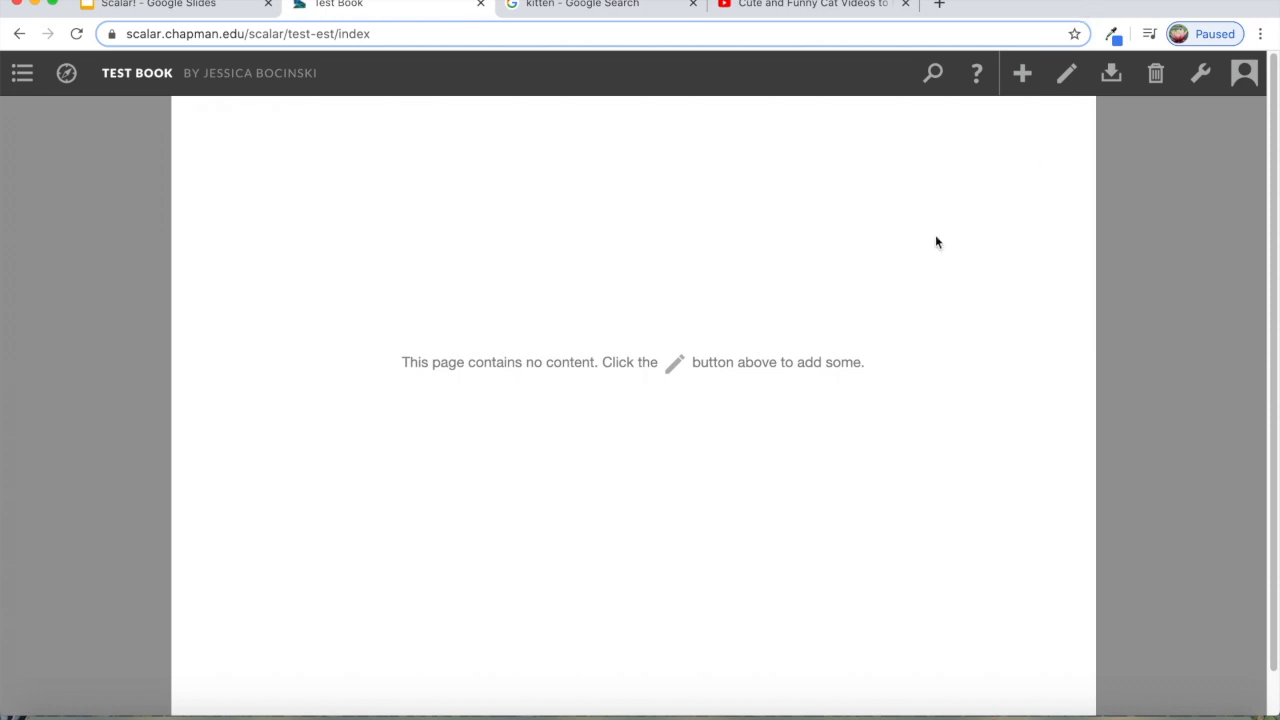
mouse_move(740, 318)
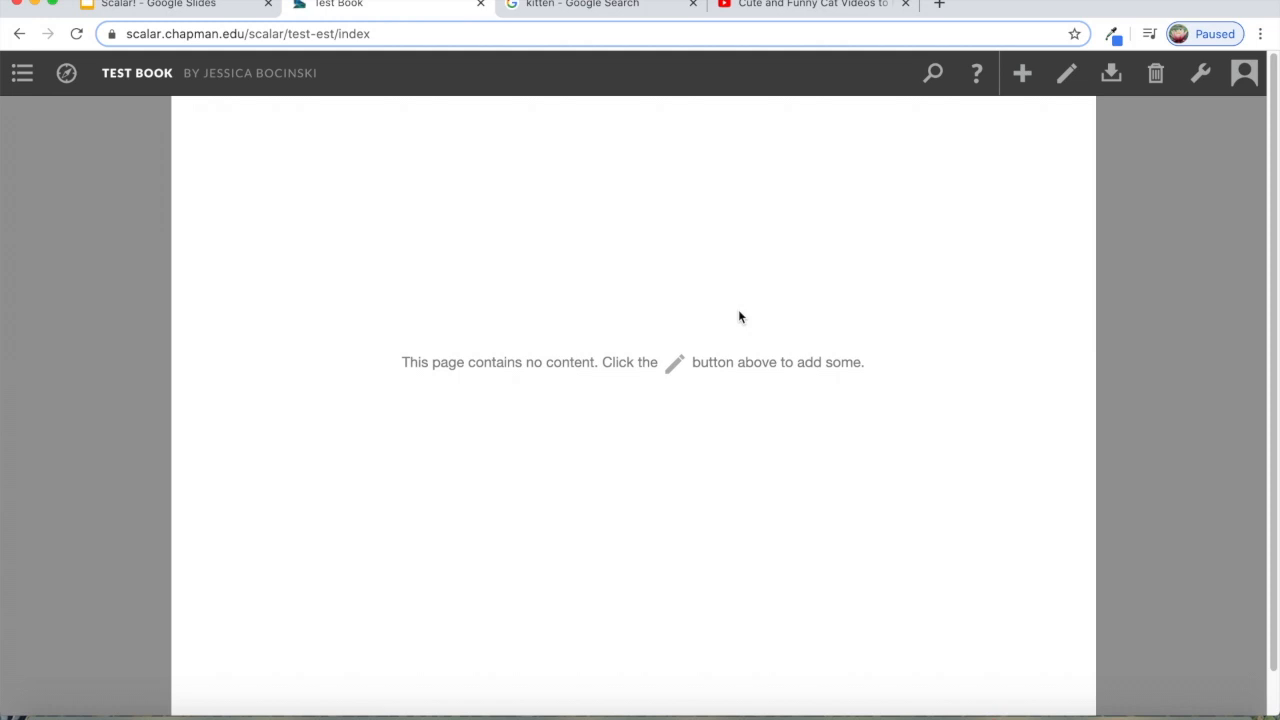
mouse_move(764, 308)
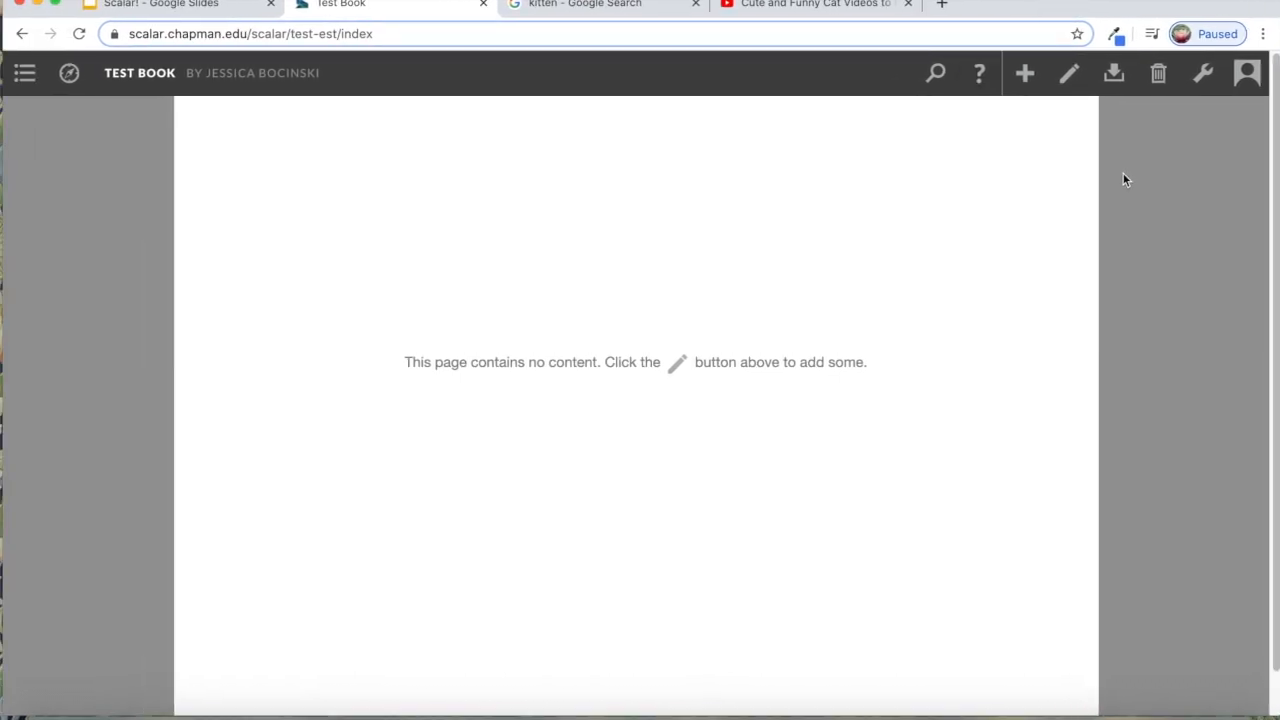
left_click(1112, 74)
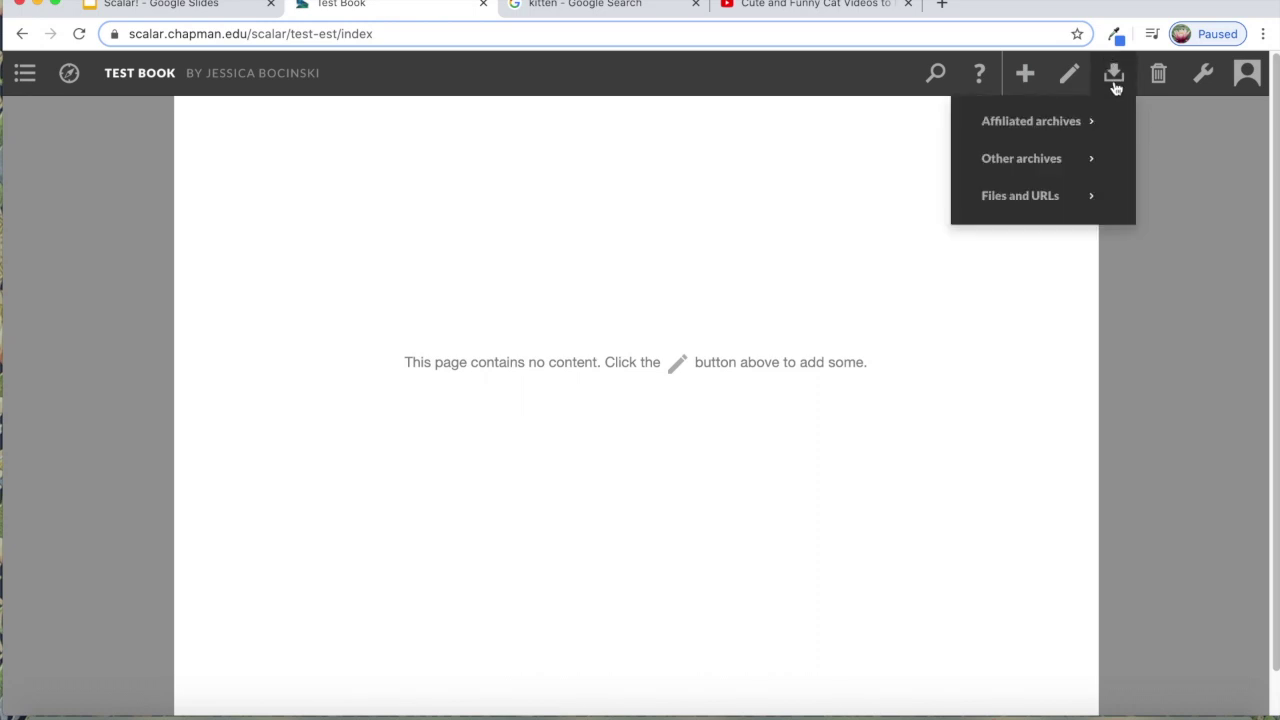
mouse_move(1112, 74)
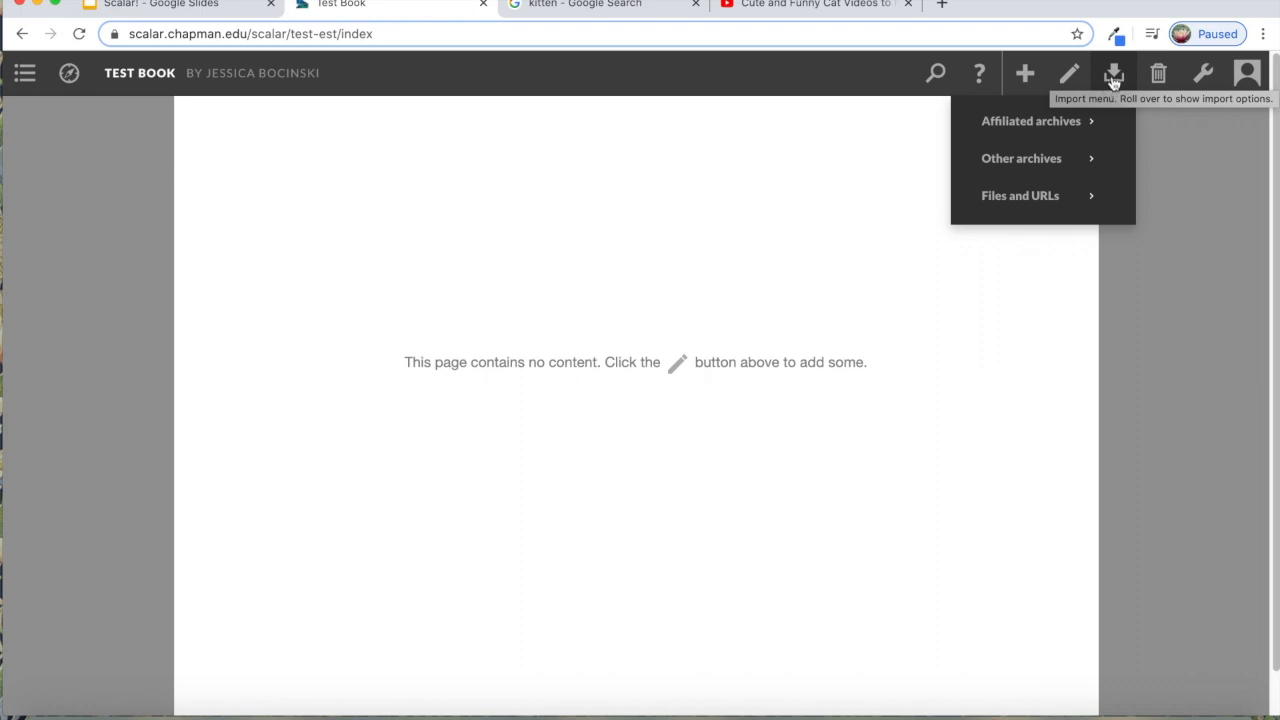
mouse_move(1020, 200)
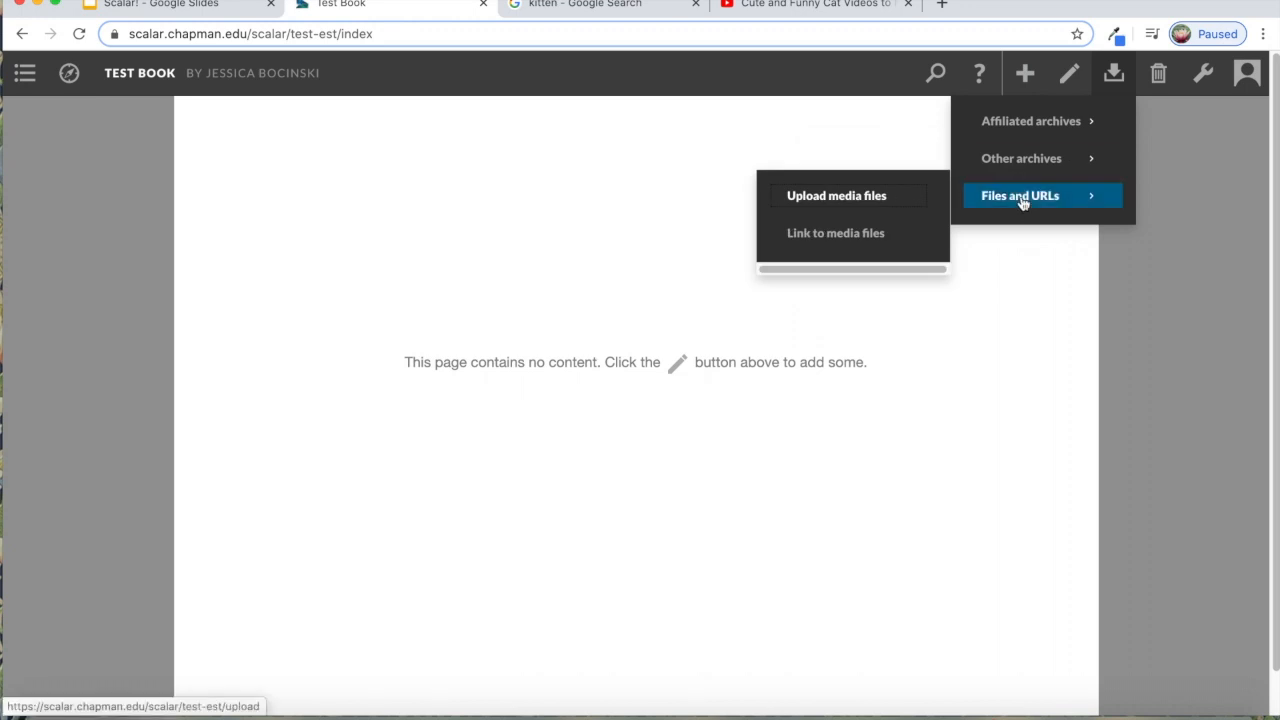
mouse_move(836, 200)
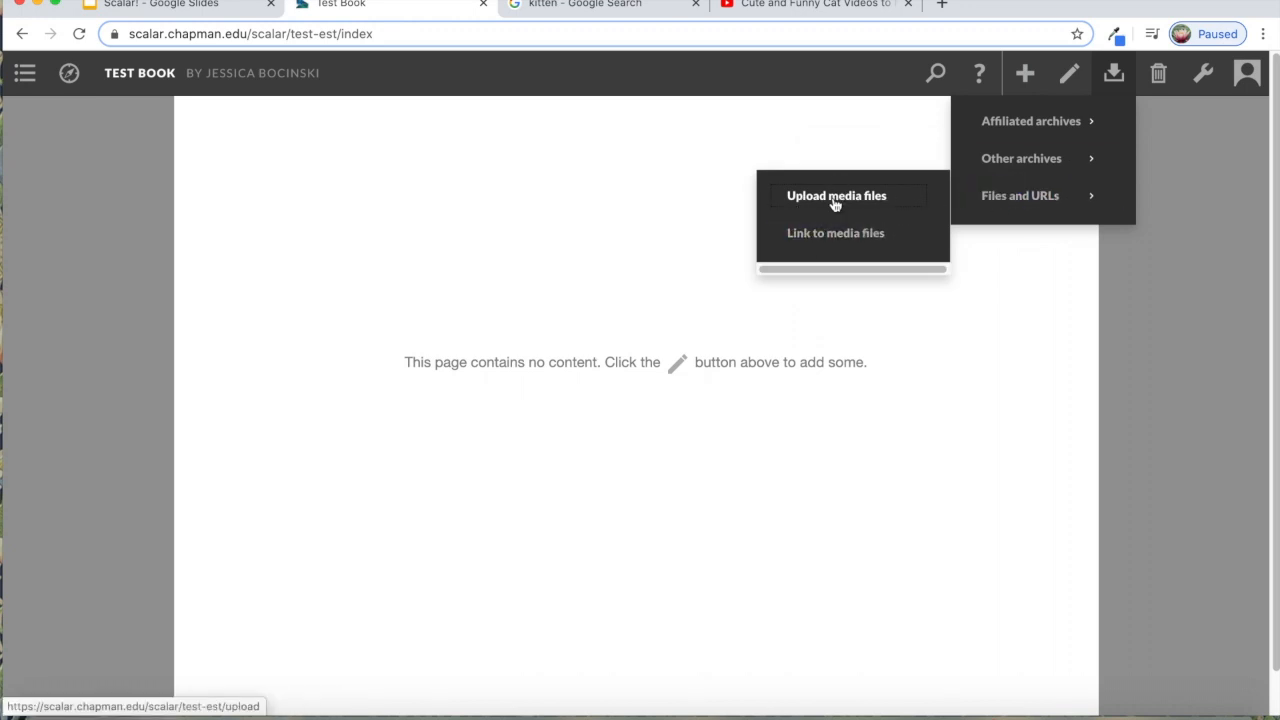
left_click(836, 196)
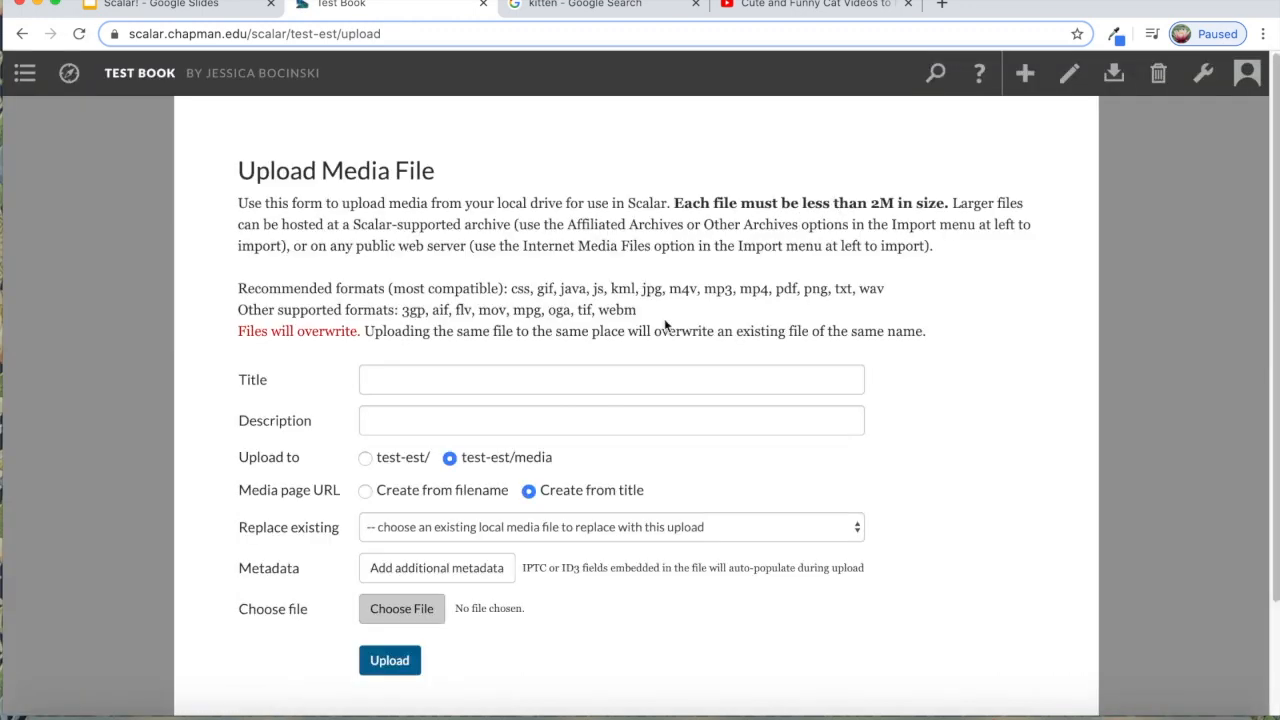
- Upload the local cat photo jpg with the title Cat
left_click(612, 380)
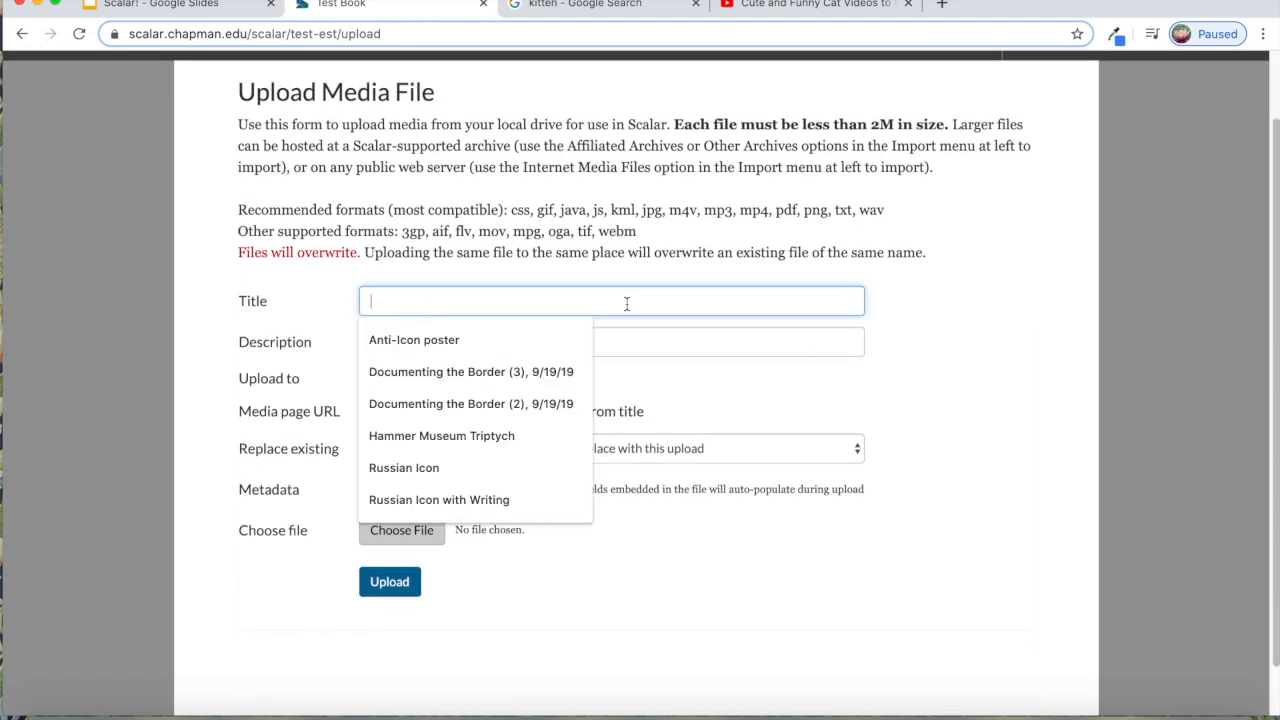
type("Cat")
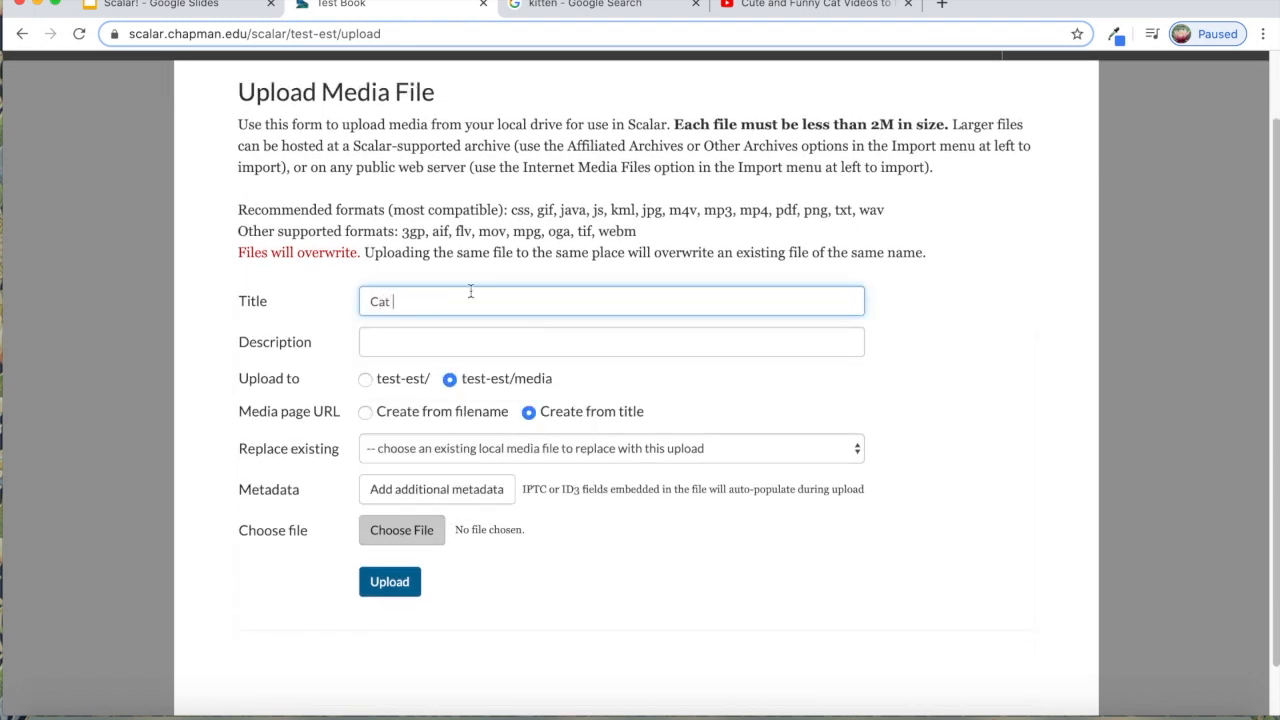
left_click(612, 340)
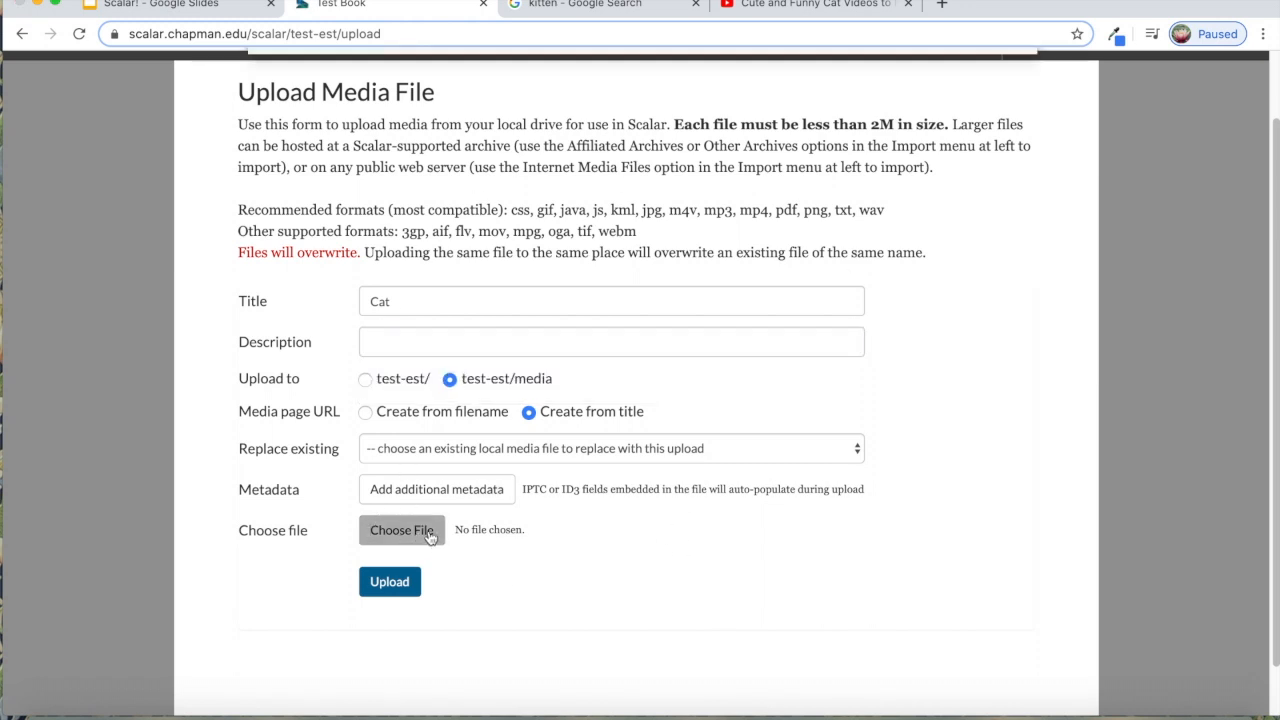
left_click(400, 530)
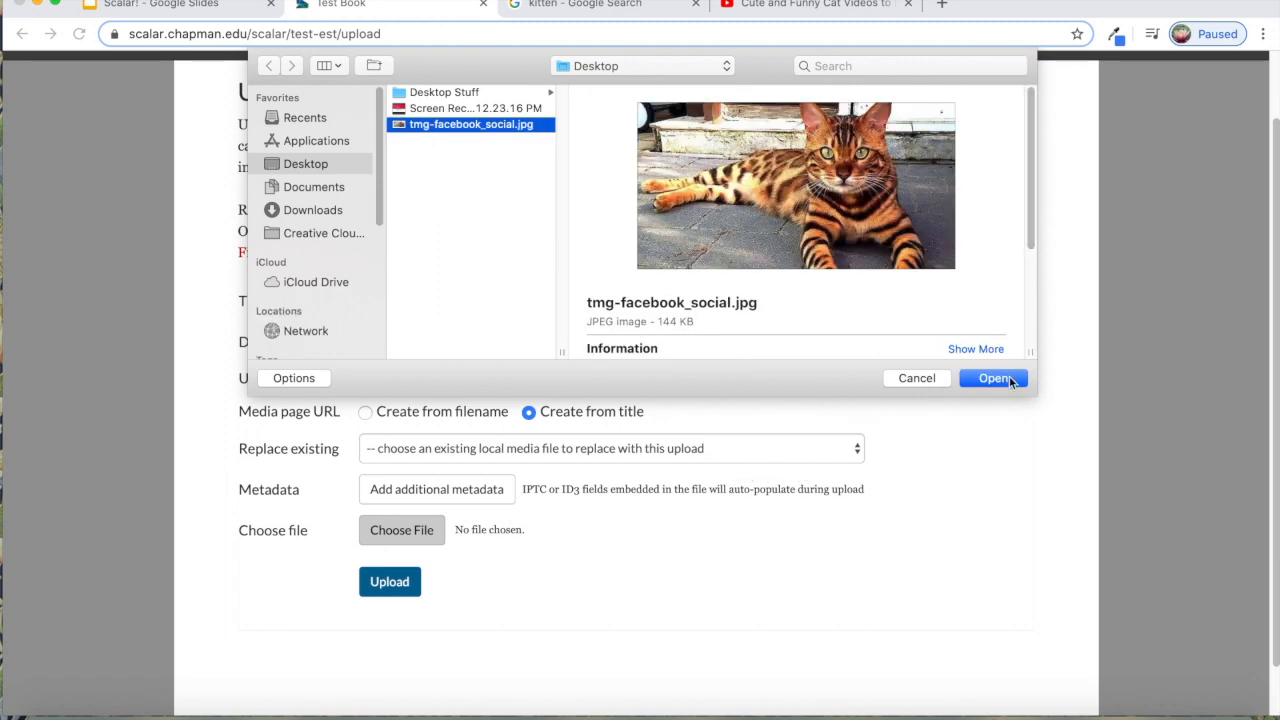
left_click(992, 378)
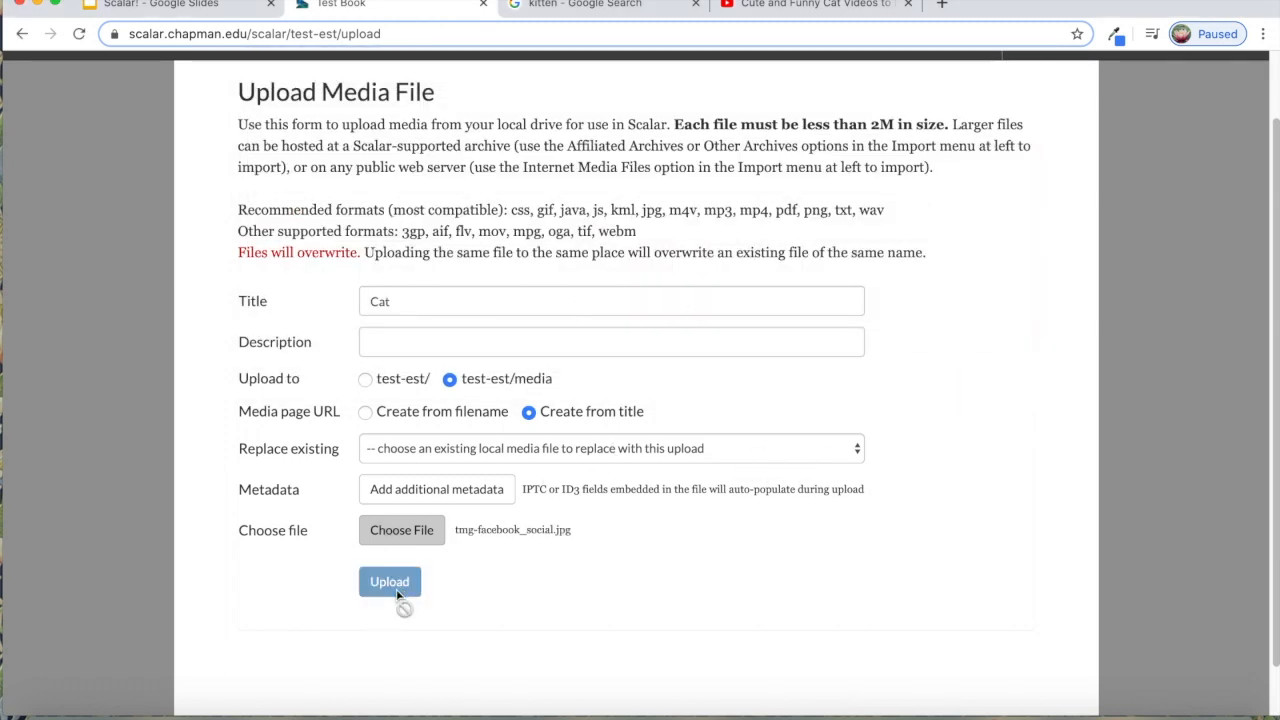
left_click(388, 582)
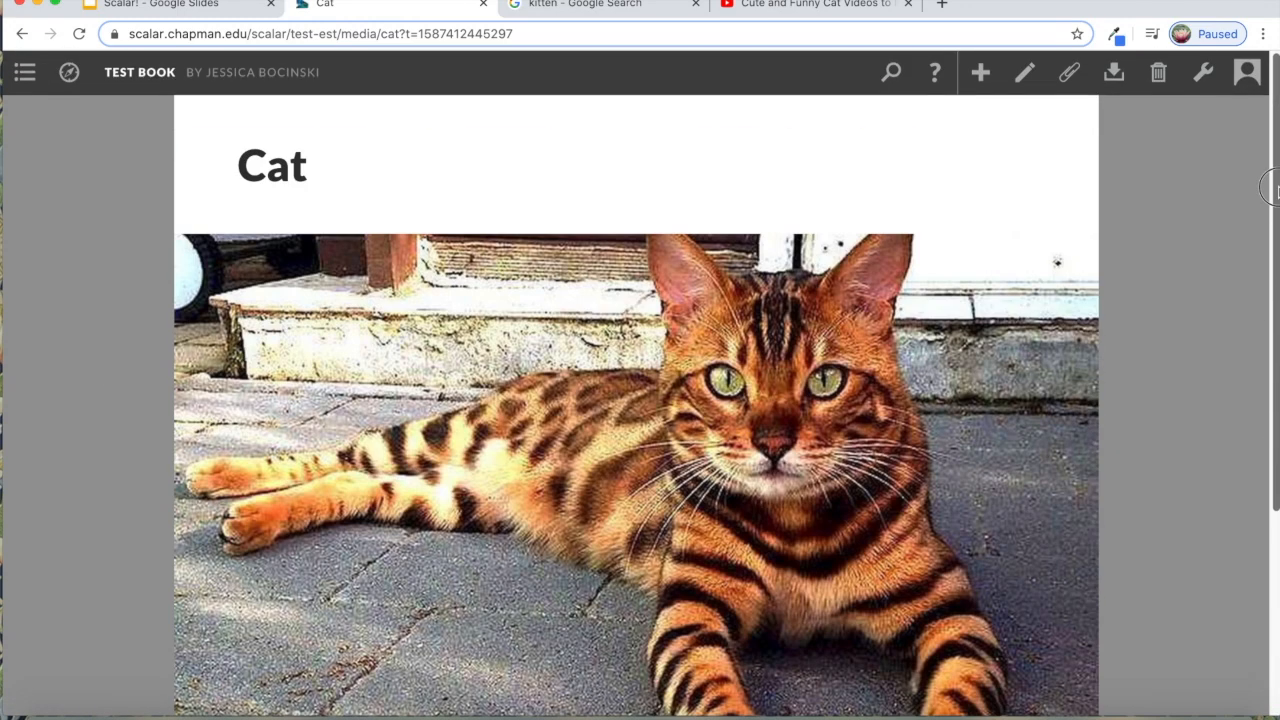
scroll("down", 3)
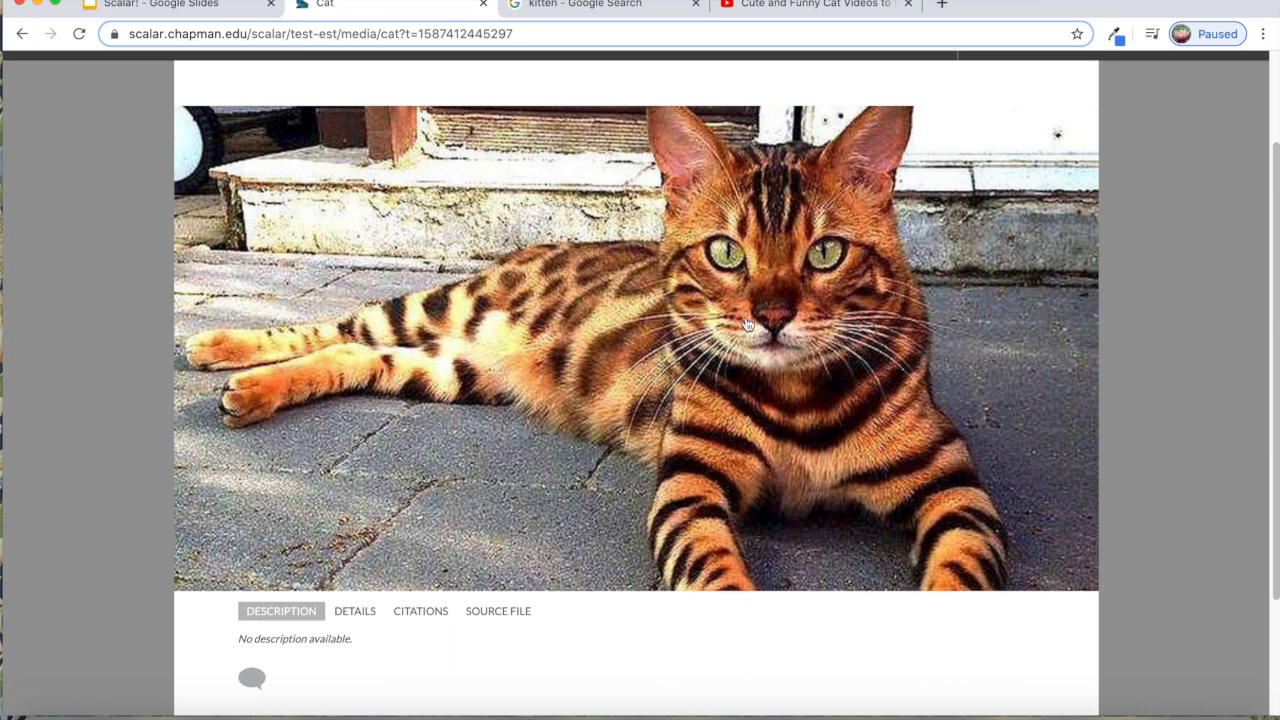
mouse_move(1004, 356)
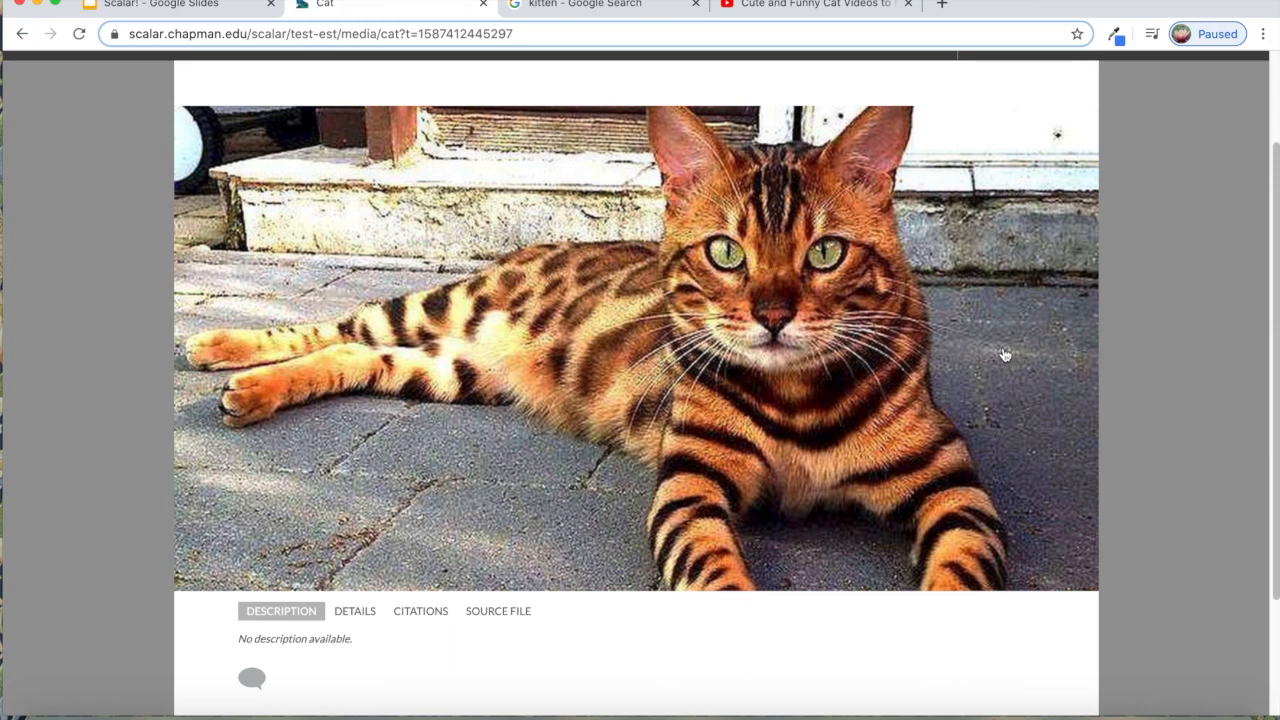
mouse_move(412, 640)
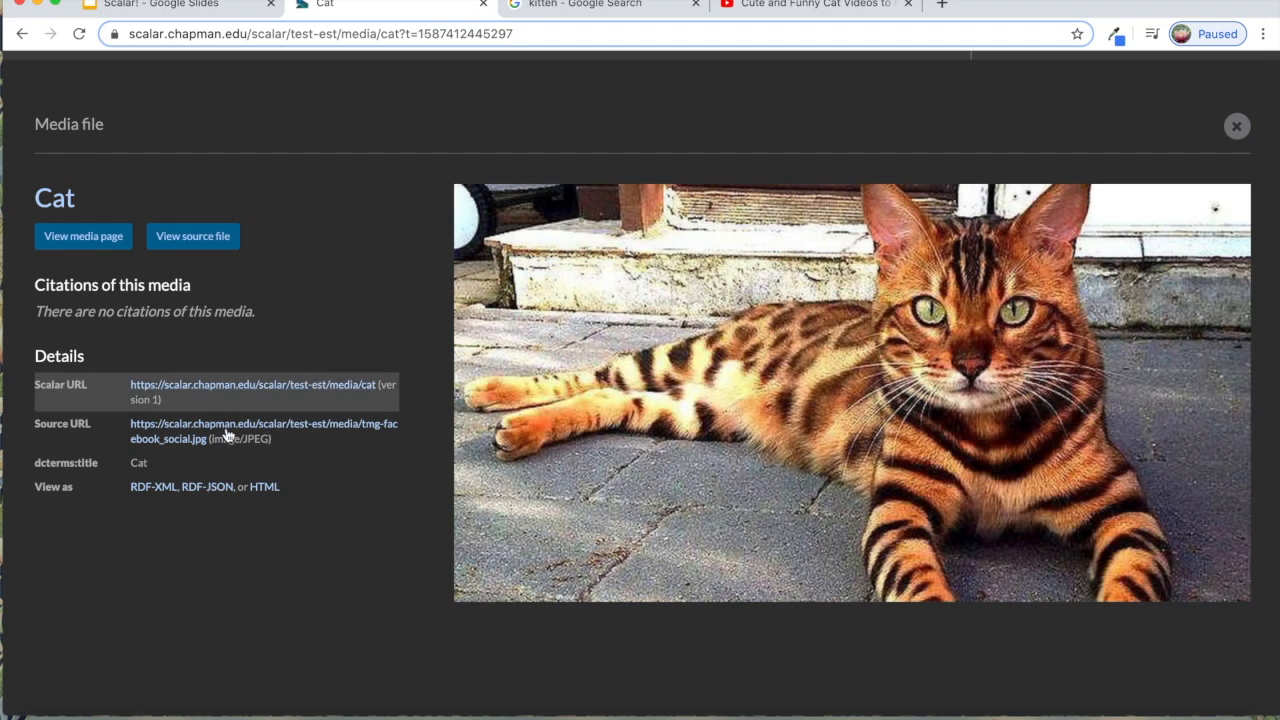
mouse_move(176, 456)
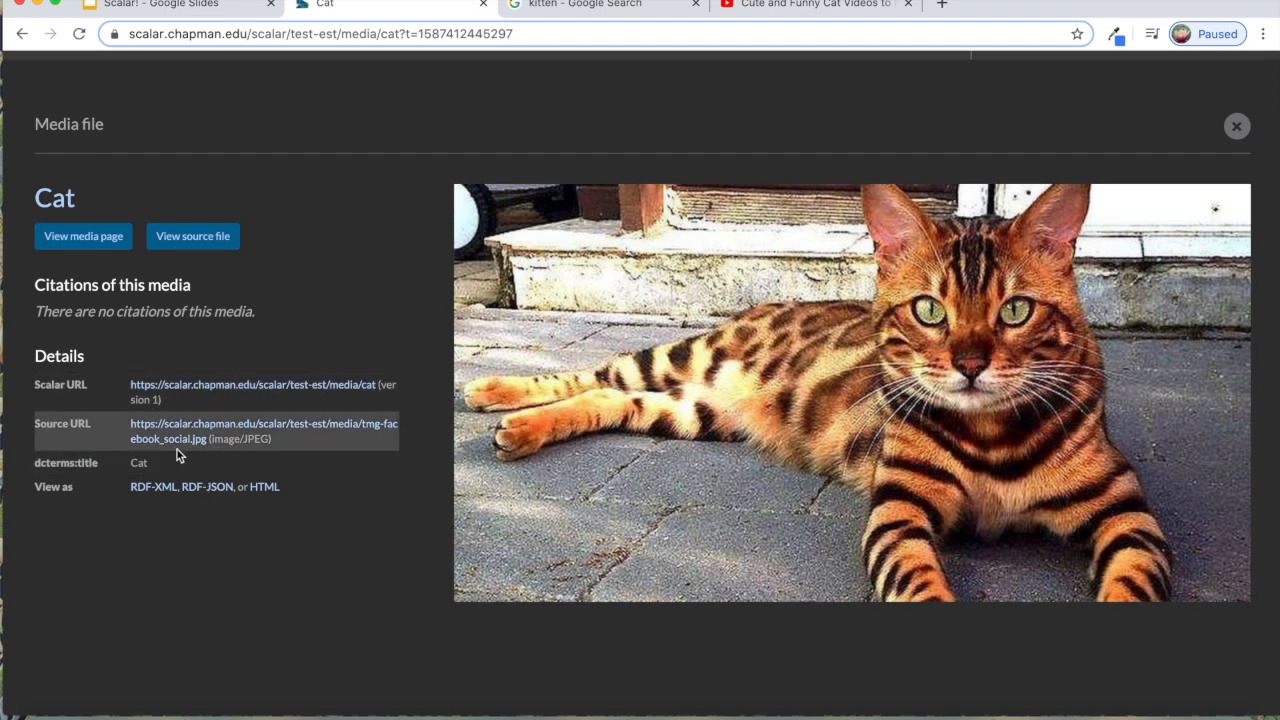
mouse_move(178, 444)
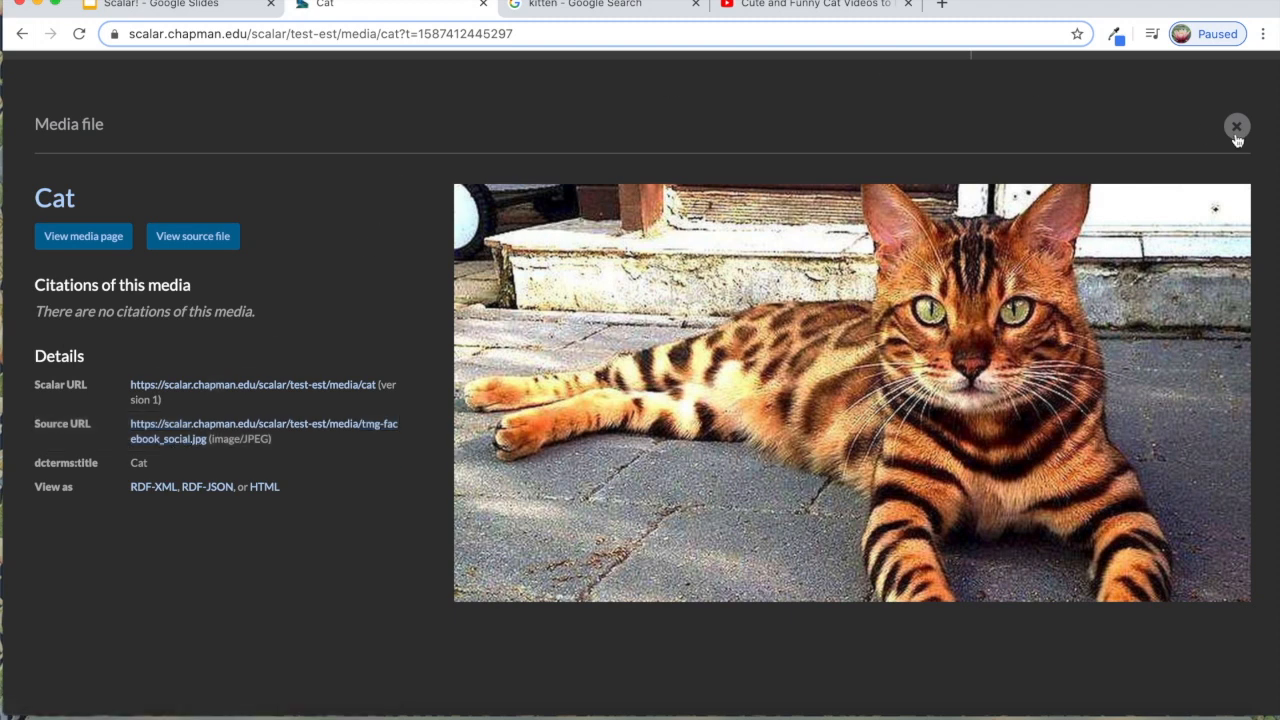
left_click(1236, 126)
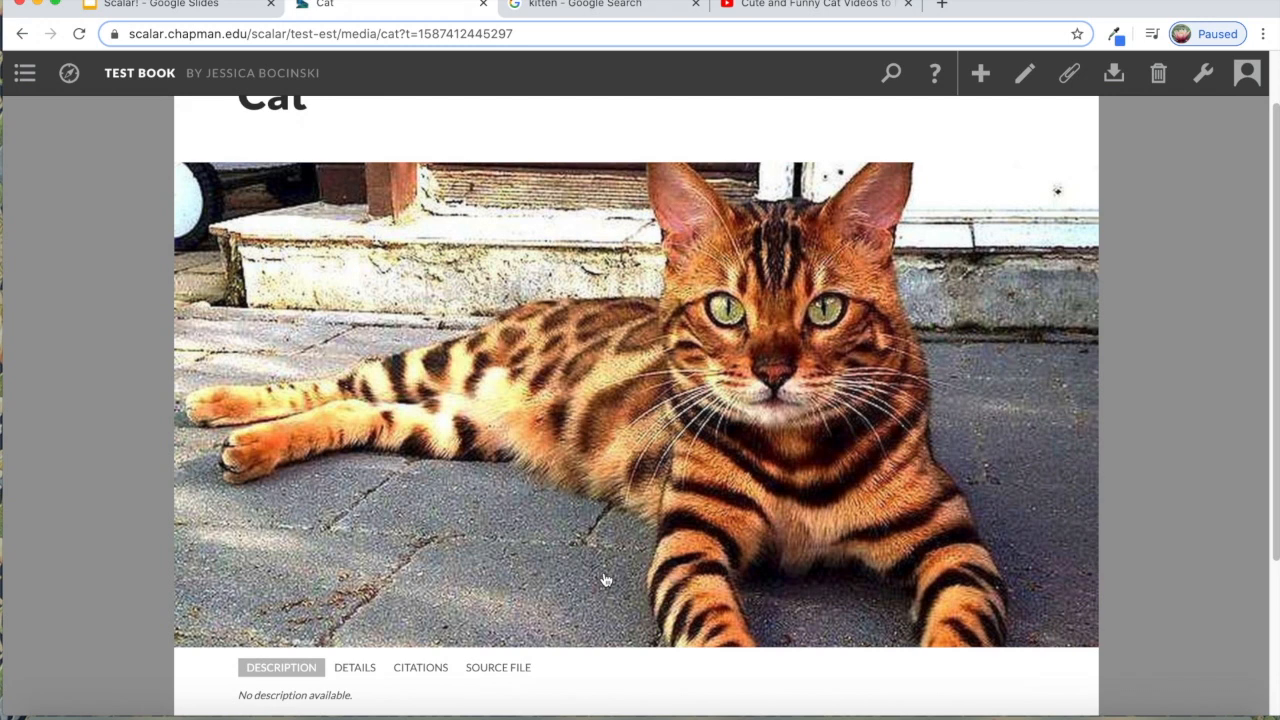
mouse_move(572, 524)
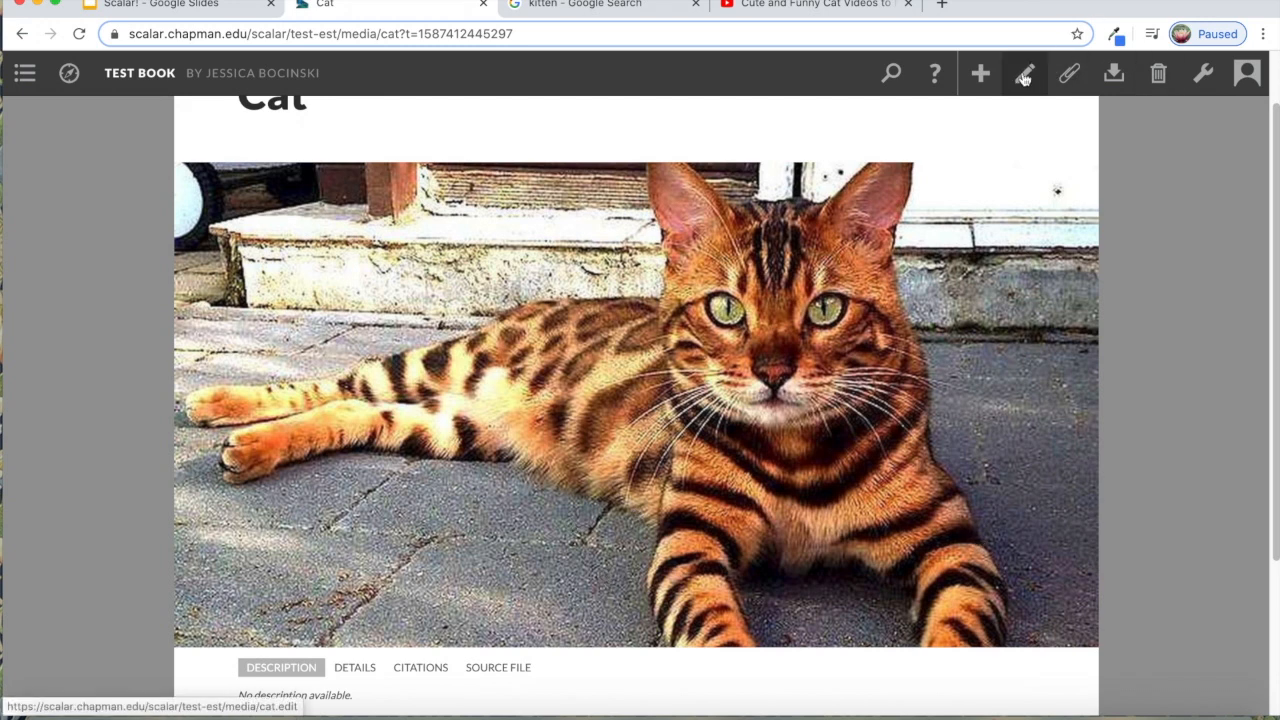
mouse_move(1024, 72)
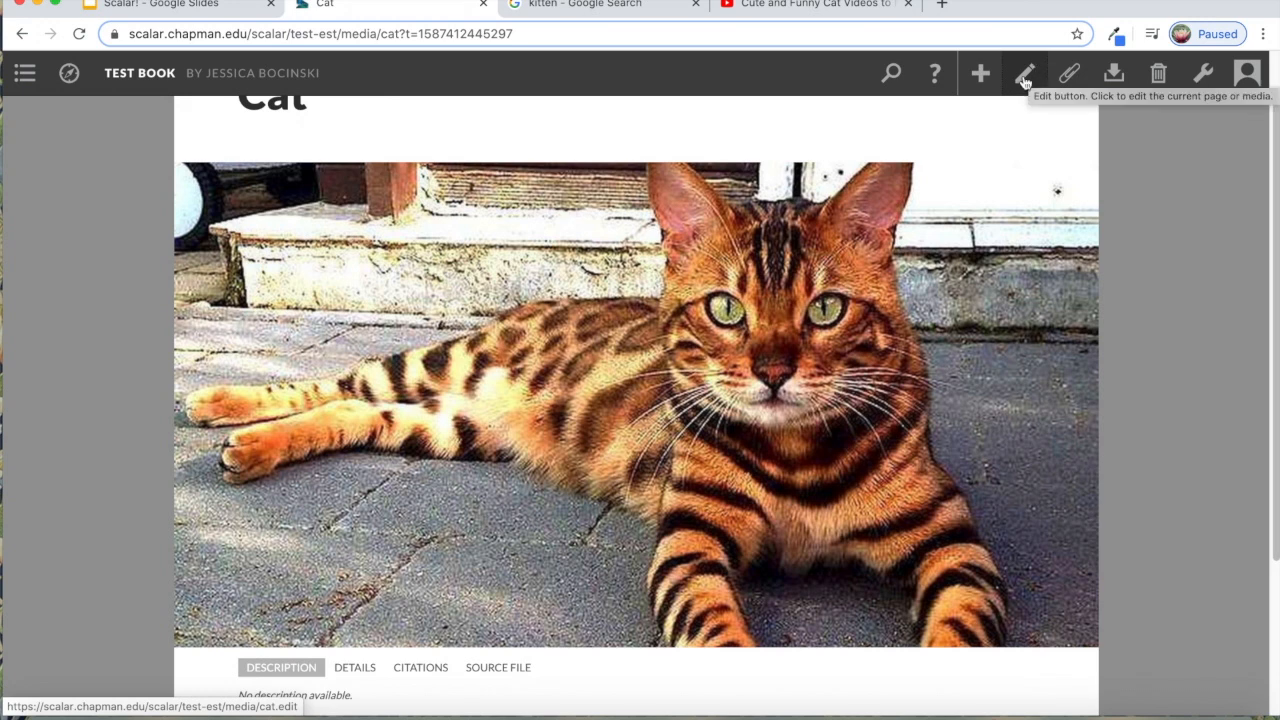
- Save the Cat photo's edit form with metadata untouched and return to the book's front page
left_click(1024, 72)
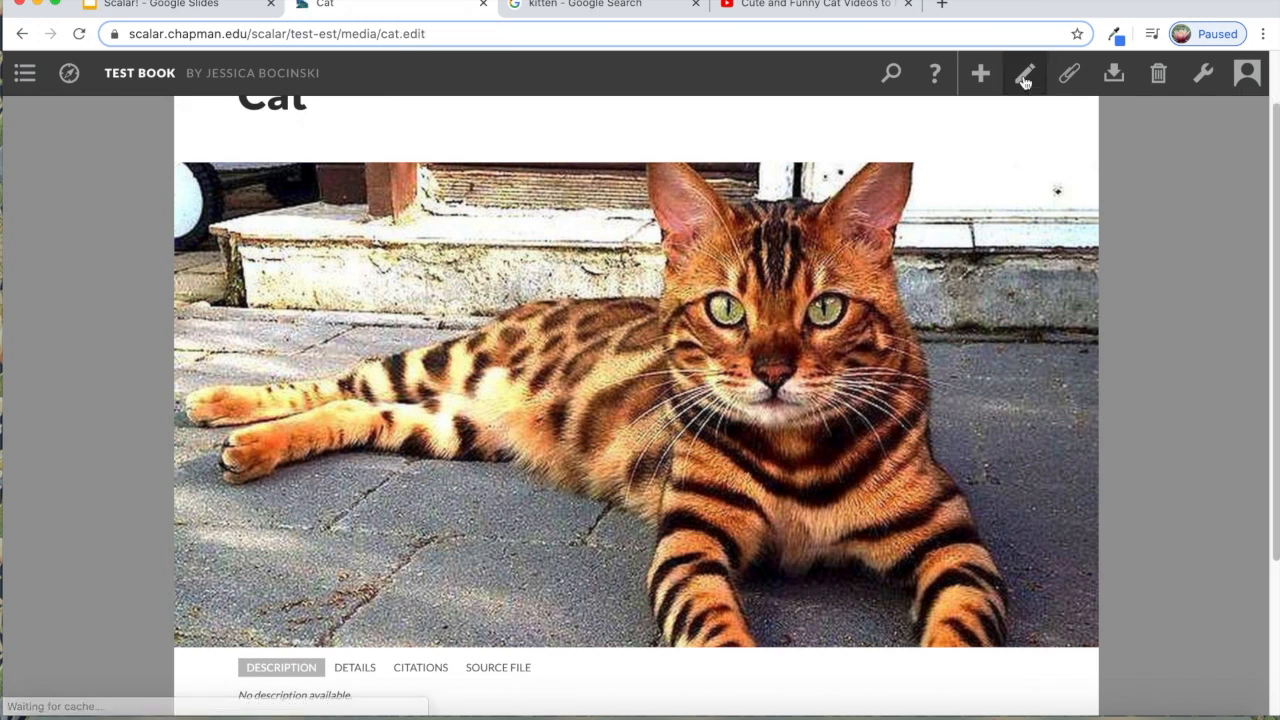
left_click(1024, 72)
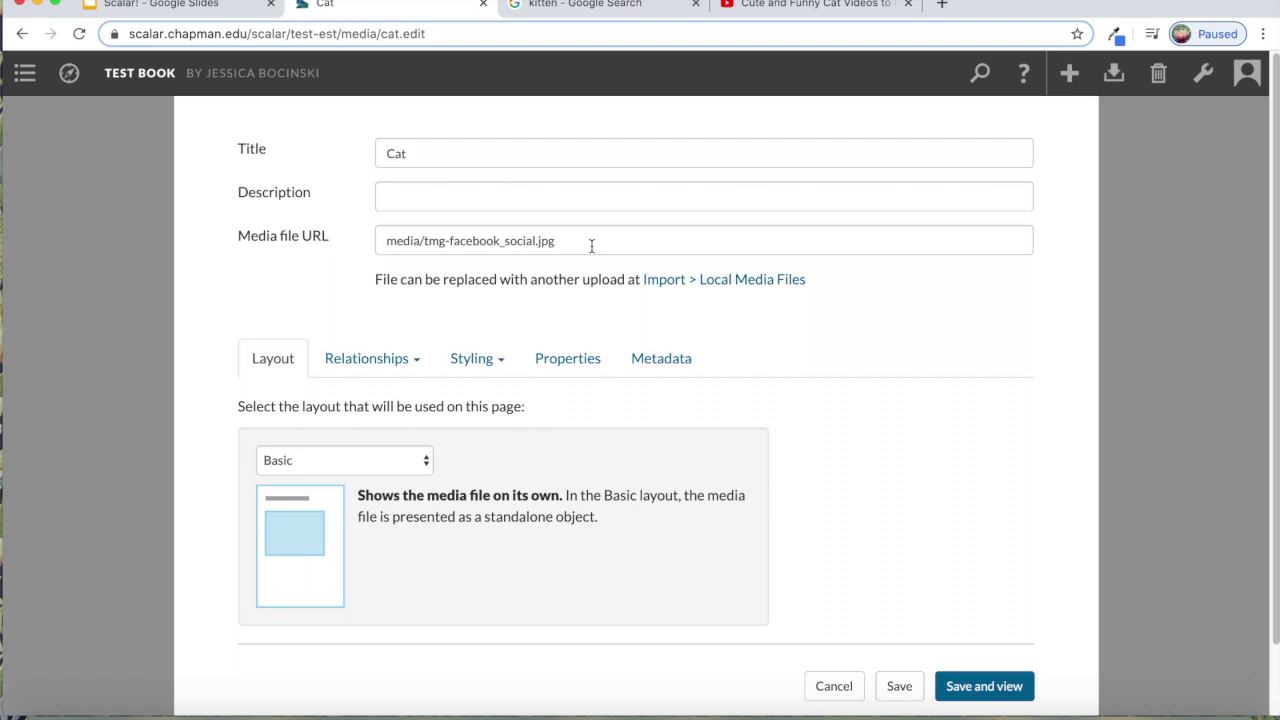
left_click(660, 358)
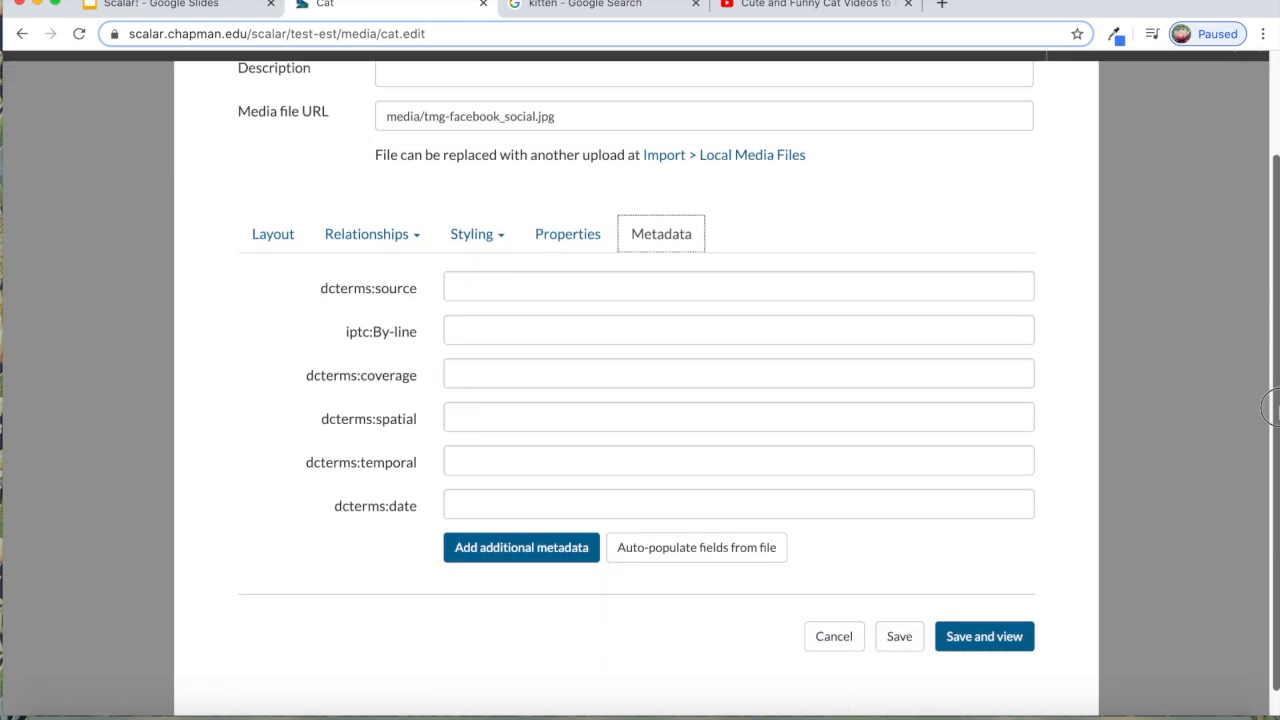
left_click(986, 636)
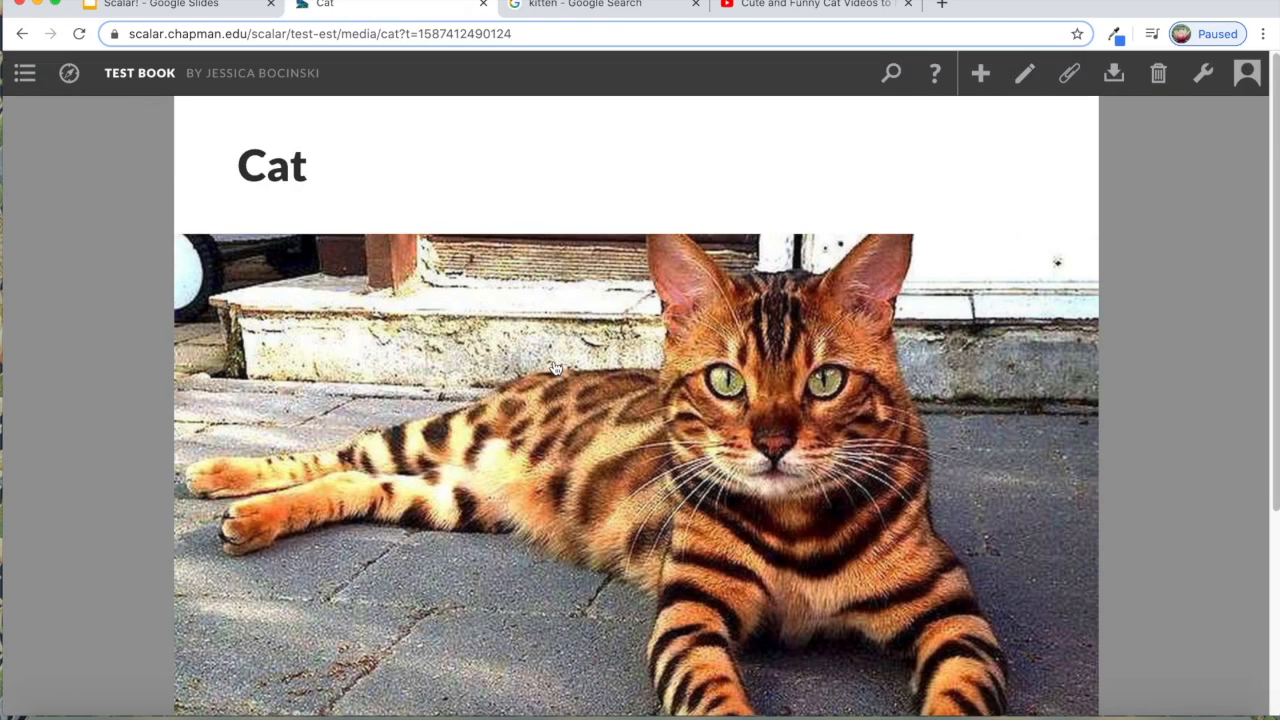
mouse_move(1270, 292)
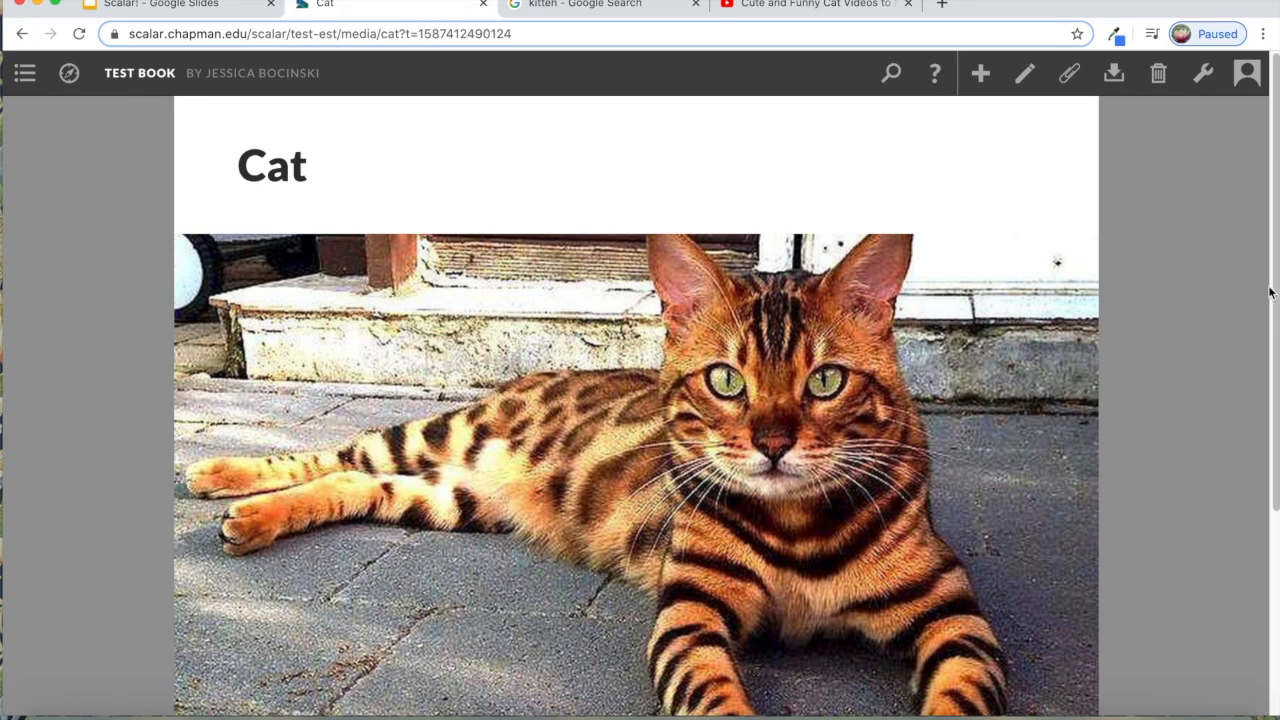
mouse_move(900, 196)
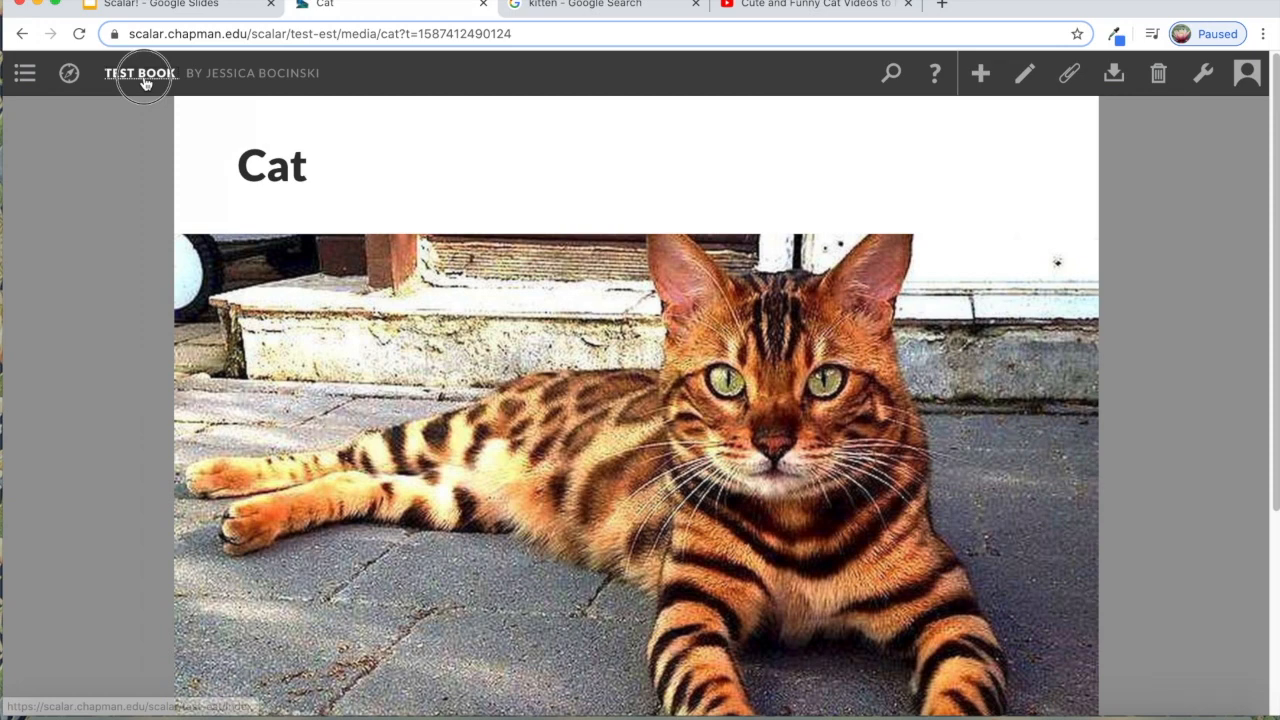
left_click(140, 72)
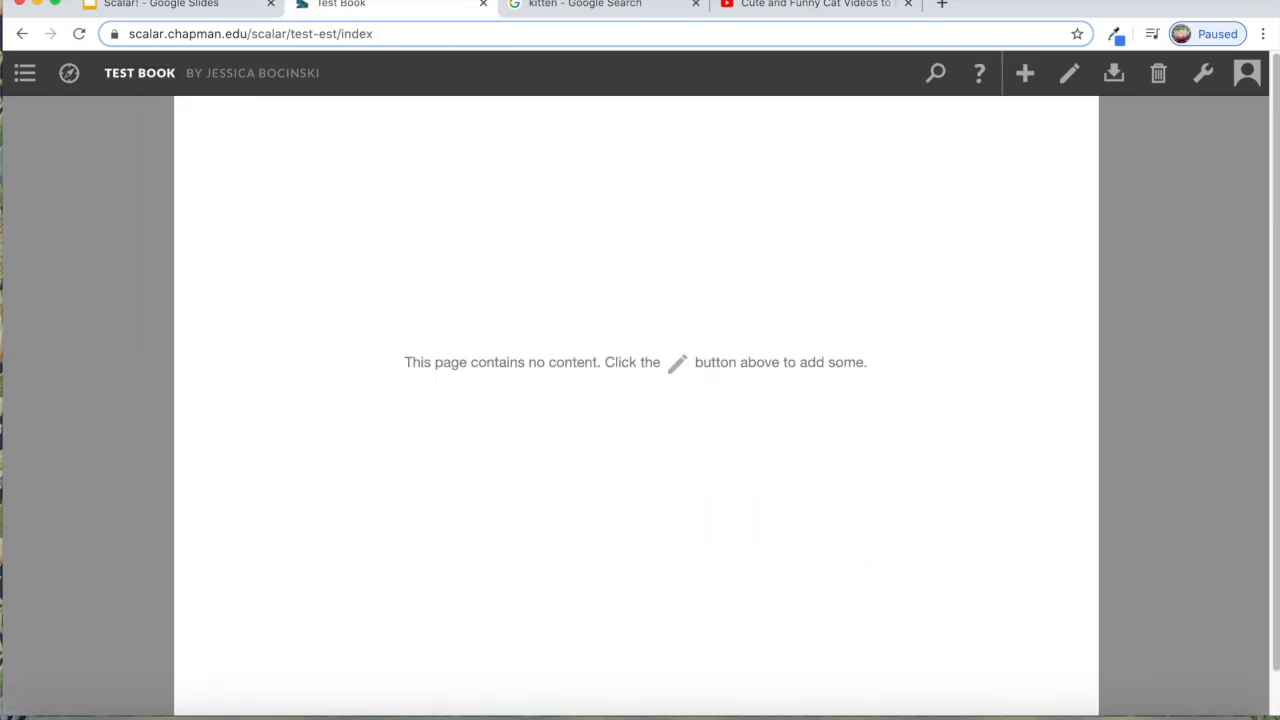
- Copy the cat video's watch URL from YouTube and return to the Scalar tab
left_click(804, 8)
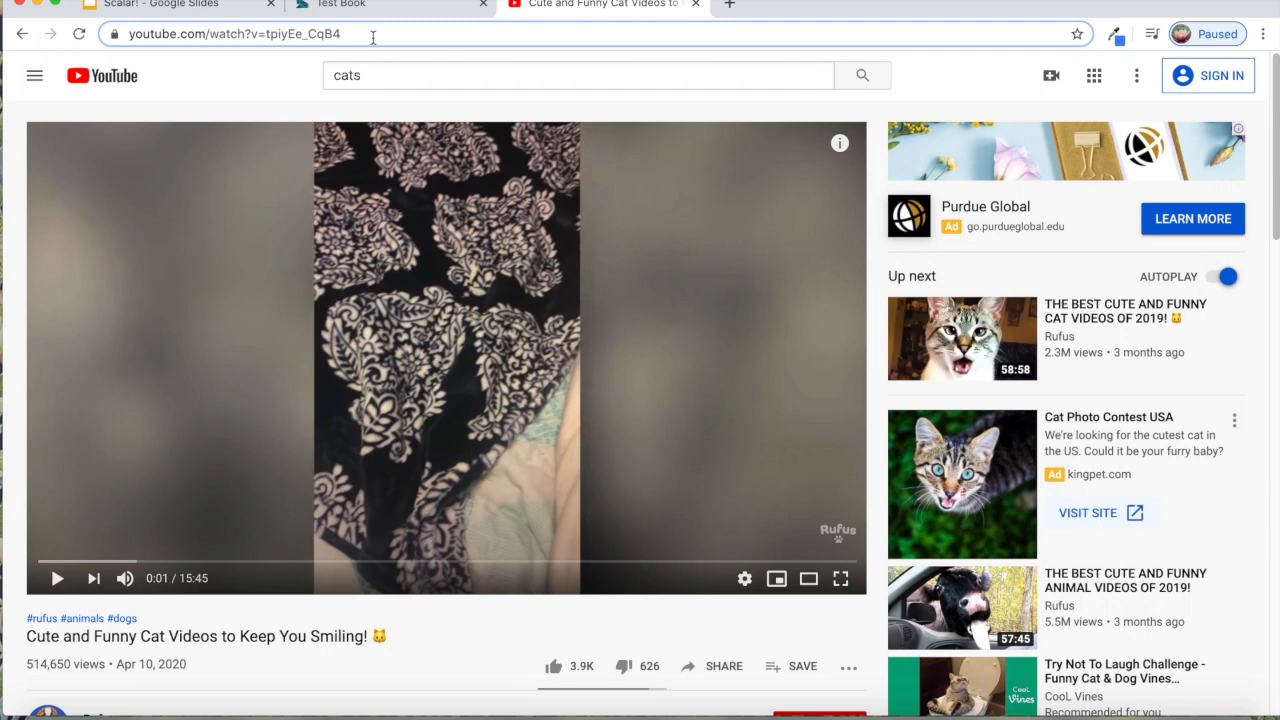
left_click(230, 34)
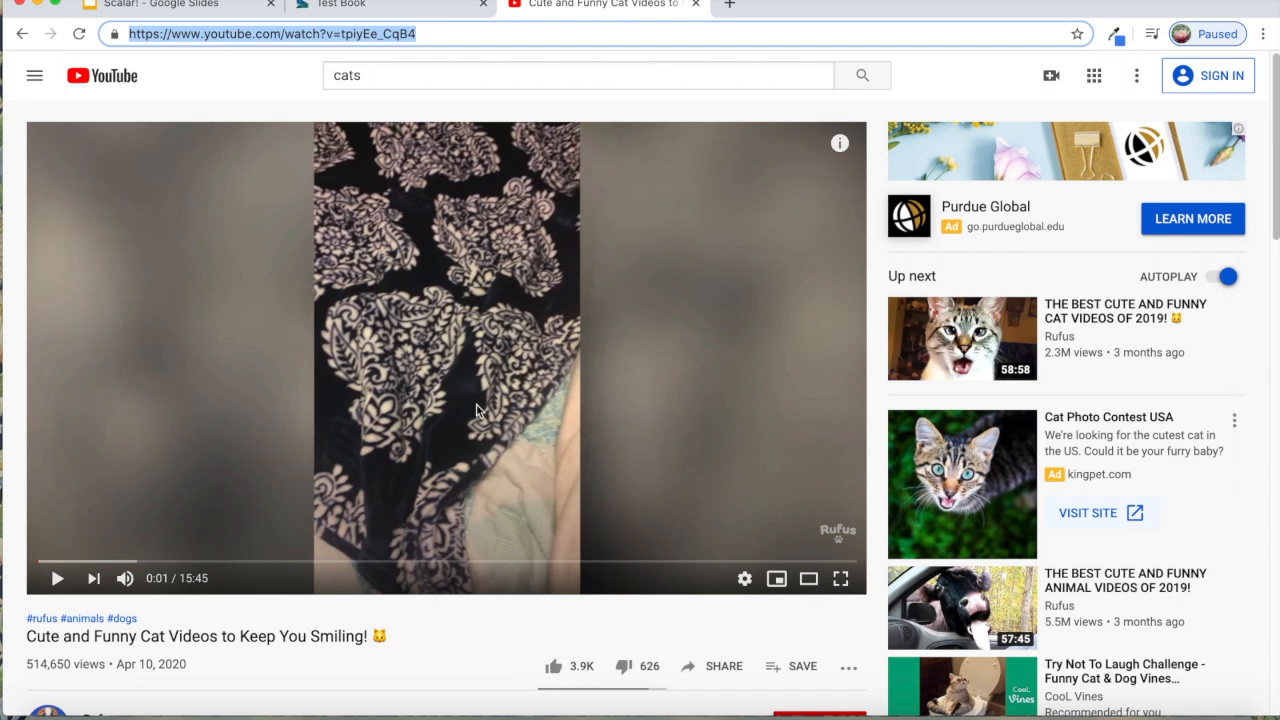
left_click(370, 8)
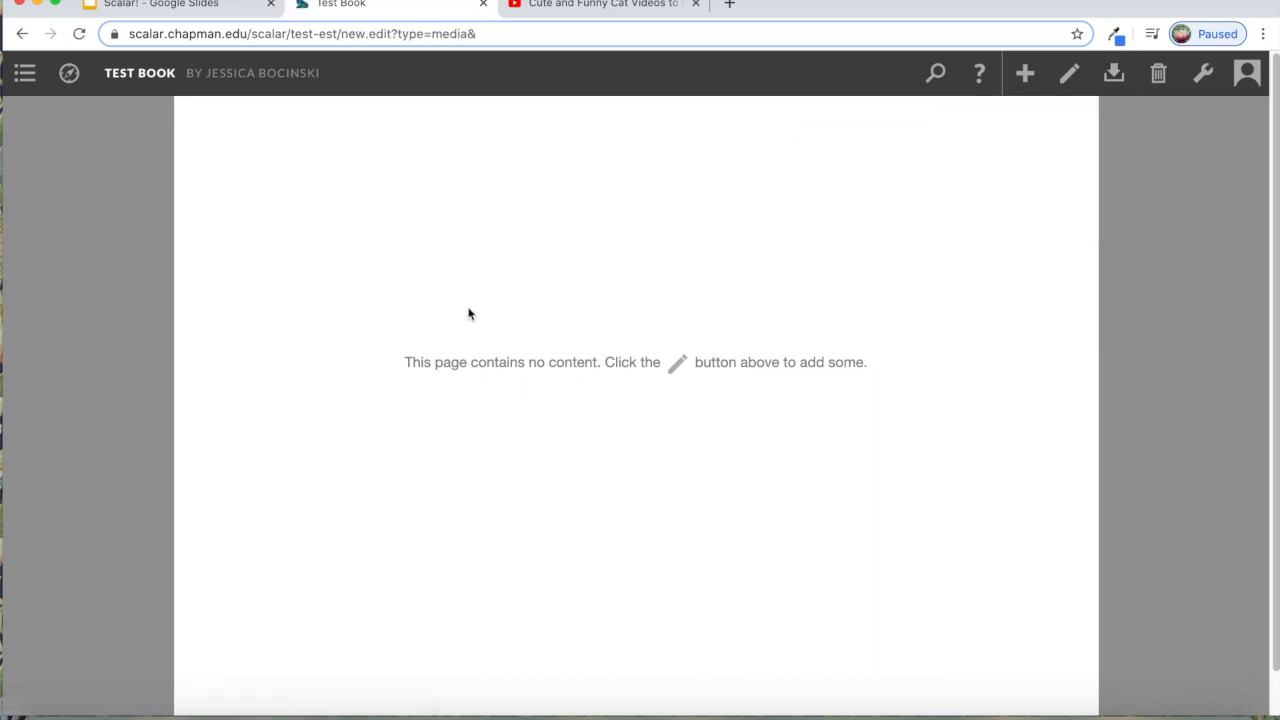
- Save the Cat Video media page with the pasted YouTube URL and view its Details source info
left_click(1066, 76)
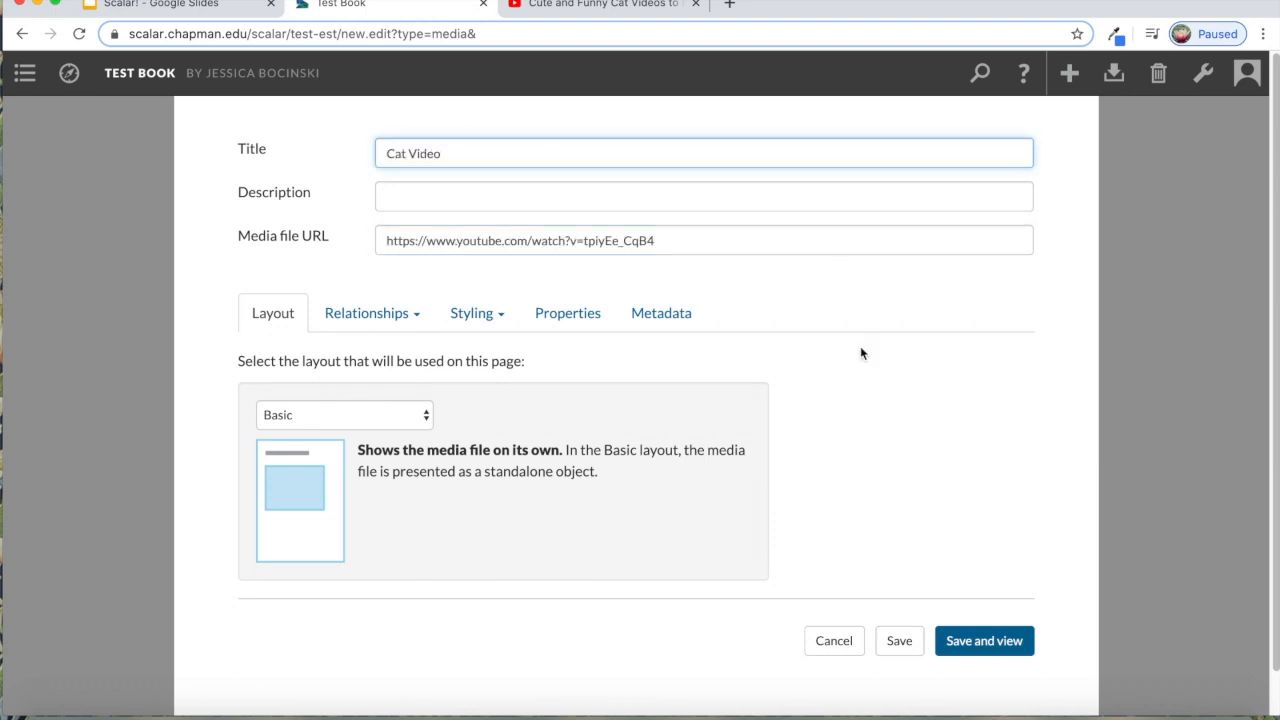
left_click(980, 640)
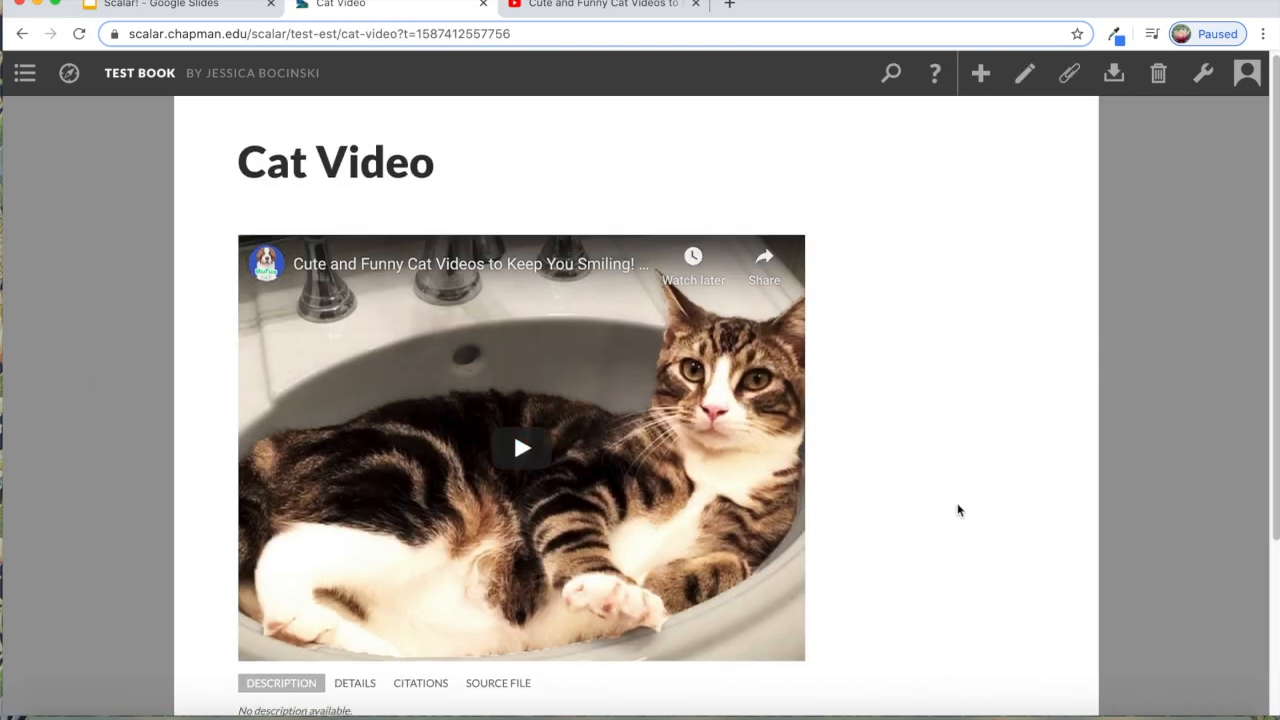
scroll("down", 3)
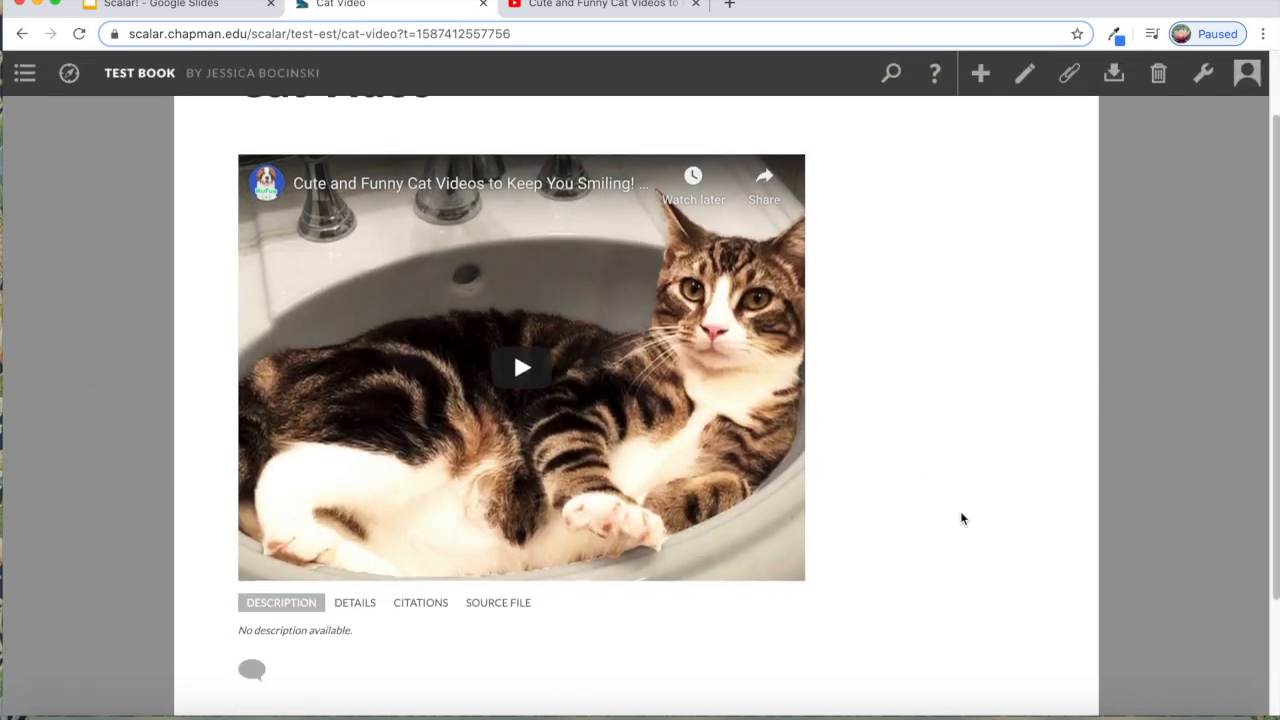
mouse_move(836, 516)
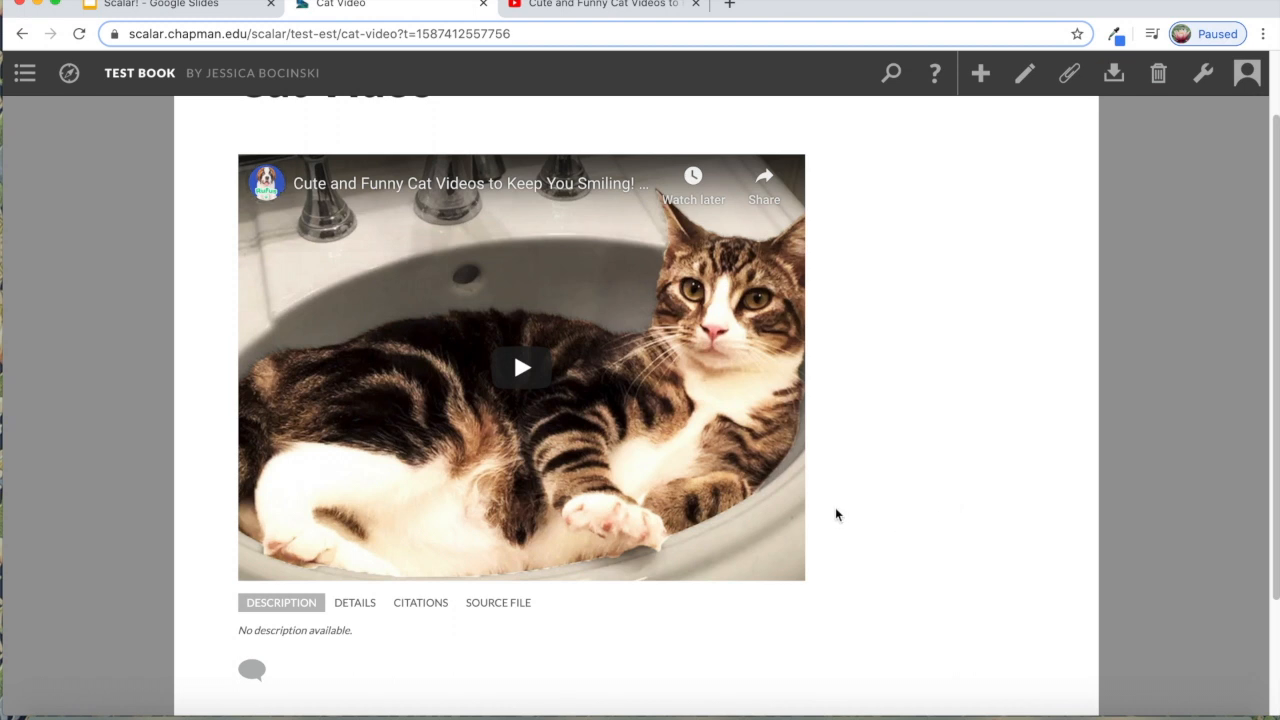
mouse_move(356, 610)
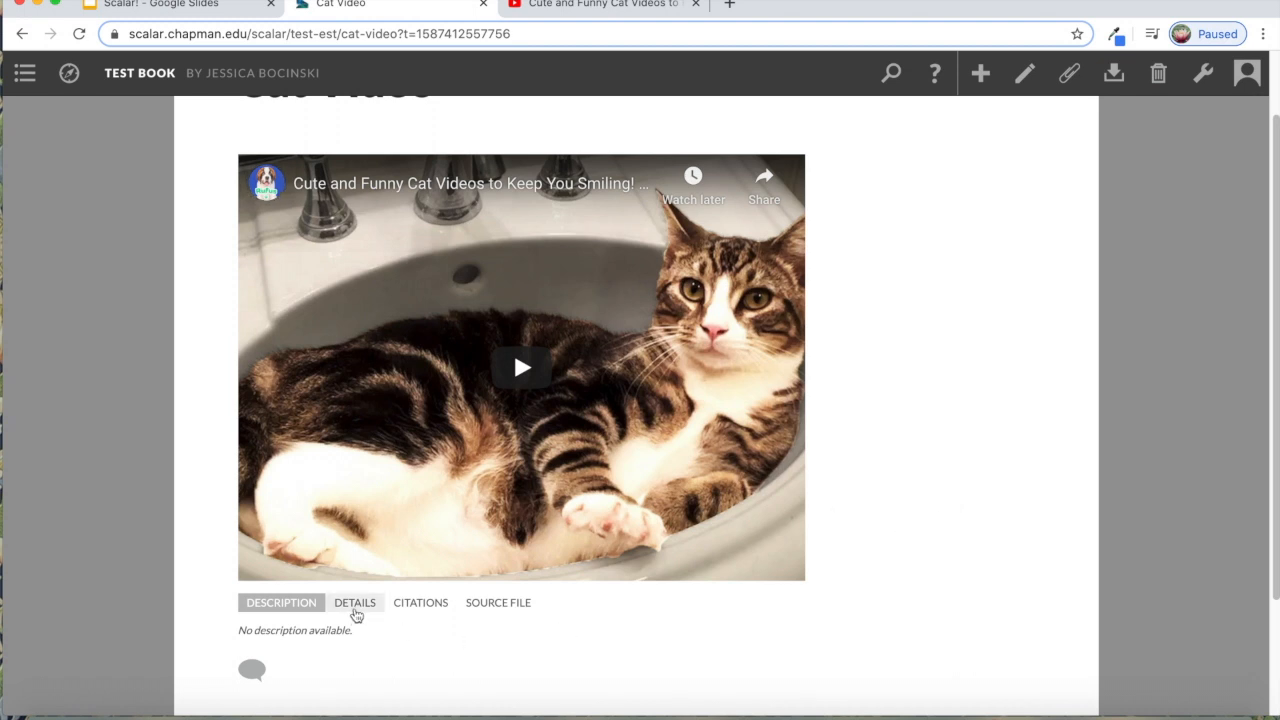
left_click(354, 602)
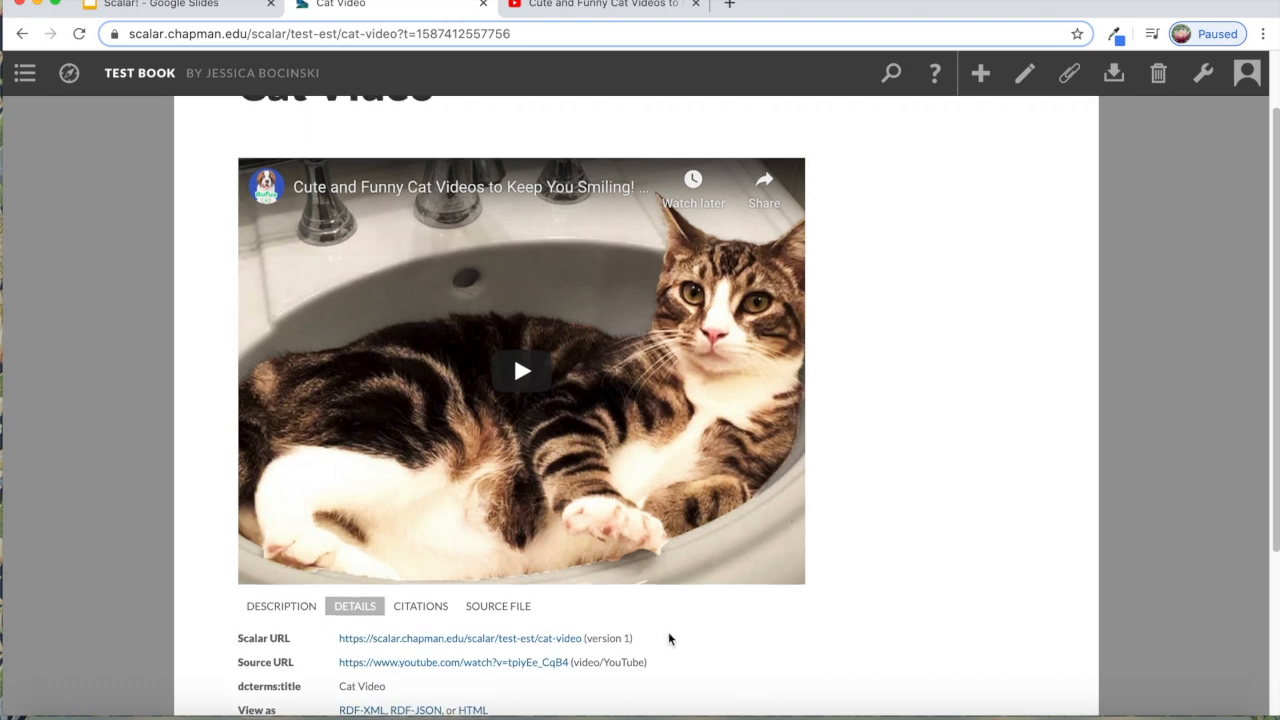
scroll("down", 3)
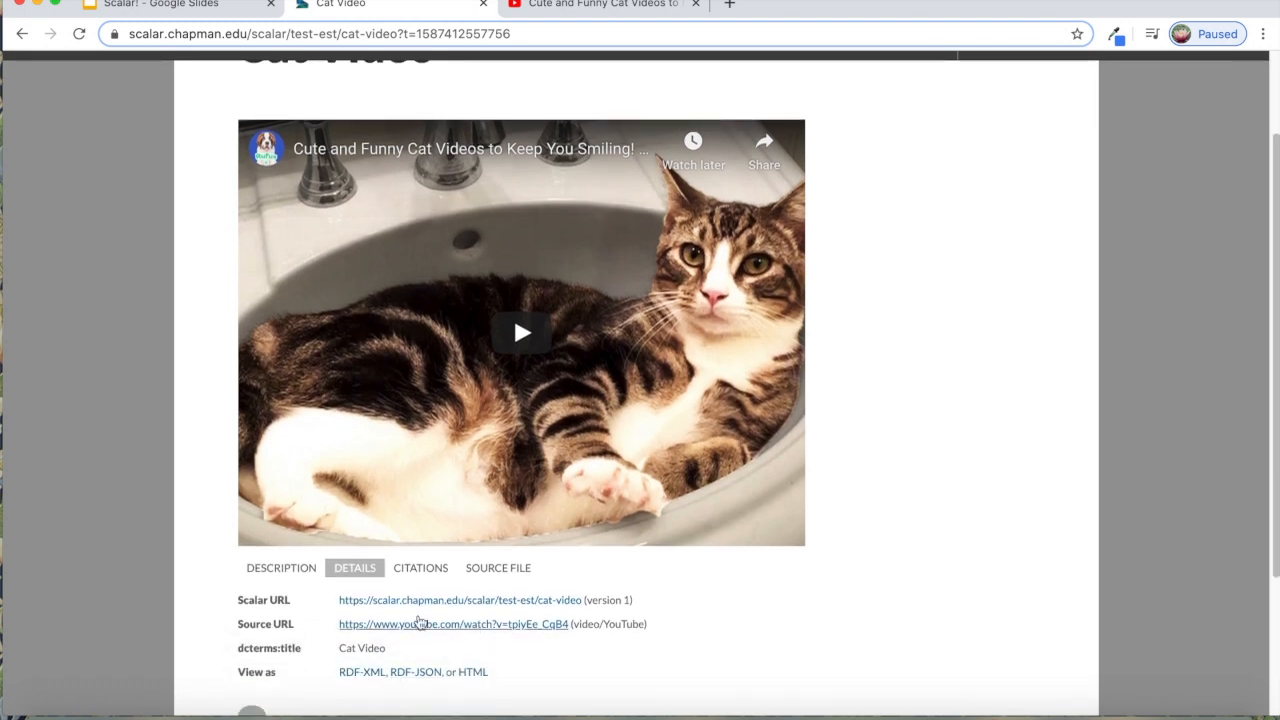